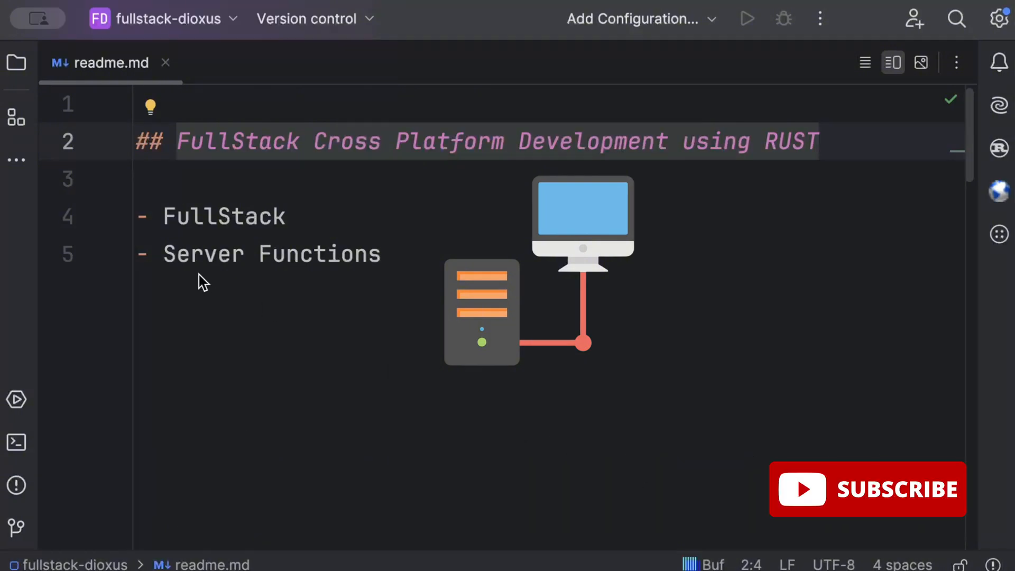
# - Show the fullstack-dioxus project file tree beside the readme notes
pyautogui.click(163, 254)
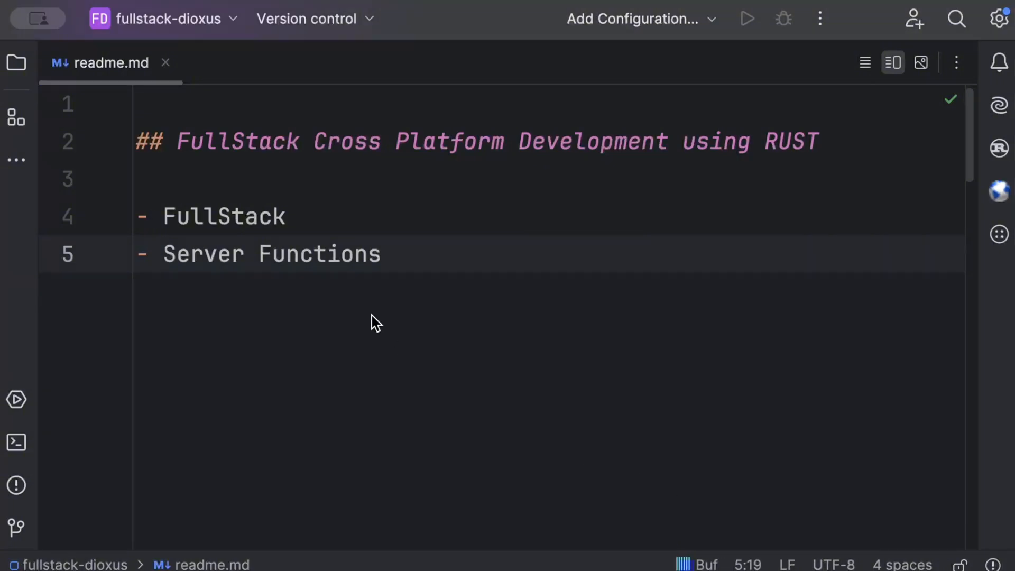
pyautogui.click(17, 64)
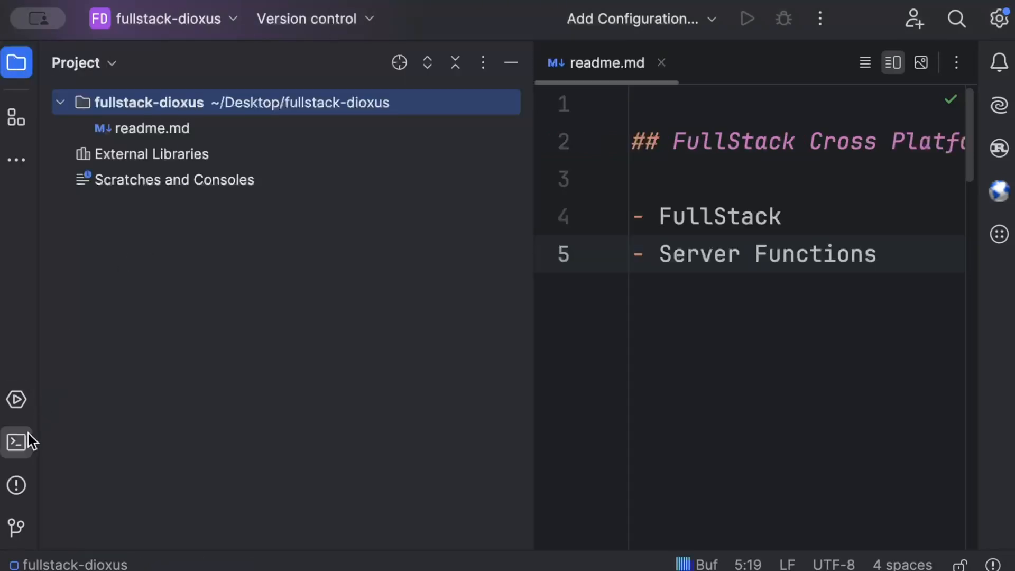
# - Generate a new Dioxus project with dx new: Fullstack template, name fullstack, router enabled
pyautogui.click(16, 441)
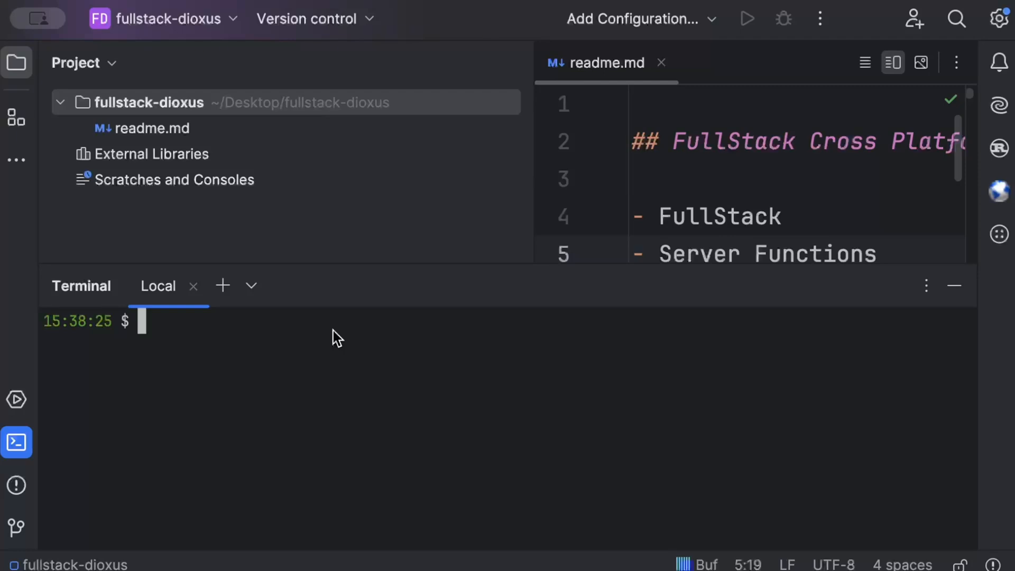
pyautogui.write('dx new')
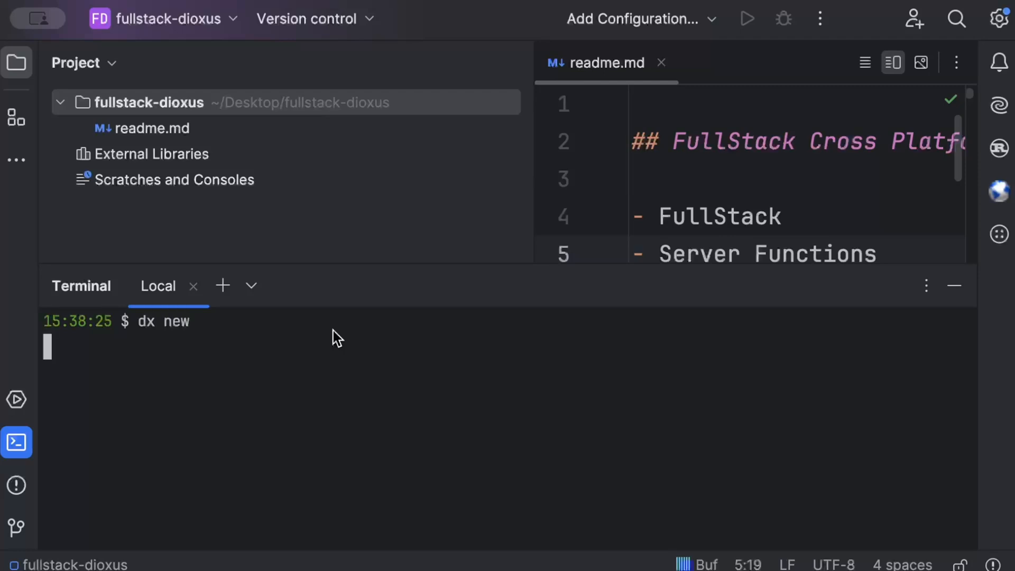
pyautogui.press('Enter')
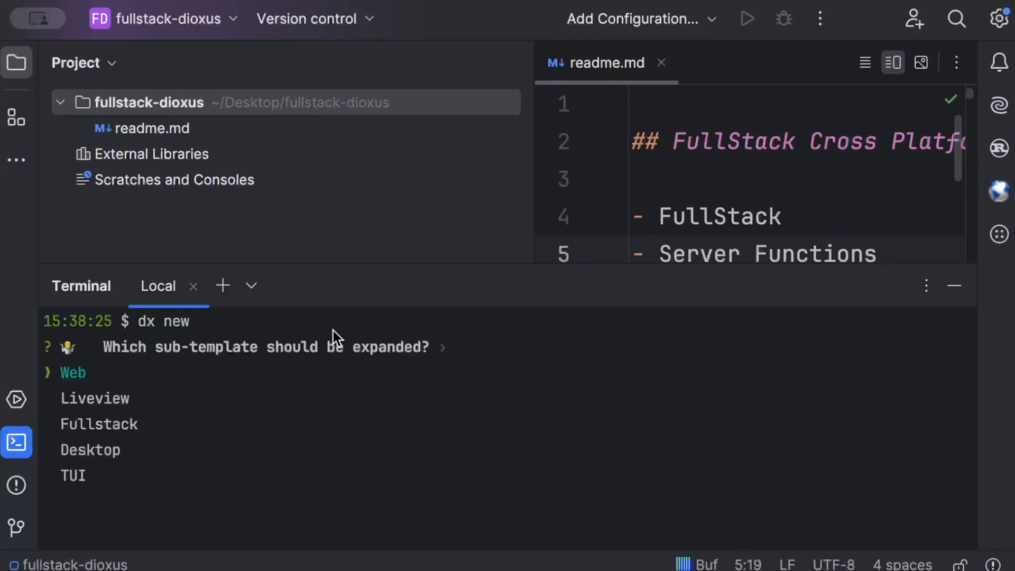
pyautogui.press('Down')
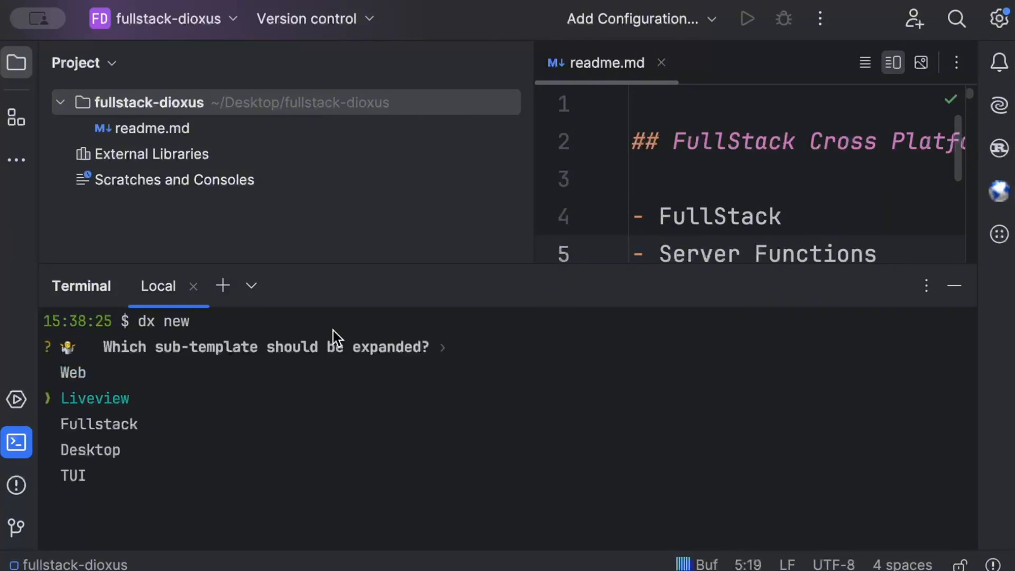
pyautogui.press('Down')
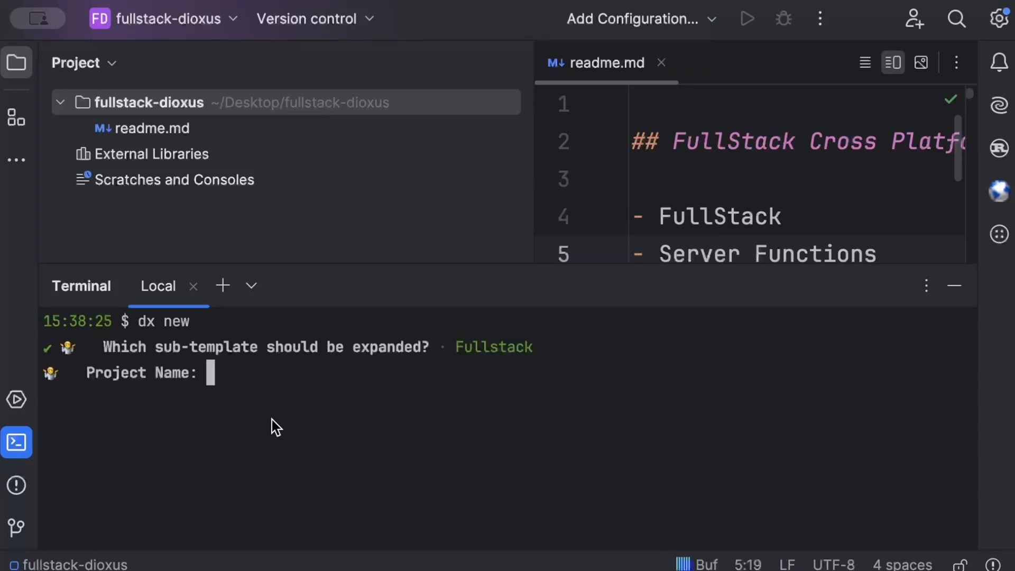
pyautogui.write('fullstack_basic')
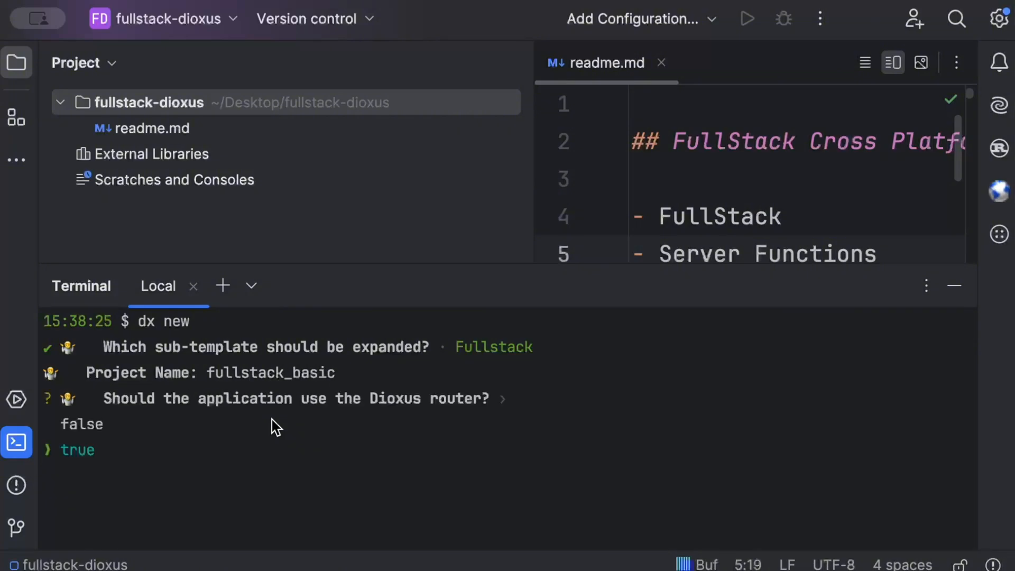
pyautogui.press('Enter')
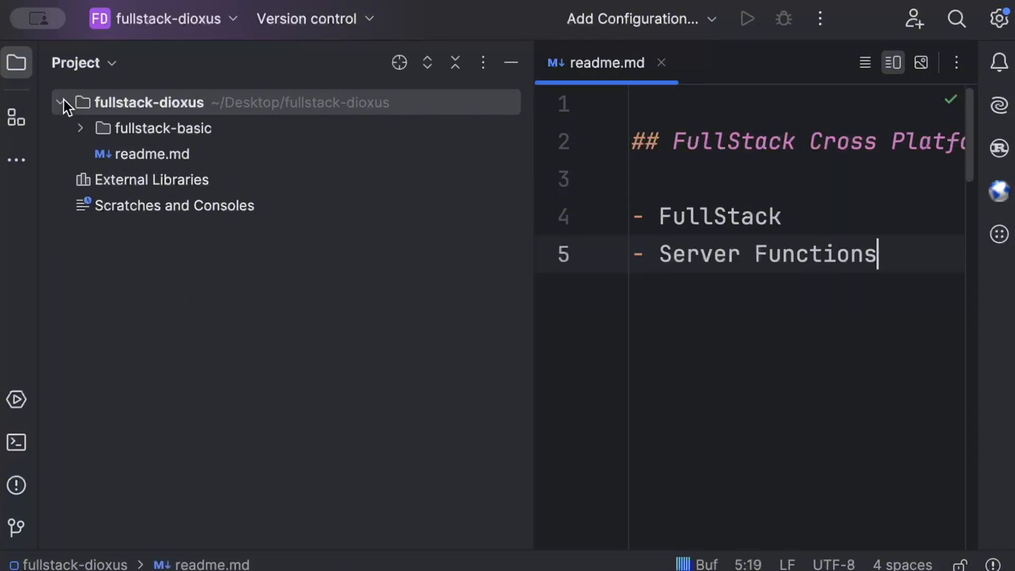
# - In fullstack-basic's main.rs add an empty async fn get_data() -> Result<String, ServerFnError>
pyautogui.click(80, 128)
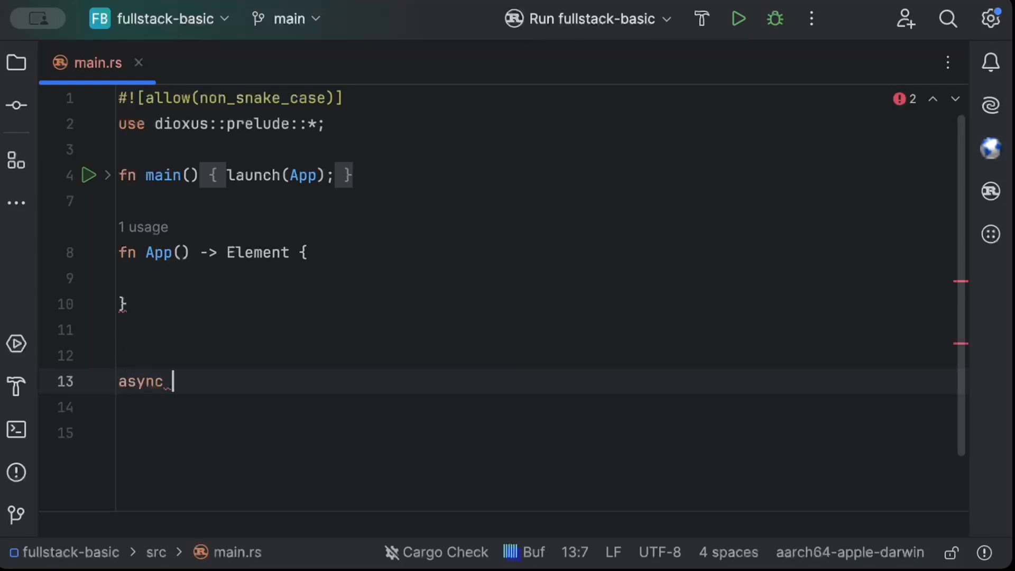
pyautogui.write('fn get')
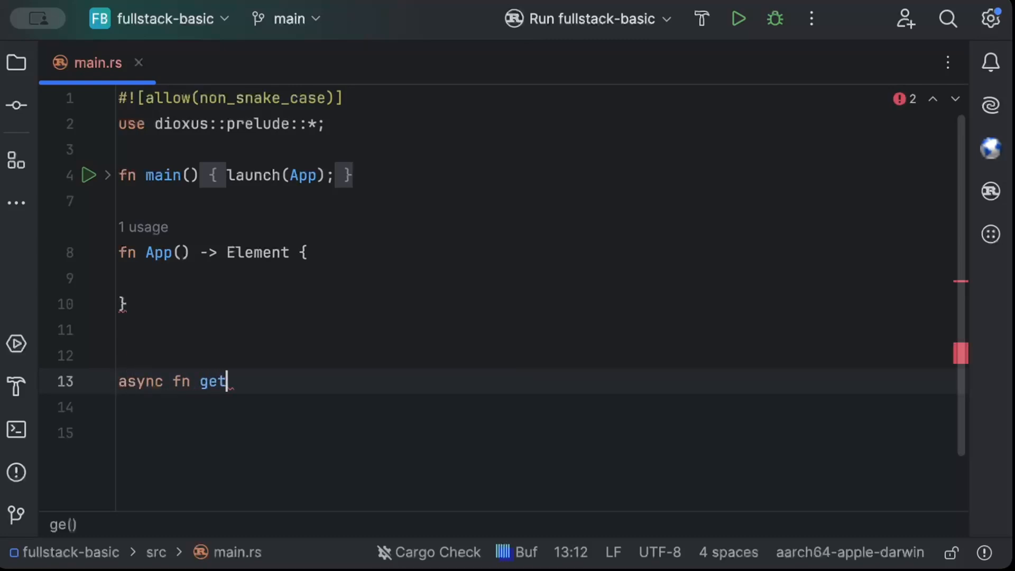
pyautogui.write('_data() -')
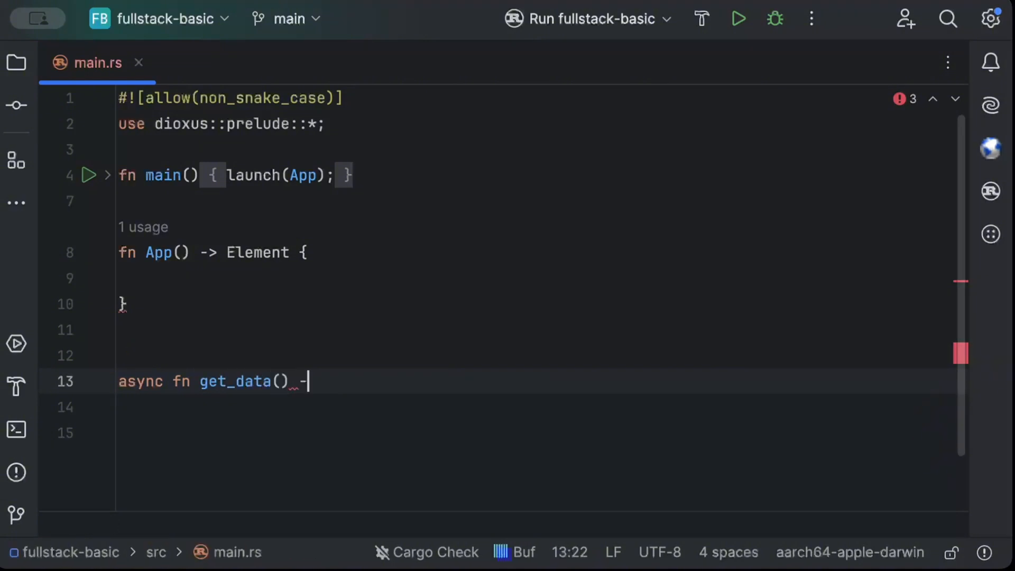
pyautogui.write('> R')
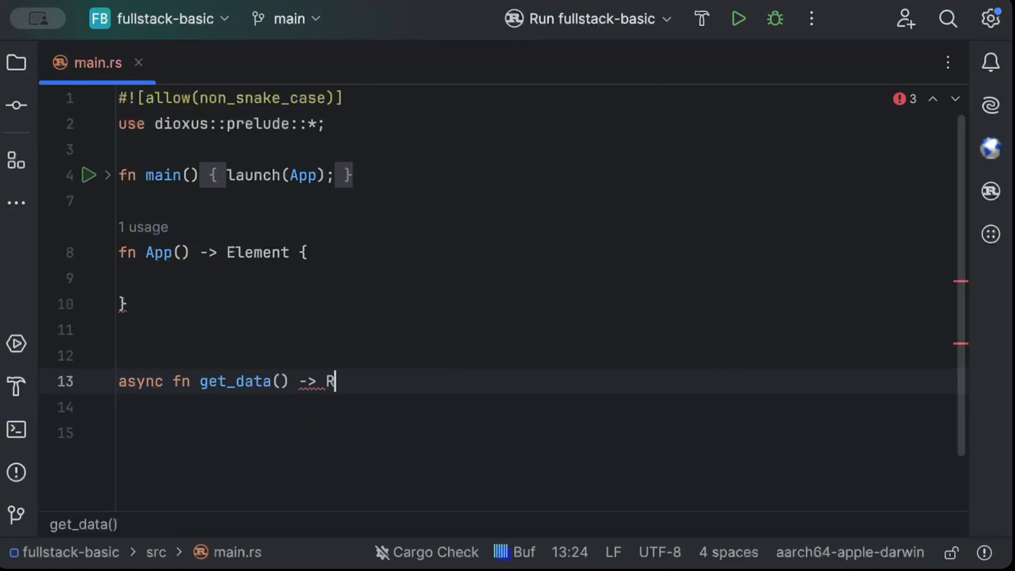
pyautogui.write('esult<>')
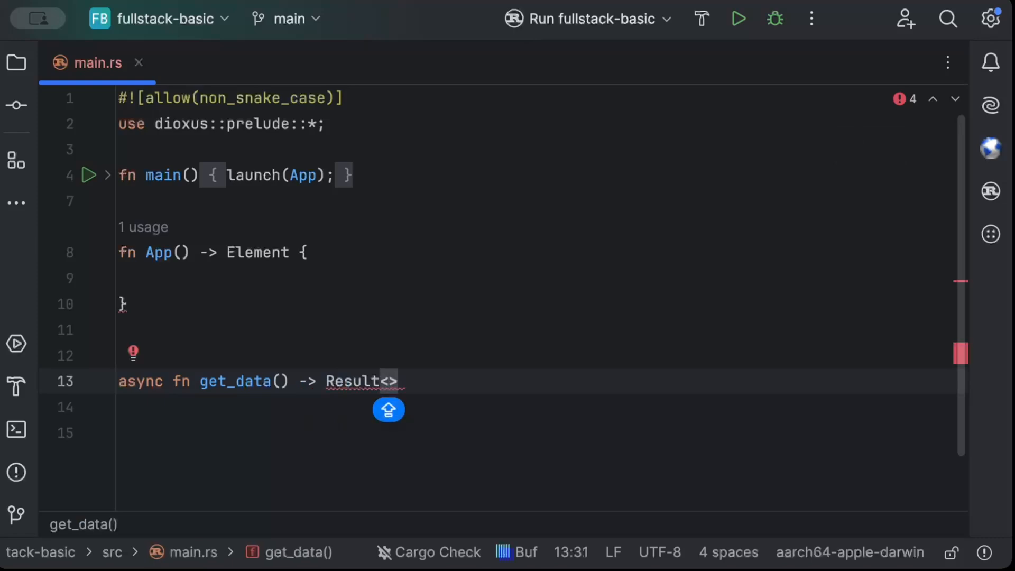
pyautogui.write('String,')
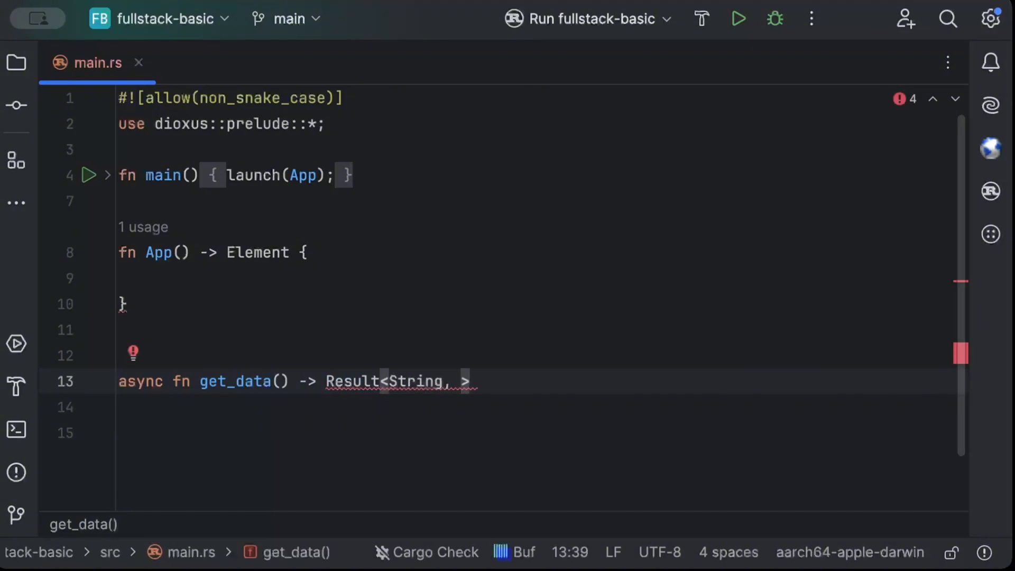
pyautogui.write('ServerFnError')
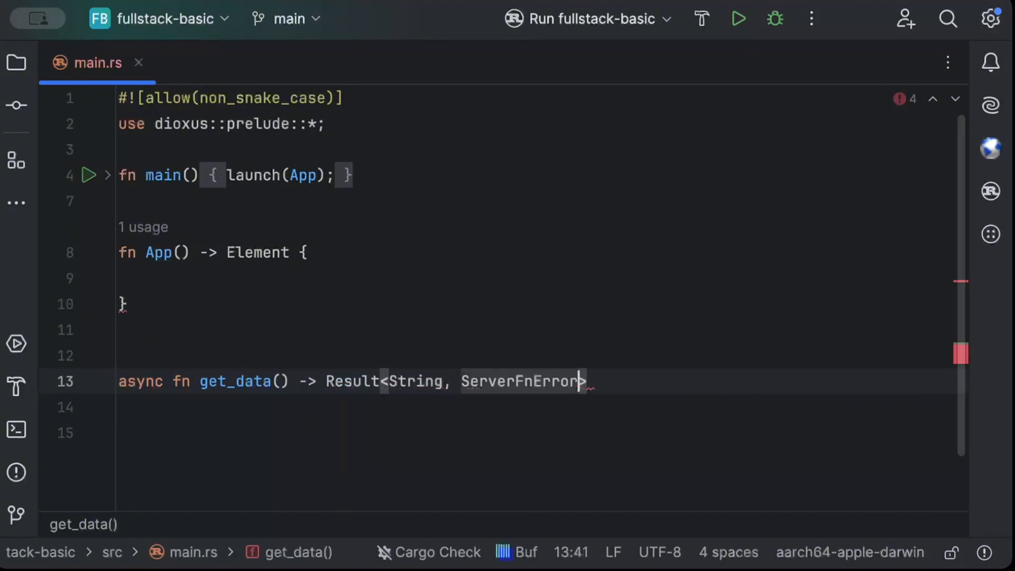
pyautogui.write('{')
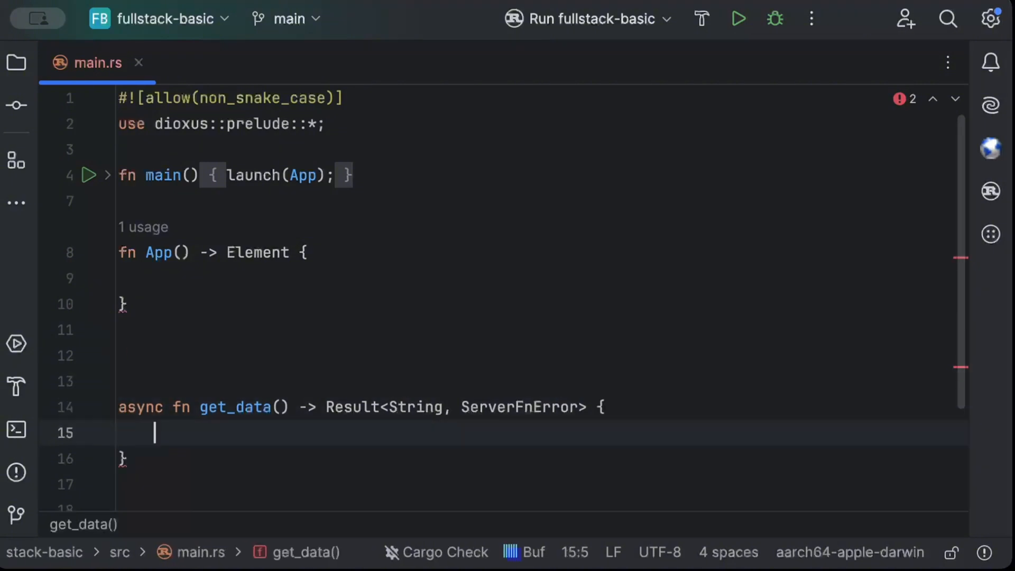
pyautogui.scroll(-3)
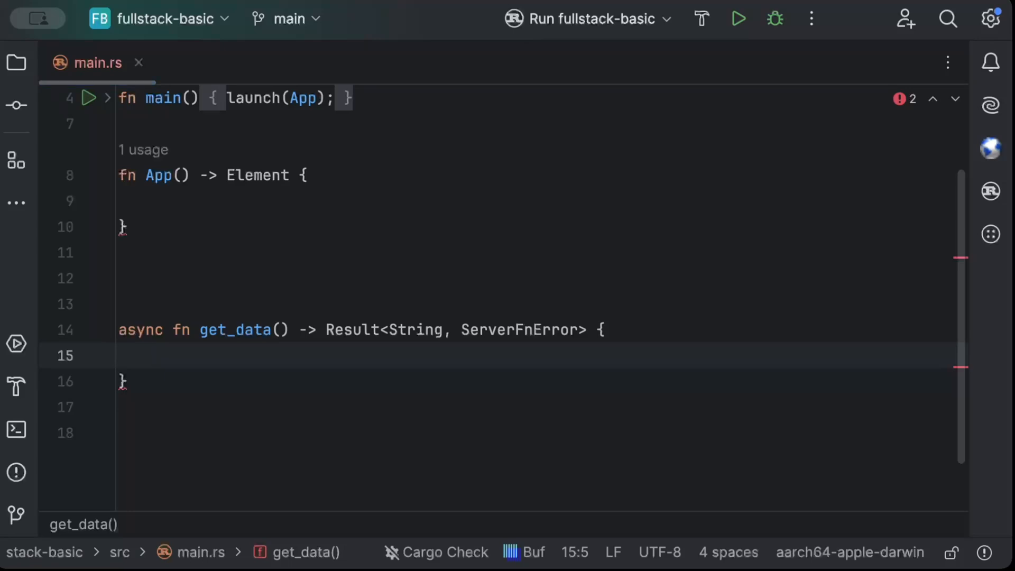
# - Add tokio 1.40.0 with the time feature to Cargo.toml dependencies and return to main.rs
pyautogui.click(221, 61)
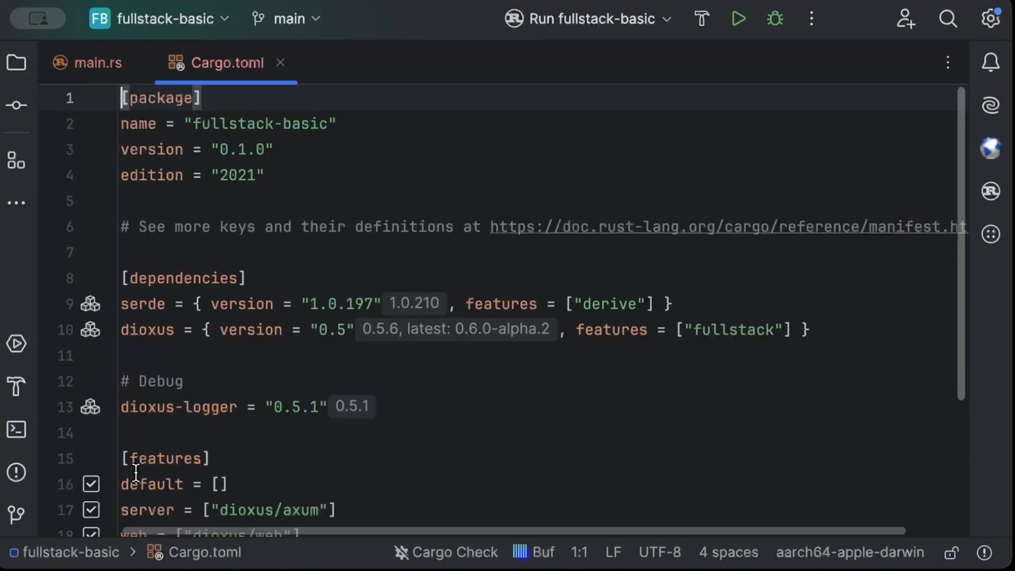
pyautogui.write('to')
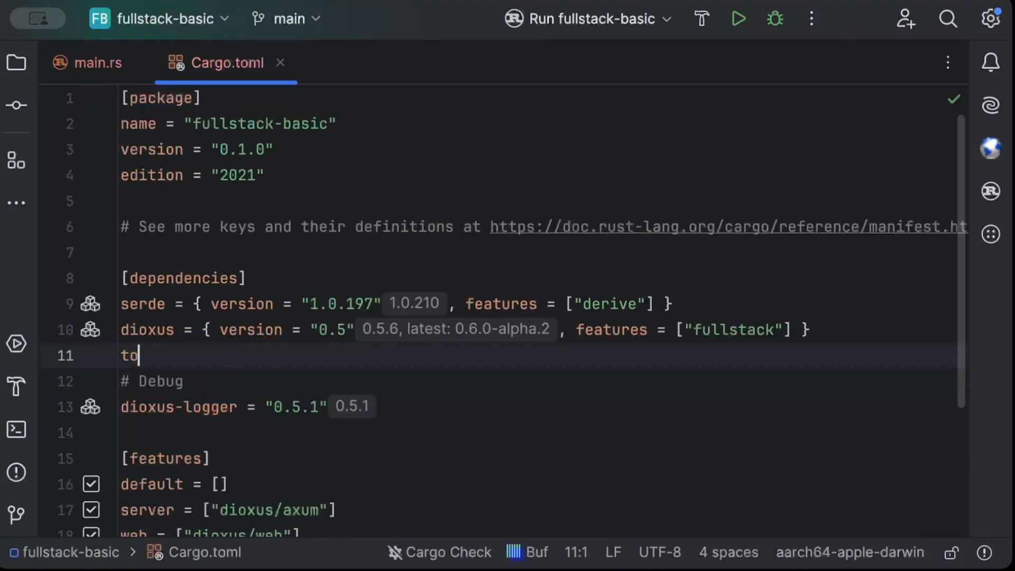
pyautogui.write('kio = {version = "1.40.0",')
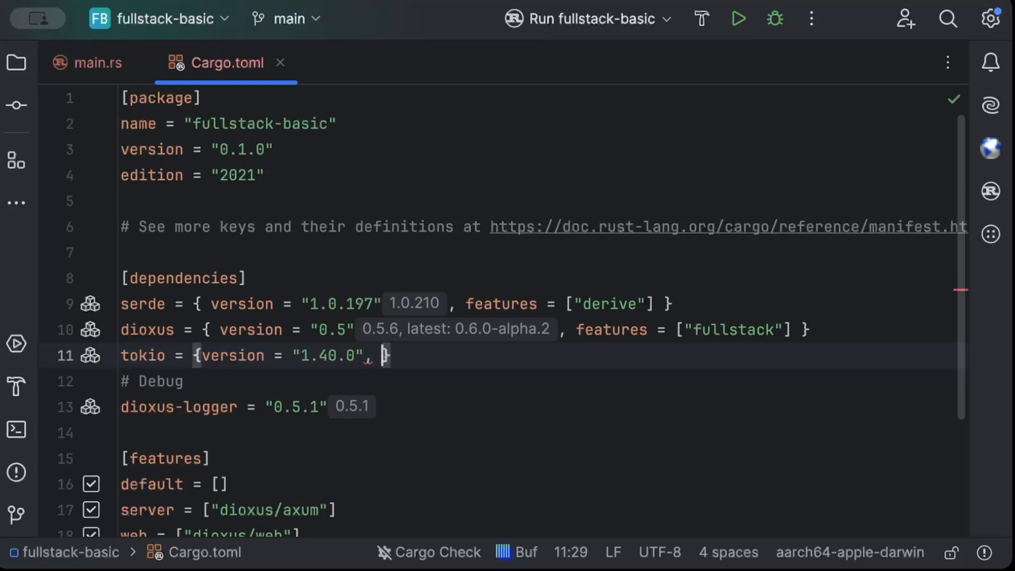
pyautogui.write('features = ["time"]')
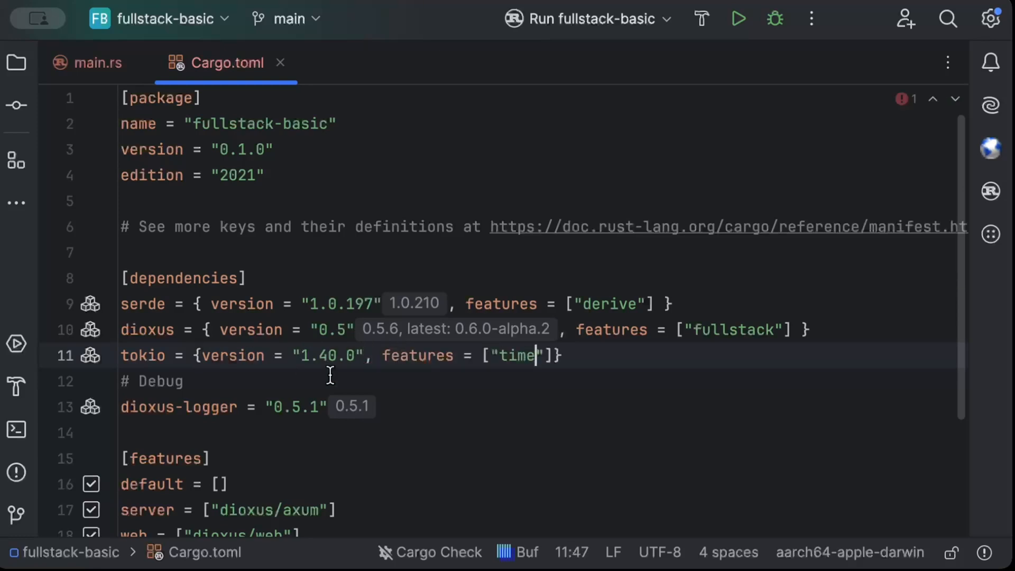
pyautogui.click(98, 63)
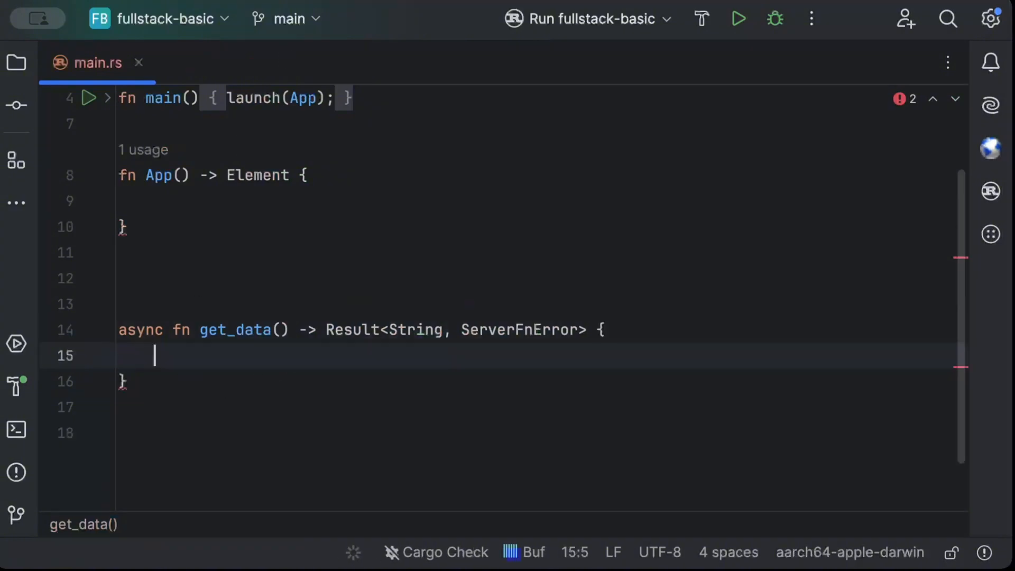
# - Make get_data sleep one second via tokio::time::sleep(Duration::from_secs(1)).await
pyautogui.write('tok')
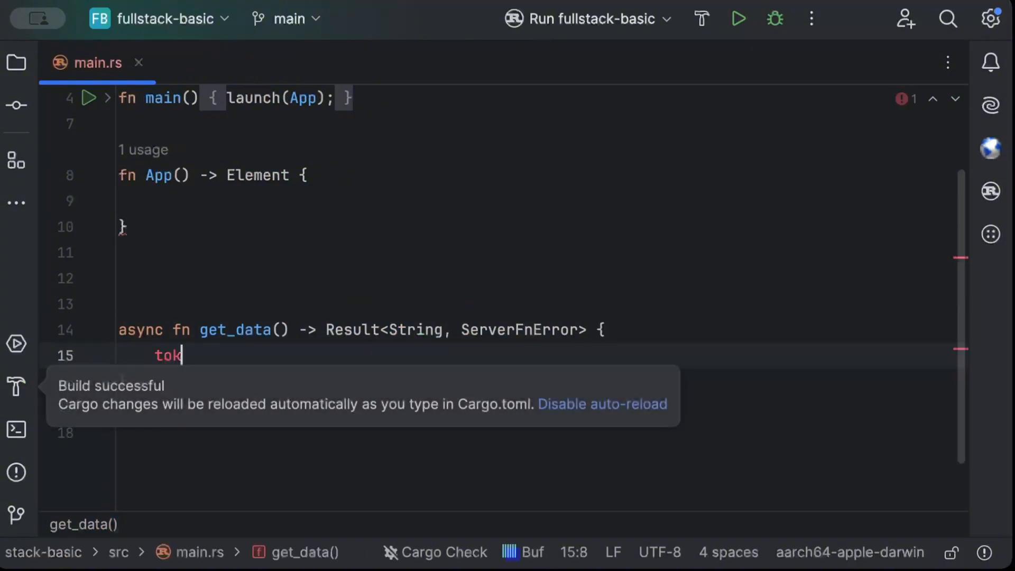
pyautogui.write('io::time::')
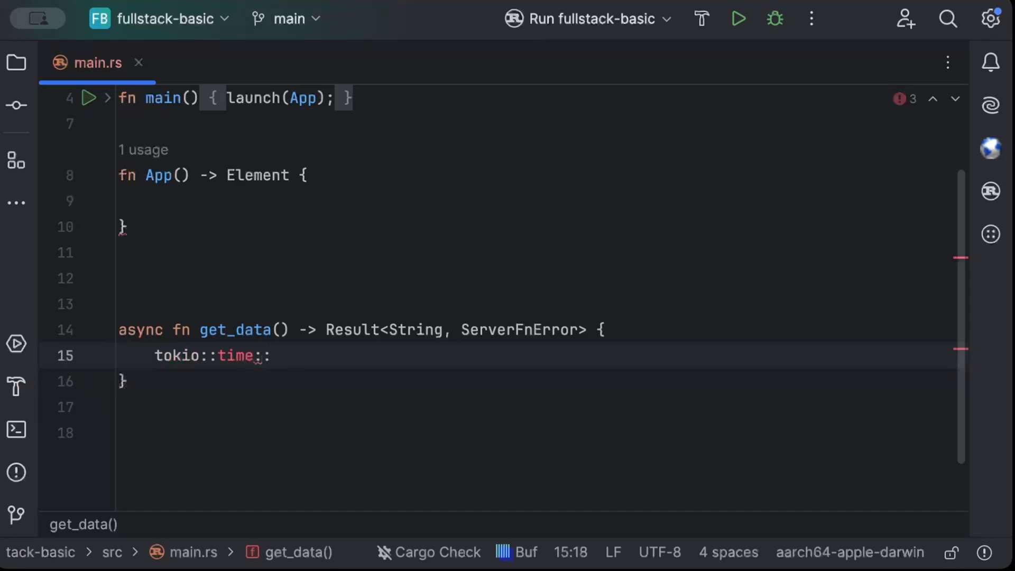
pyautogui.write('sleep(Duration::')
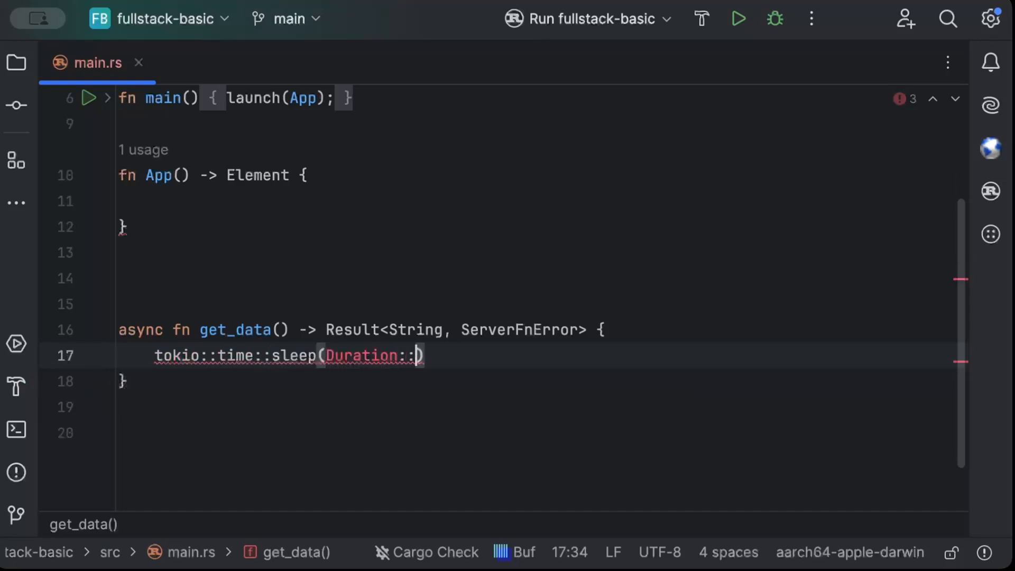
pyautogui.press('Backspace')
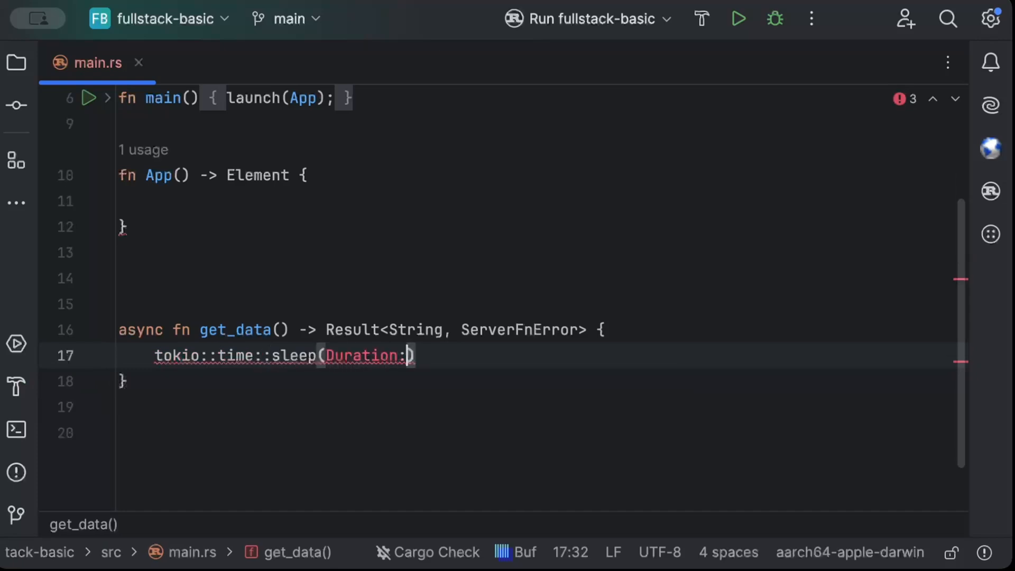
pyautogui.write(':from_secs(1)).')
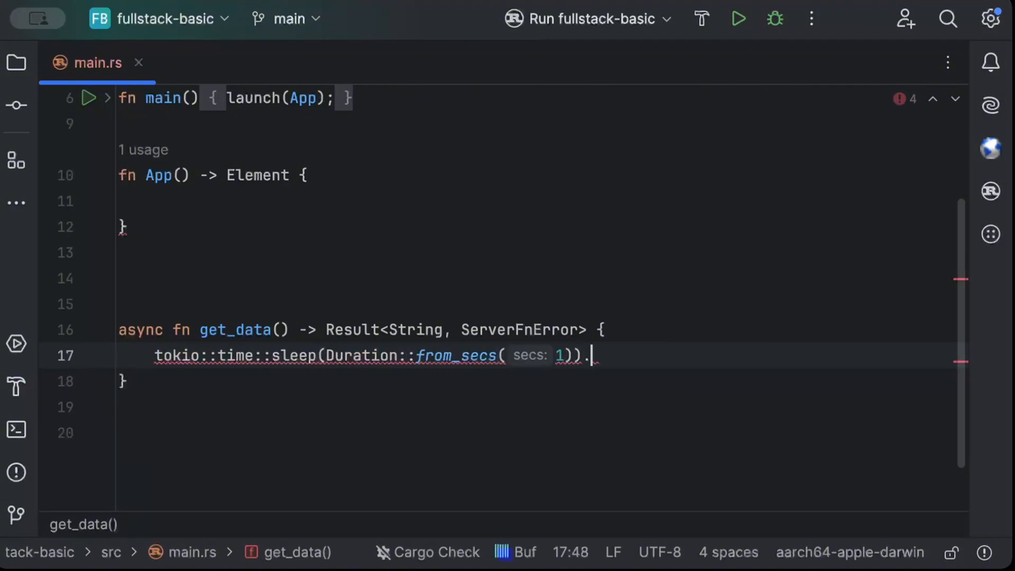
pyautogui.write('await;')
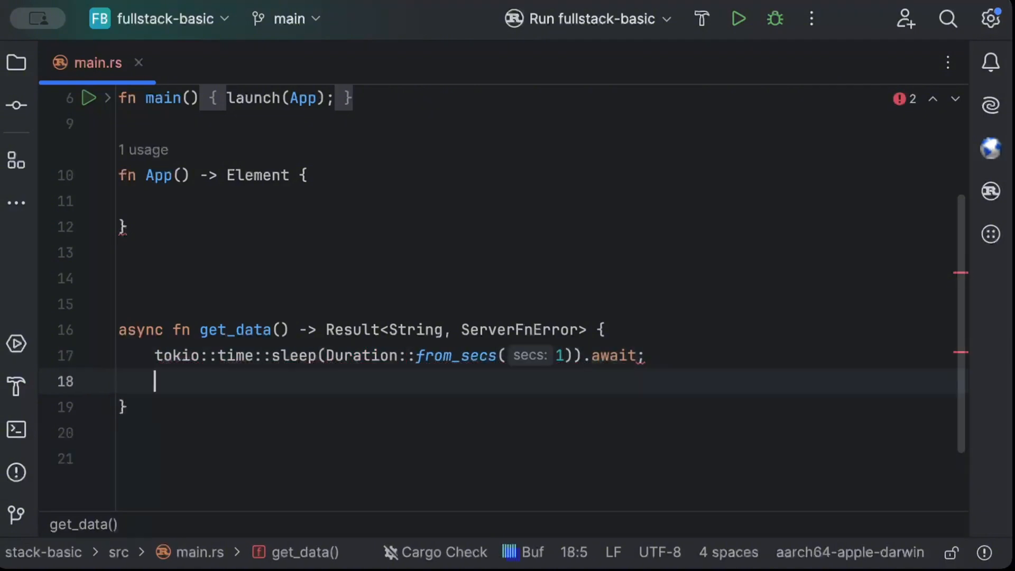
# - Return Ok(String::from("Hello from Server Side")) and mark get_data with #[server]
pyautogui.write('Ok()')
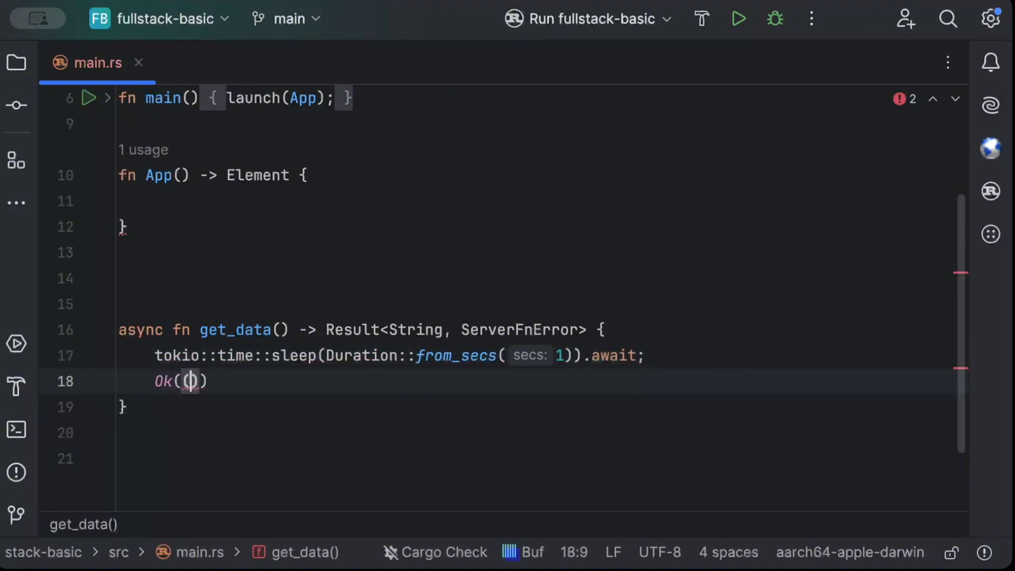
pyautogui.write('String::')
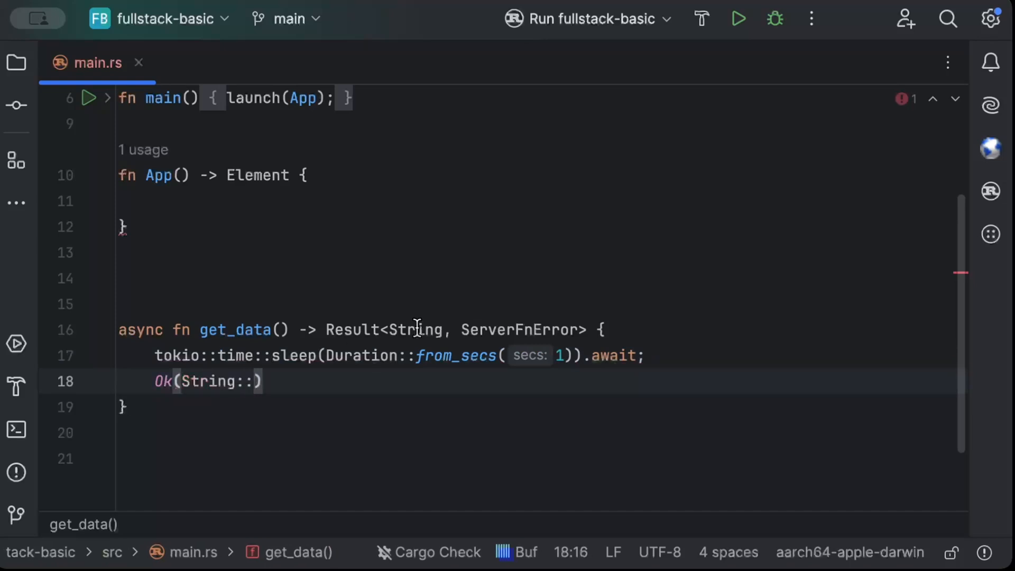
pyautogui.write('from("')
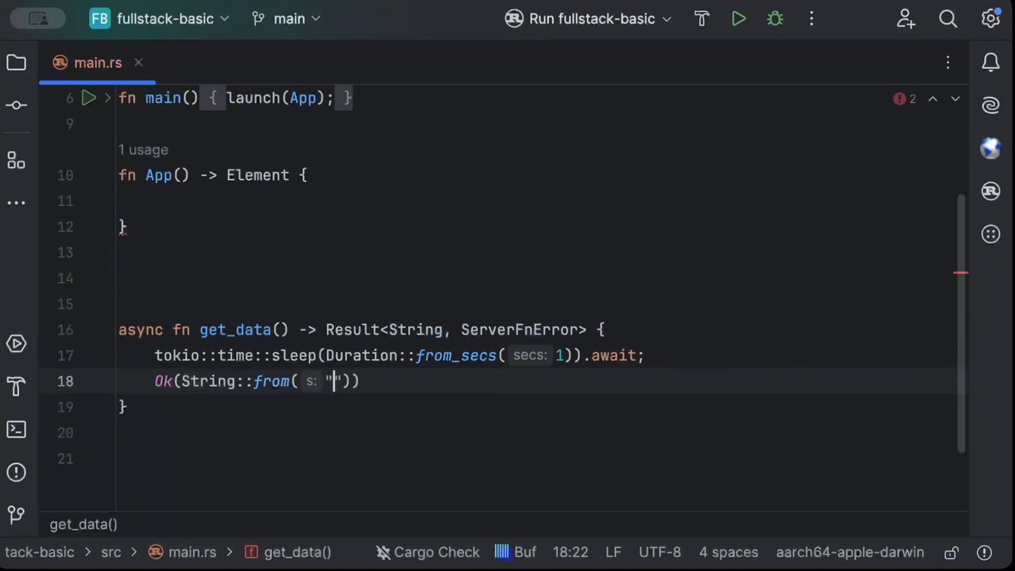
pyautogui.write('H')
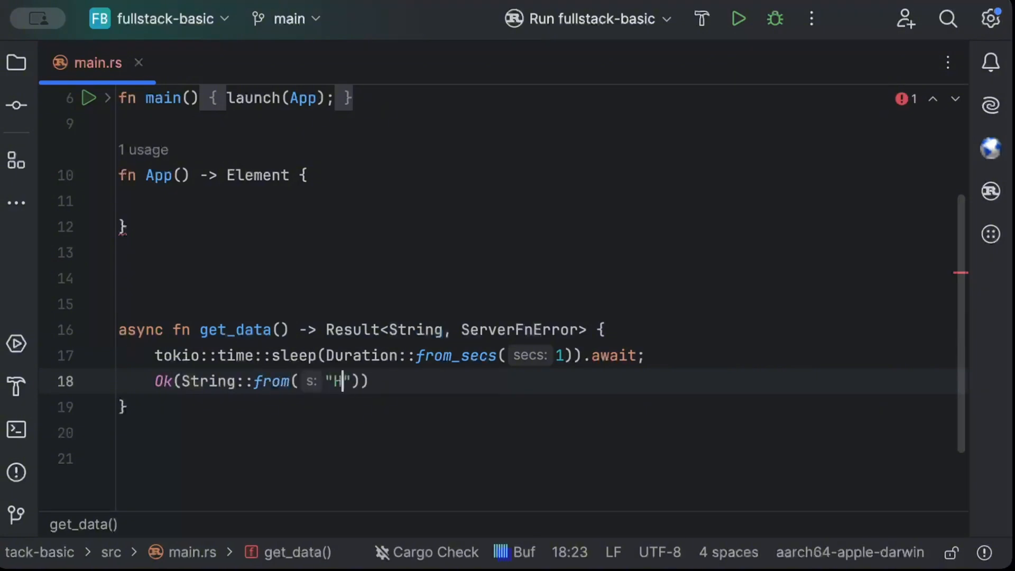
pyautogui.write('ello from Se')
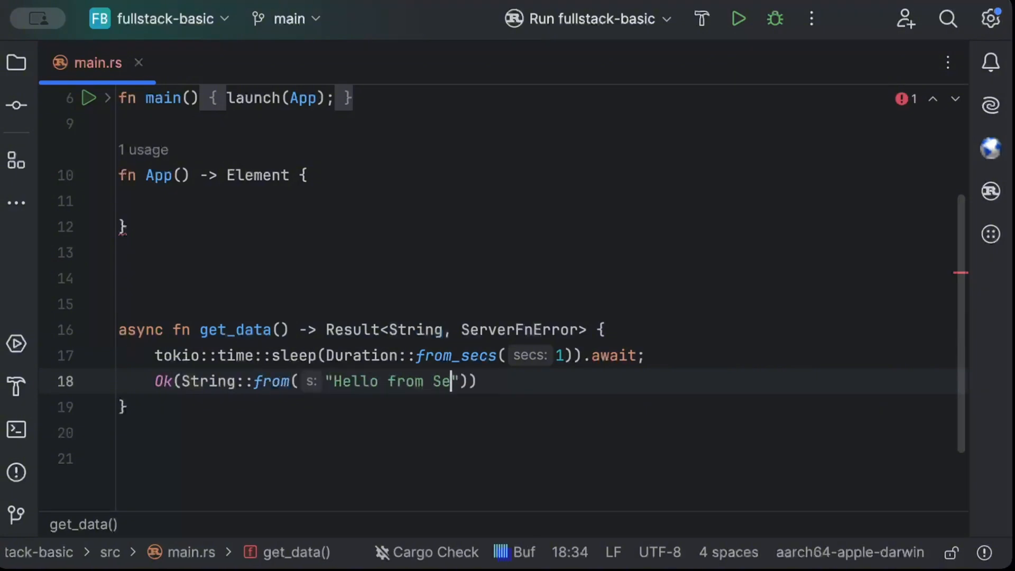
pyautogui.write('rver Side')
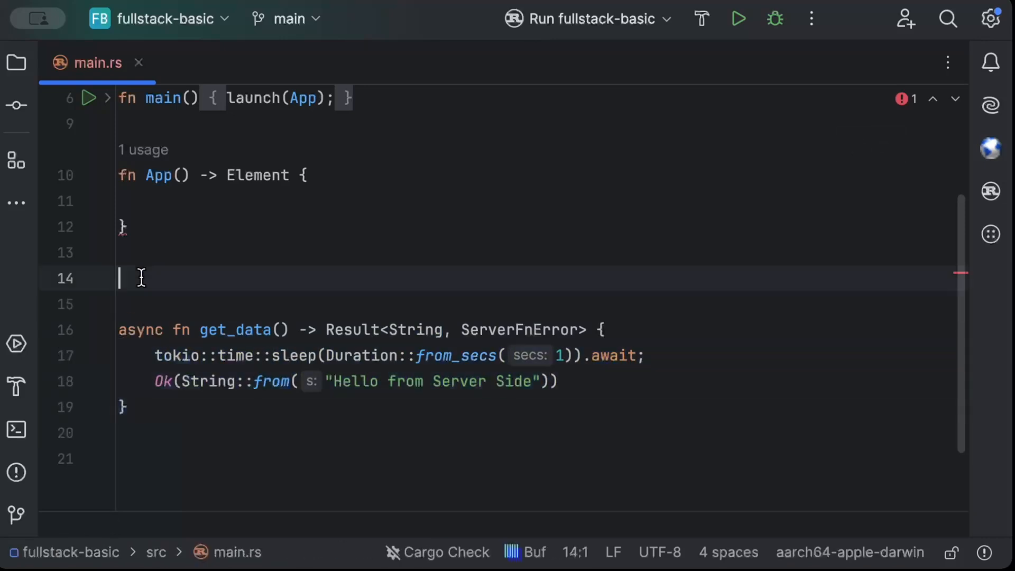
pyautogui.press('Enter')
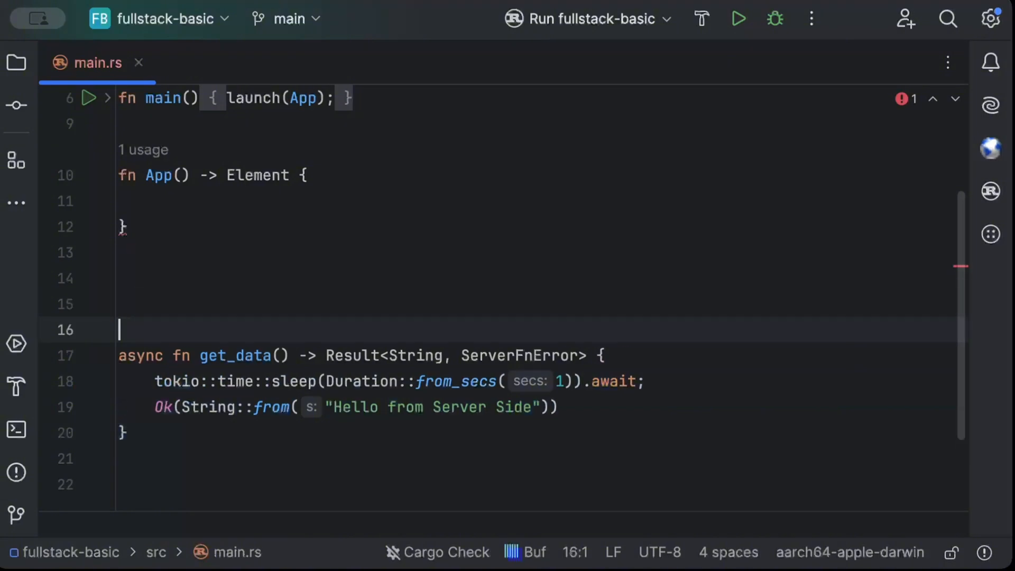
pyautogui.write('#[server]')
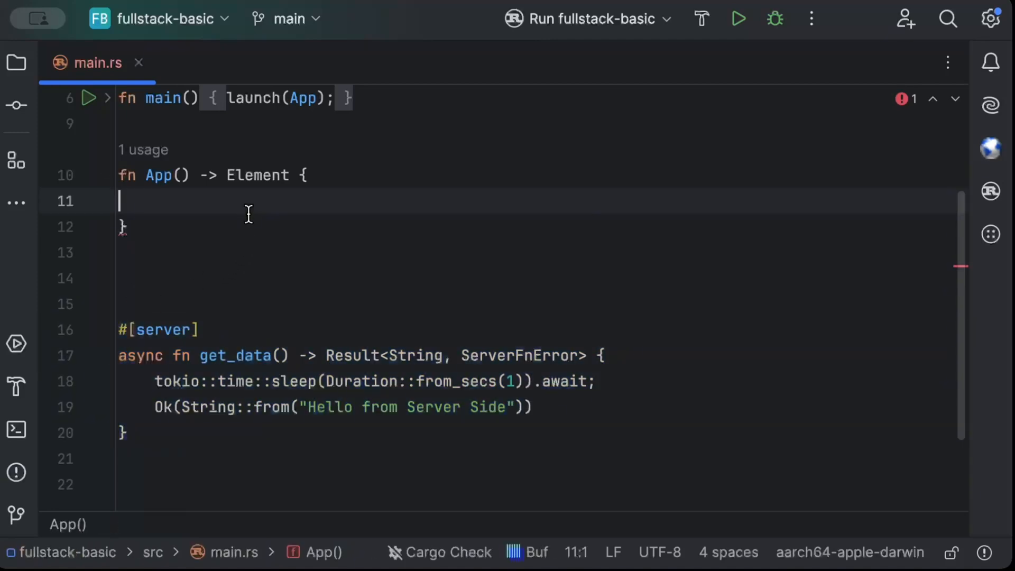
# - Give App an rsx! block with a paragraph "Server returned {}"
pyautogui.press('Tab')
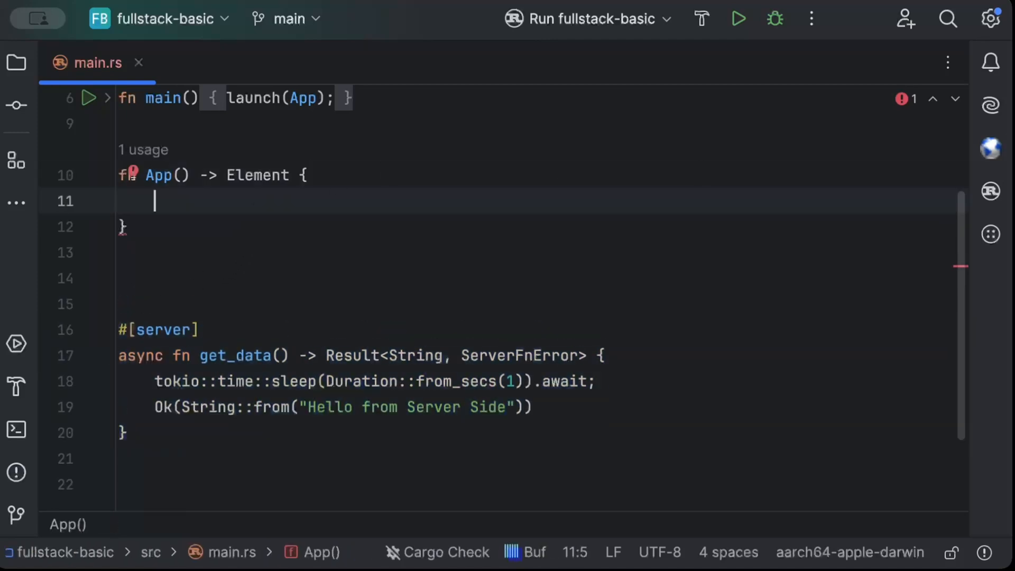
pyautogui.moveTo(398, 178)
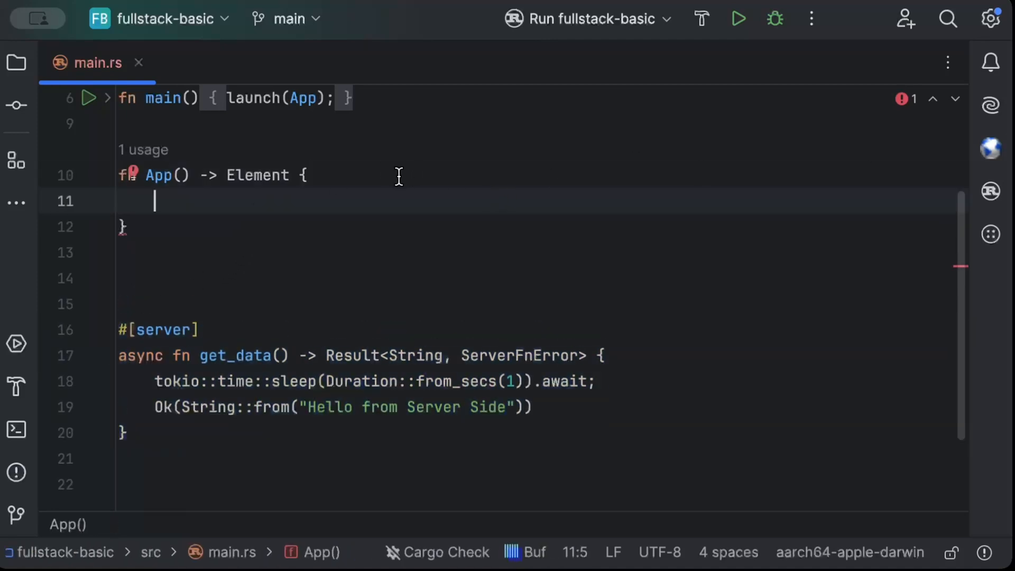
pyautogui.write('rsx!(')
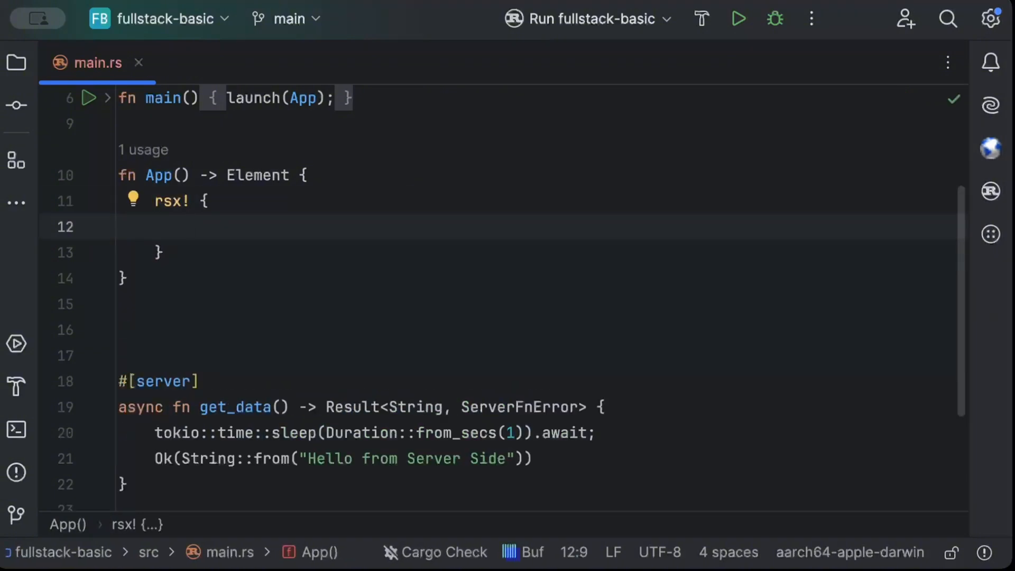
pyautogui.write('p {')
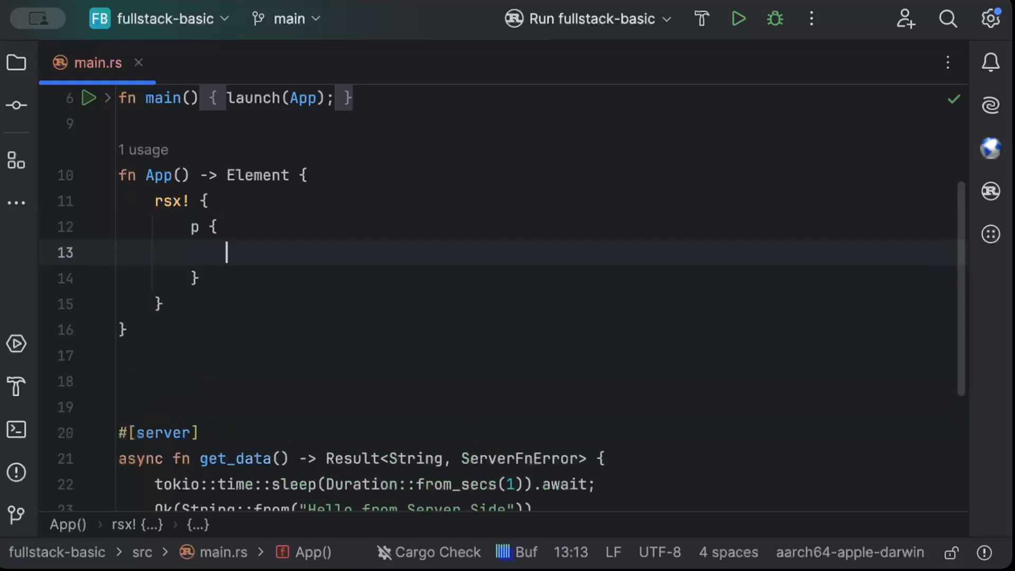
pyautogui.write('"Ser"')
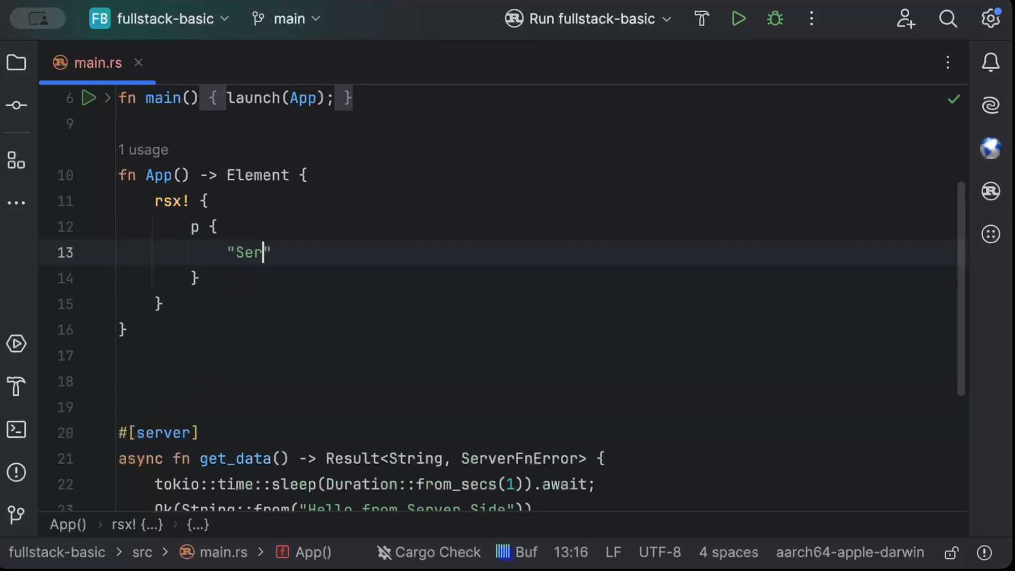
pyautogui.write('ver re')
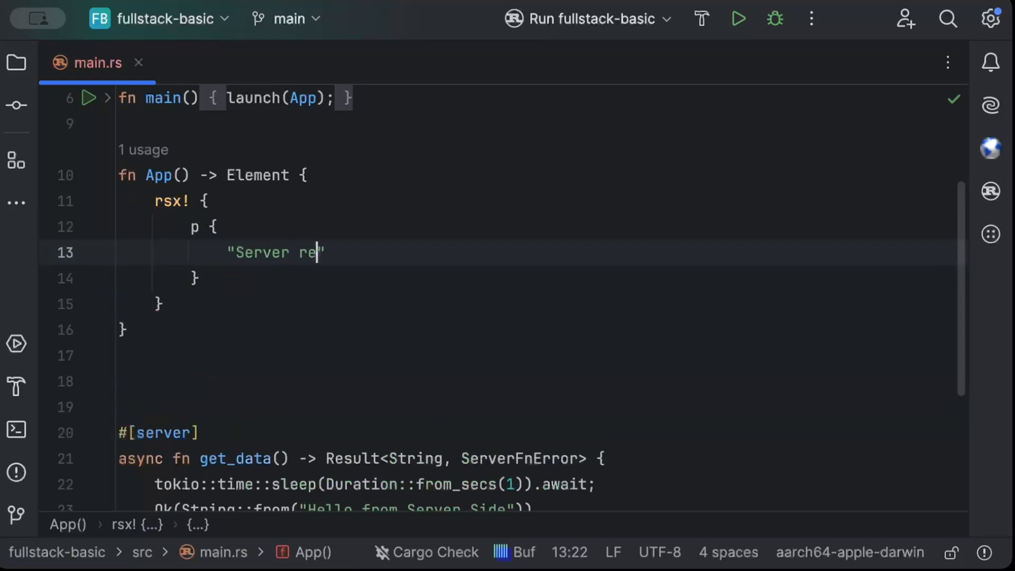
pyautogui.write('turned {}')
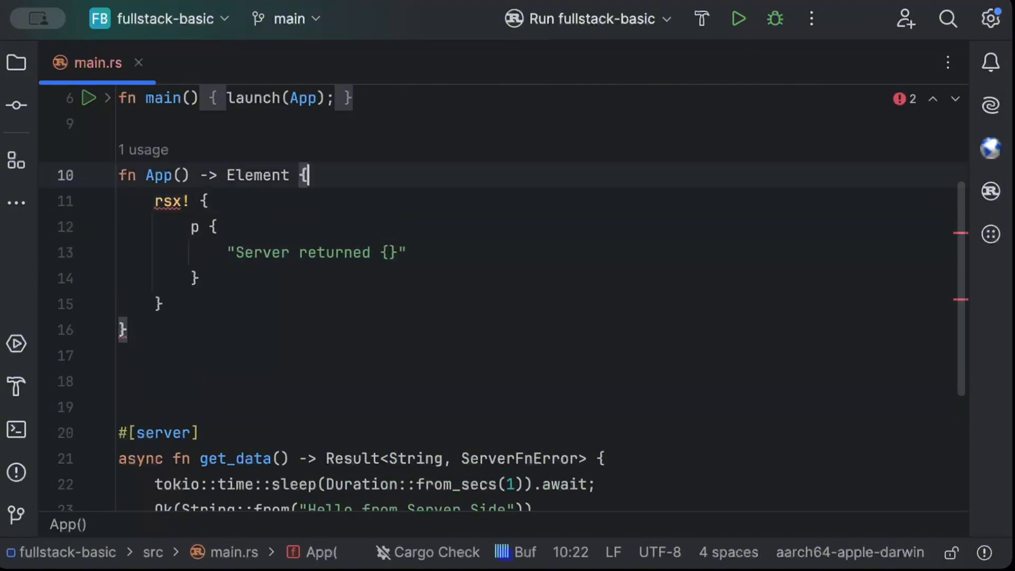
# - Load get_data with let result = use_resource(get_data) and interpolate {result.value():?} in the paragraph
pyautogui.write('let')
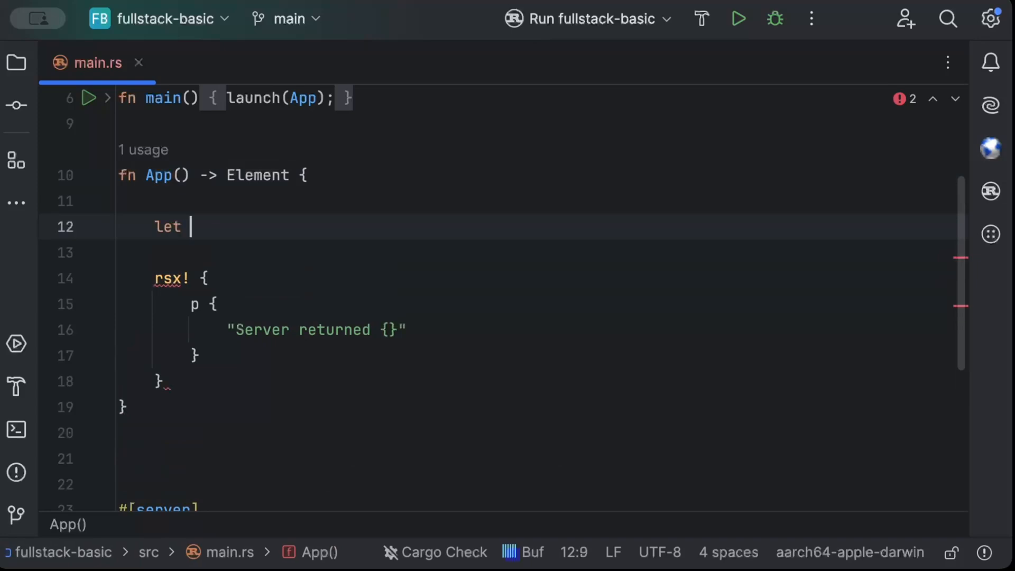
pyautogui.write('result = use')
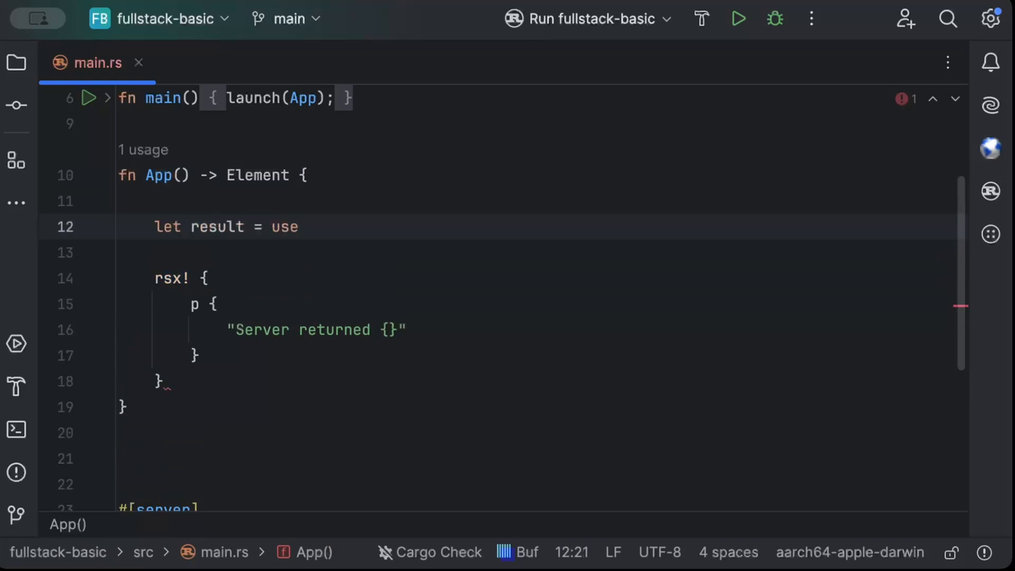
pyautogui.write('_resource(get_data)')
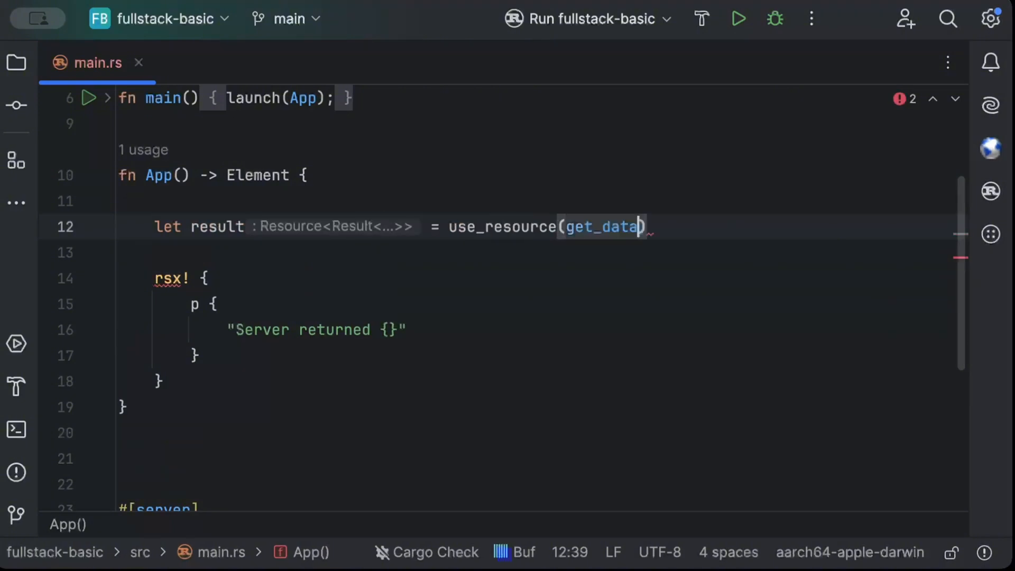
pyautogui.write(');')
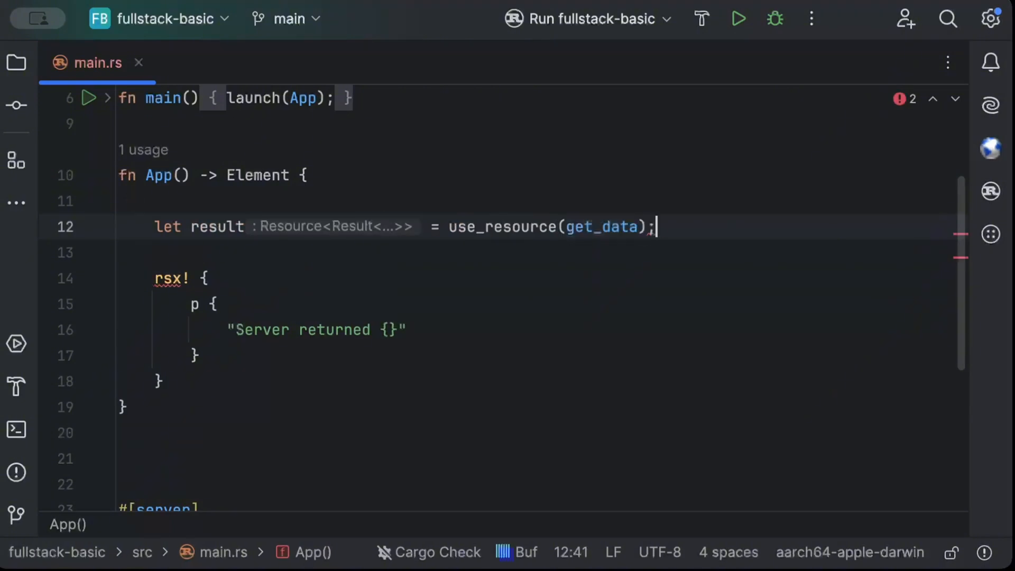
pyautogui.moveTo(353, 340)
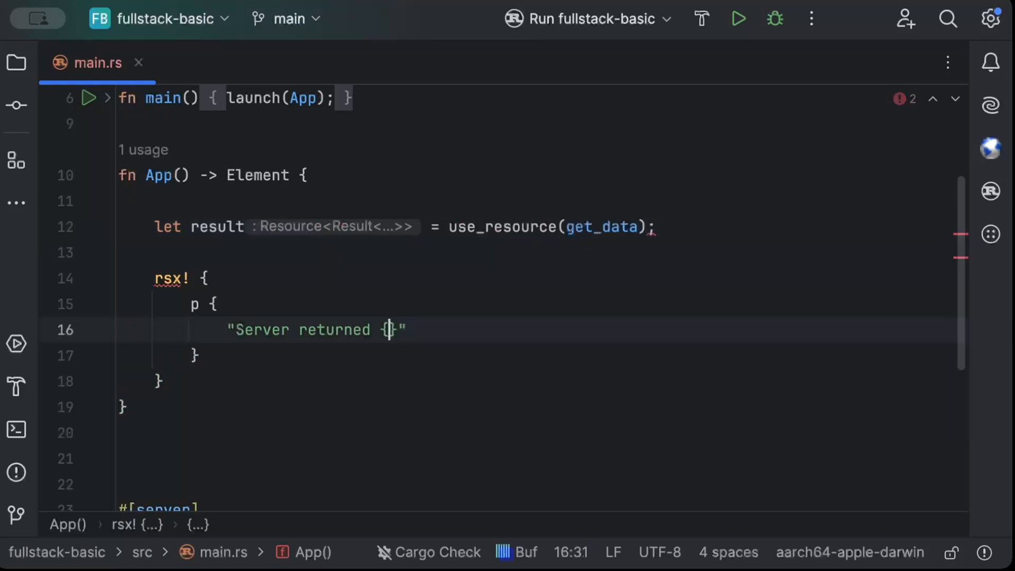
pyautogui.write('result.')
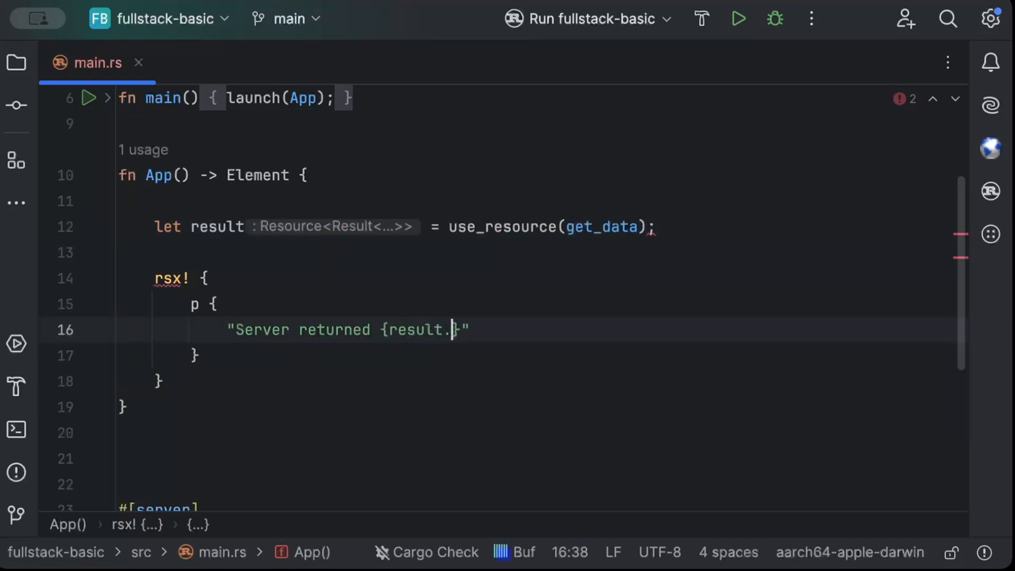
pyautogui.write('vaule()')
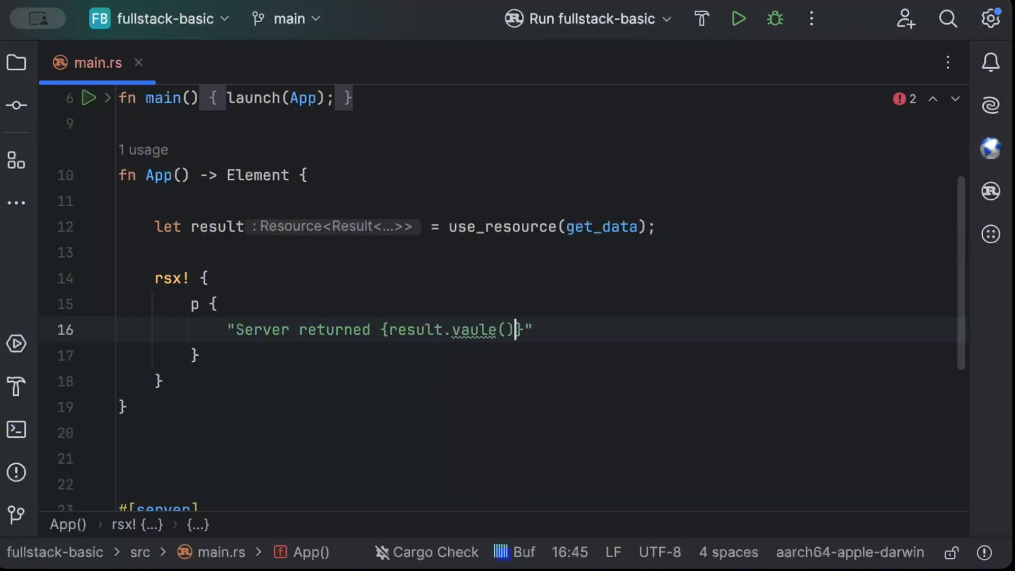
pyautogui.write(':?')
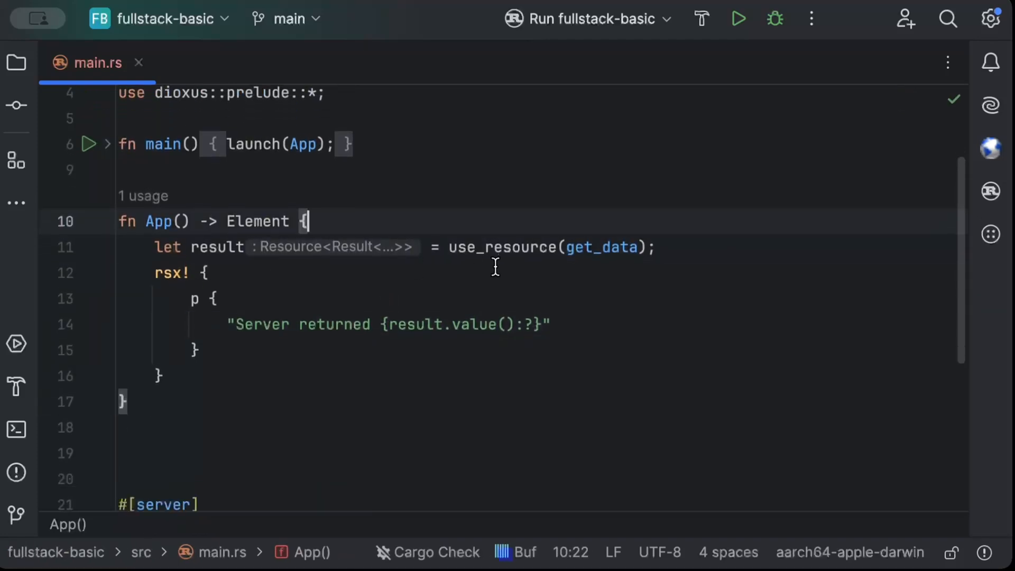
pyautogui.moveTo(480, 225)
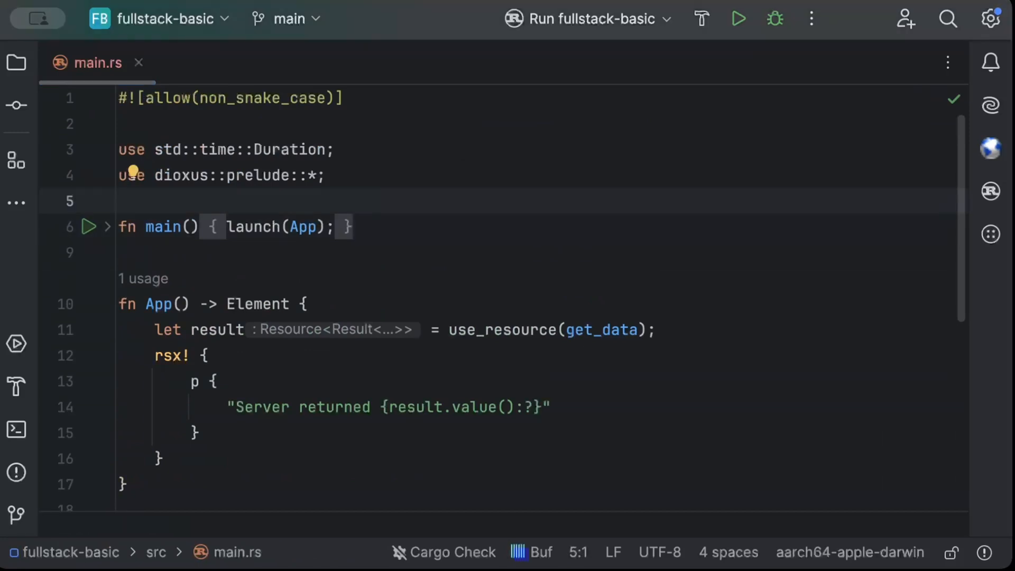
# - Launch the Dioxus development server with dx serve from the terminal
pyautogui.click(16, 429)
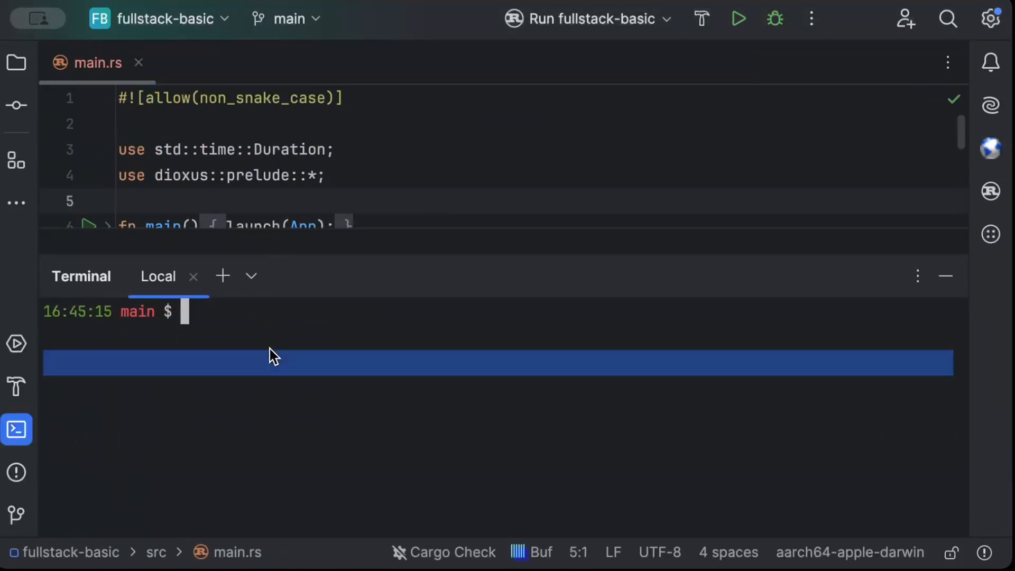
pyautogui.write('dx serv')
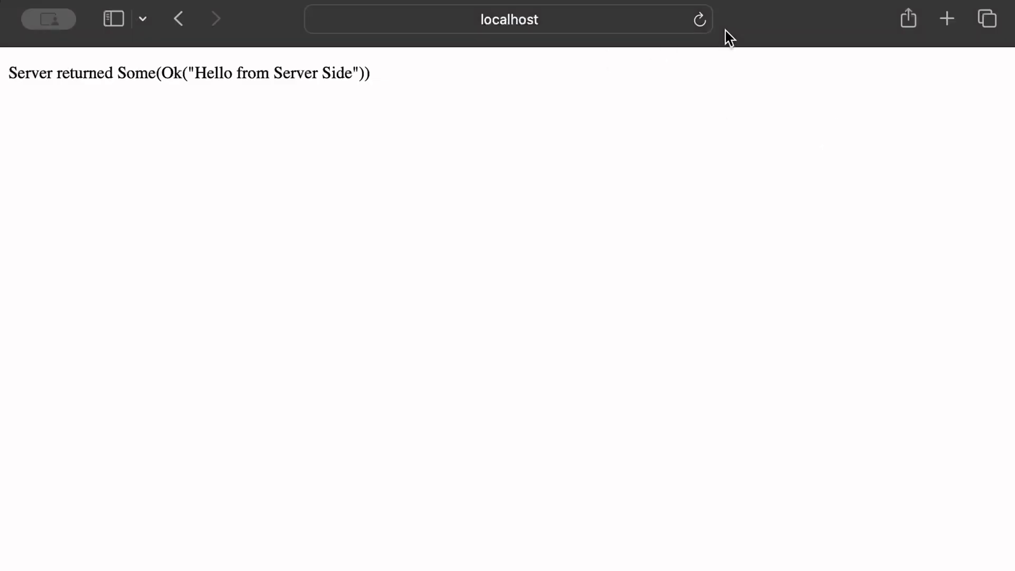
# - Reload the localhost page to see "Server returned Some(Ok("Hello from Server Side"))"
pyautogui.click(699, 19)
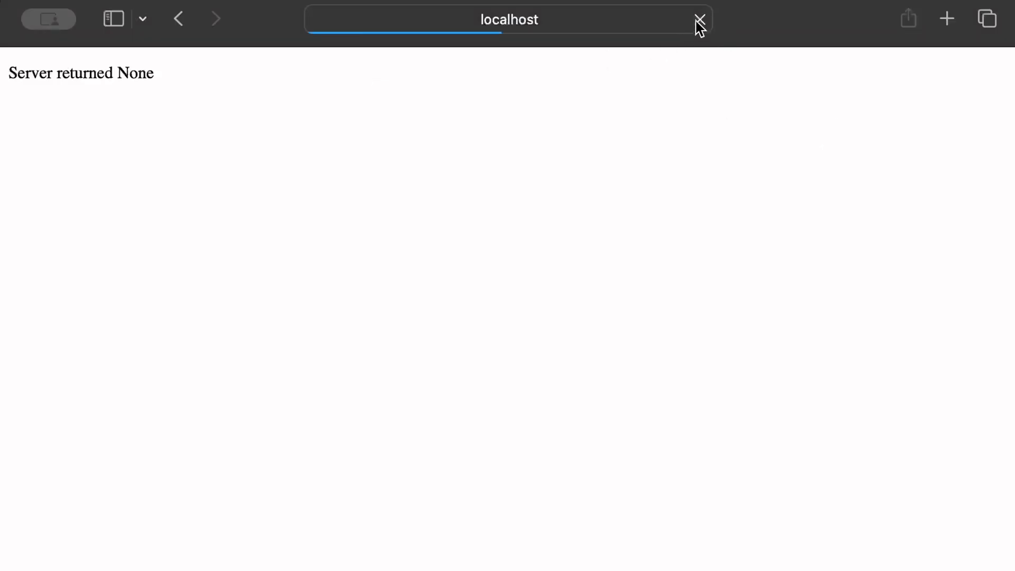
pyautogui.click(697, 20)
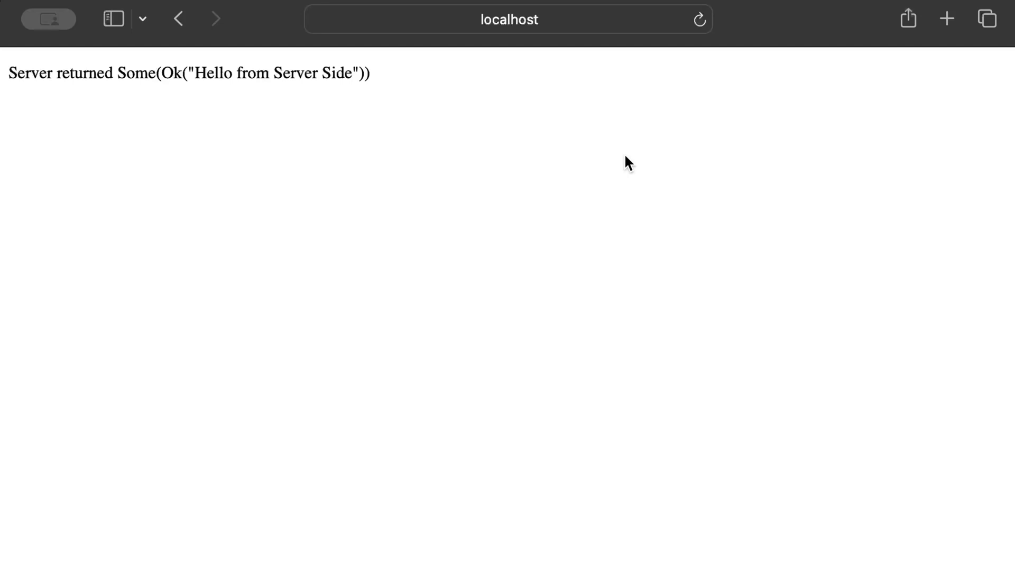
pyautogui.moveTo(596, 184)
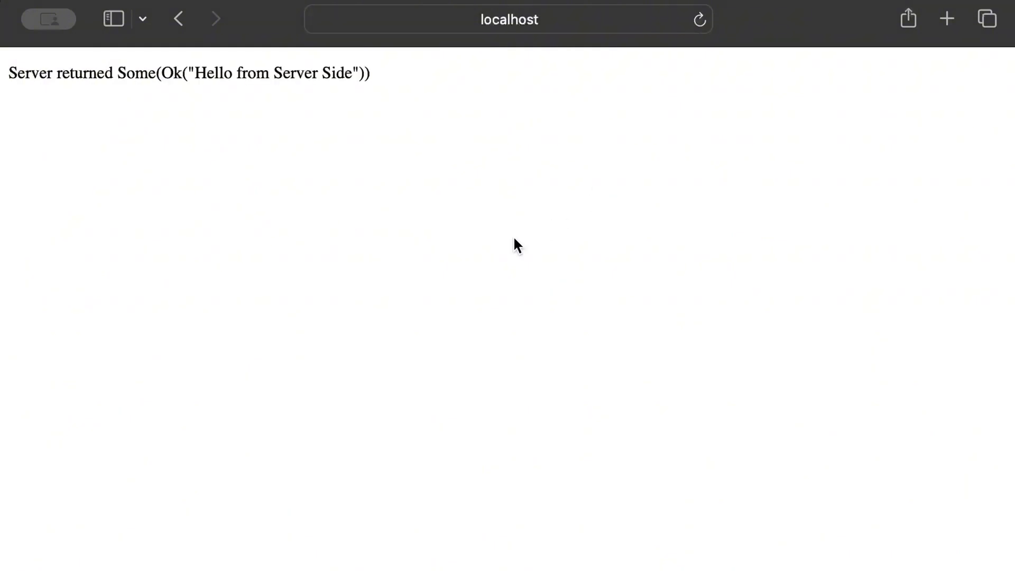
pyautogui.moveTo(527, 393)
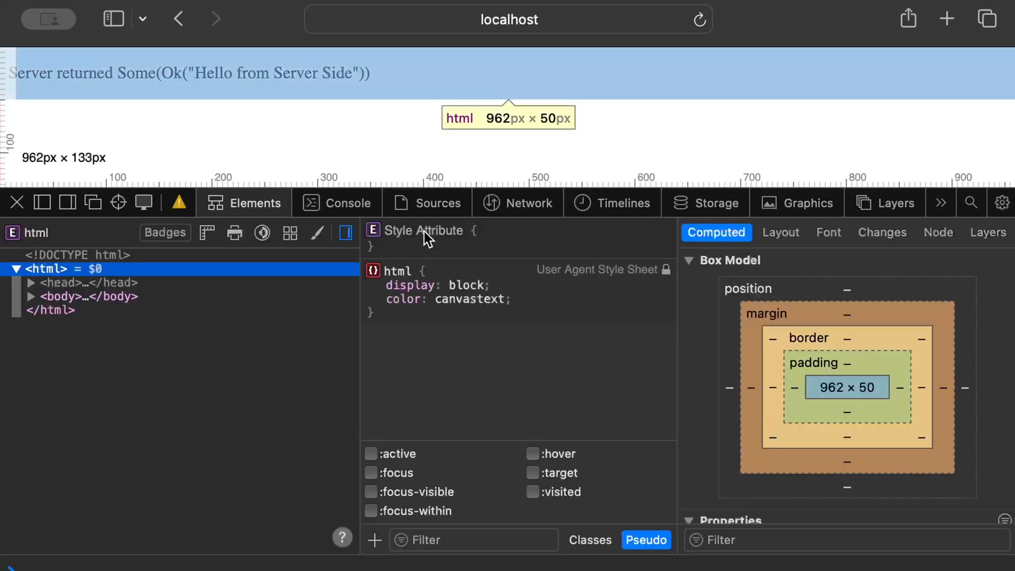
# - Inspect the POST get_data request in the Network tab: 200 OK, response "Hello from Server Side"
pyautogui.click(529, 203)
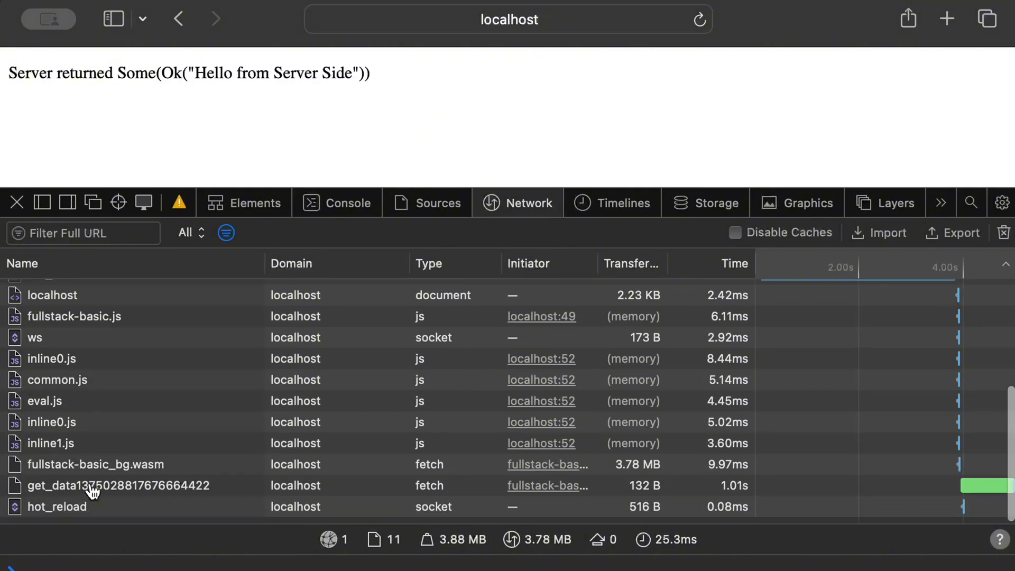
pyautogui.click(95, 485)
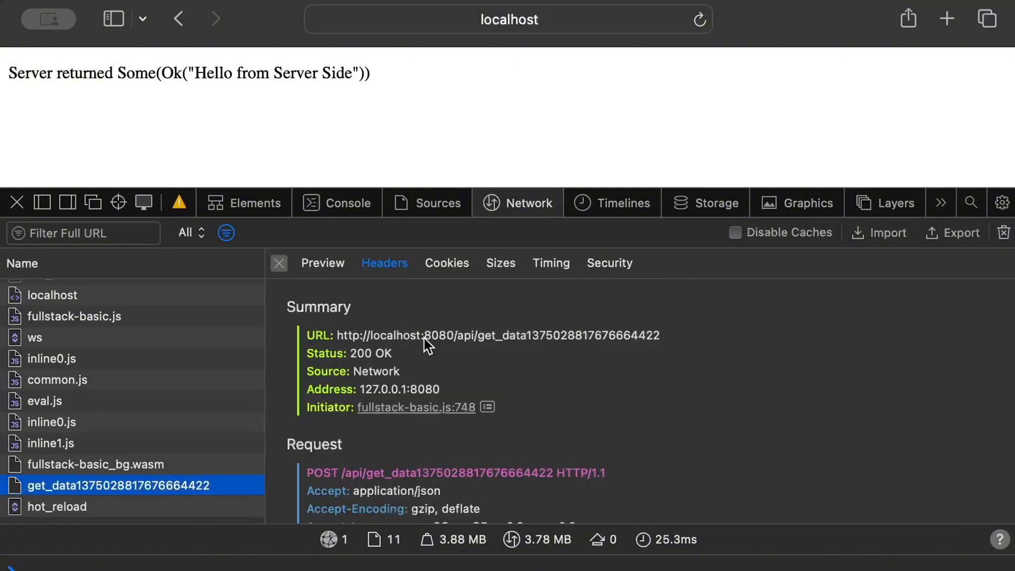
pyautogui.moveTo(463, 343)
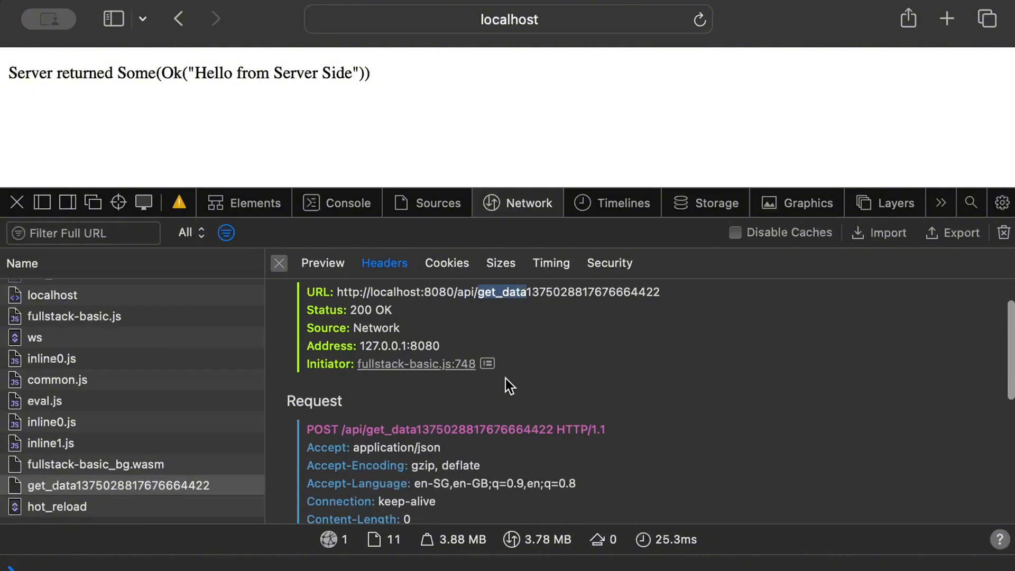
pyautogui.click(322, 263)
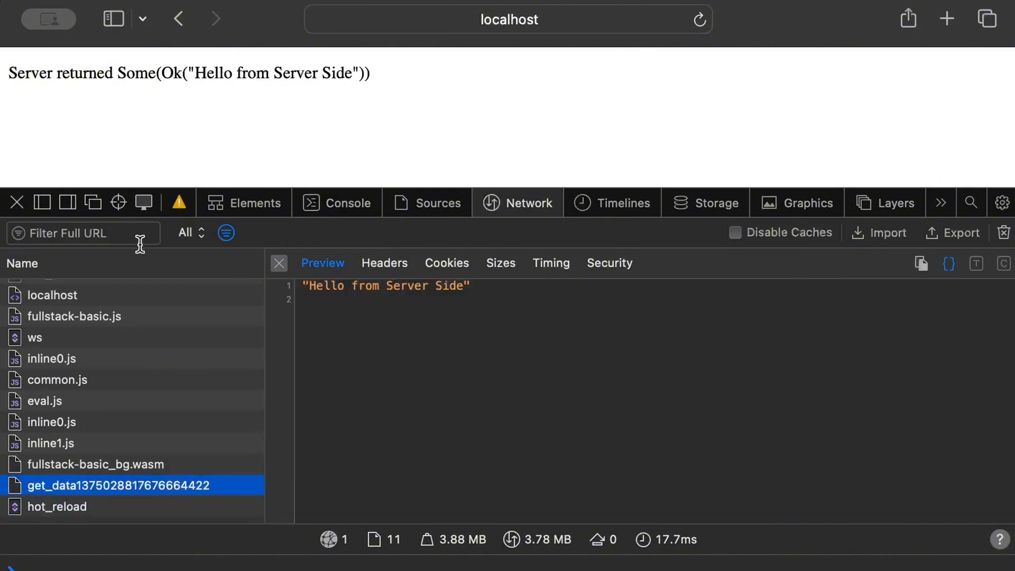
pyautogui.moveTo(183, 127)
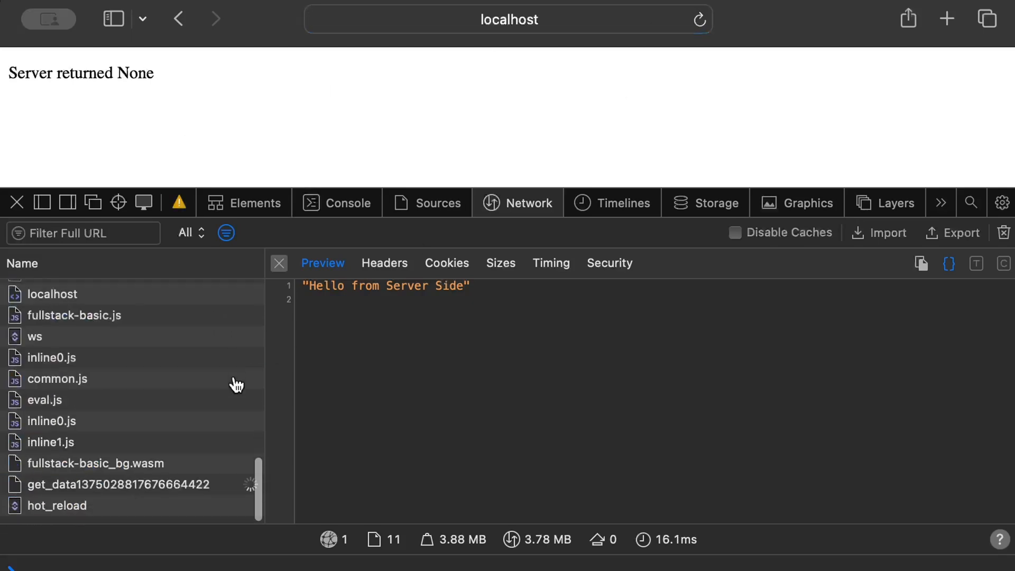
pyautogui.click(118, 491)
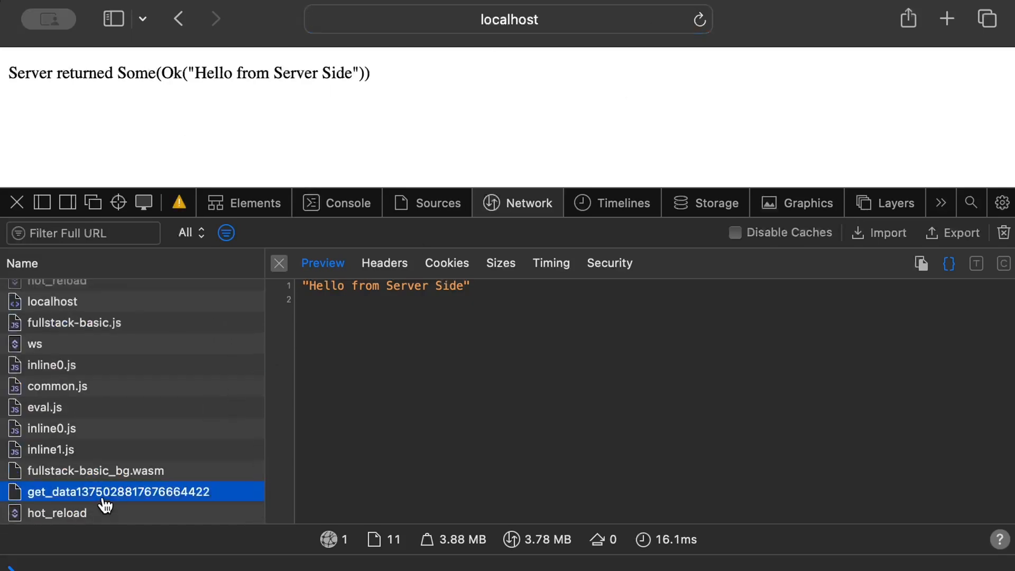
pyautogui.moveTo(260, 472)
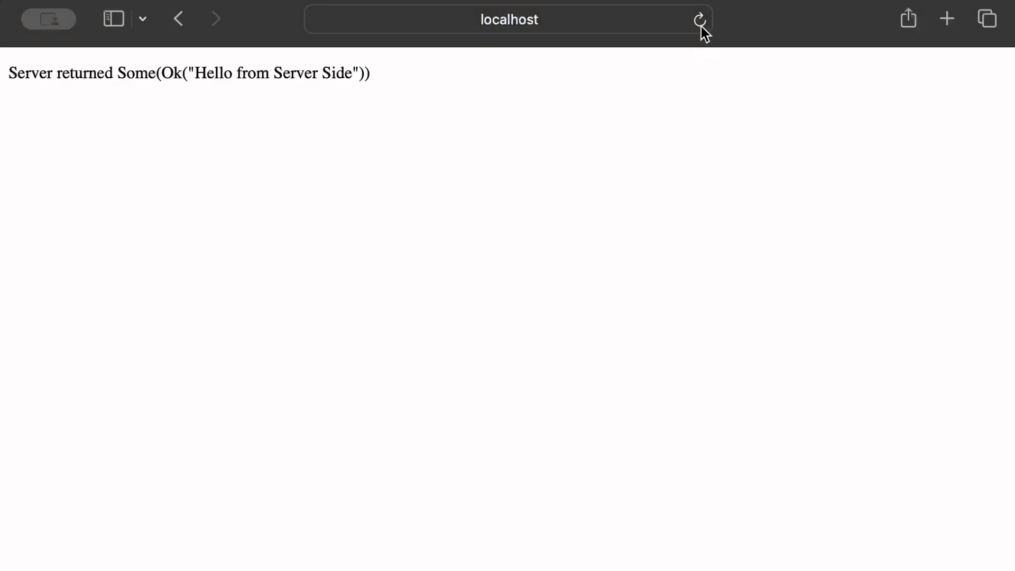
# - Reload the page and review the network request list, which shows no get_data call
pyautogui.click(700, 20)
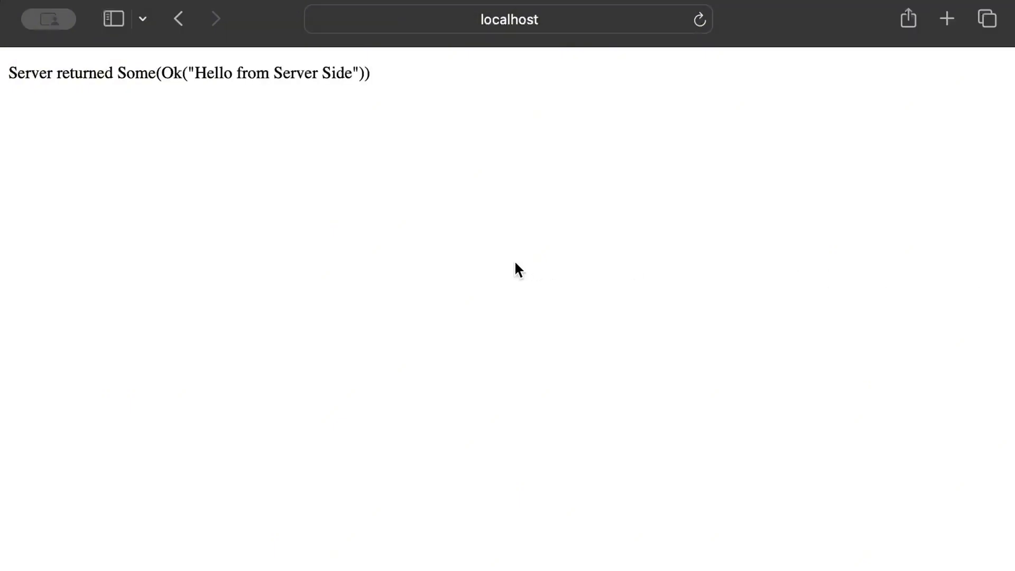
pyautogui.moveTo(531, 408)
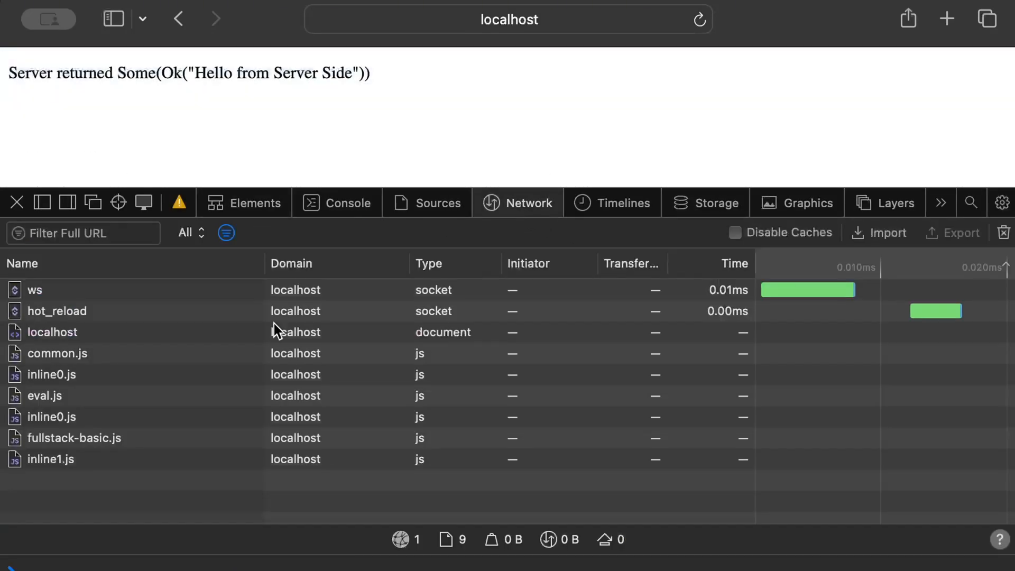
pyautogui.click(699, 19)
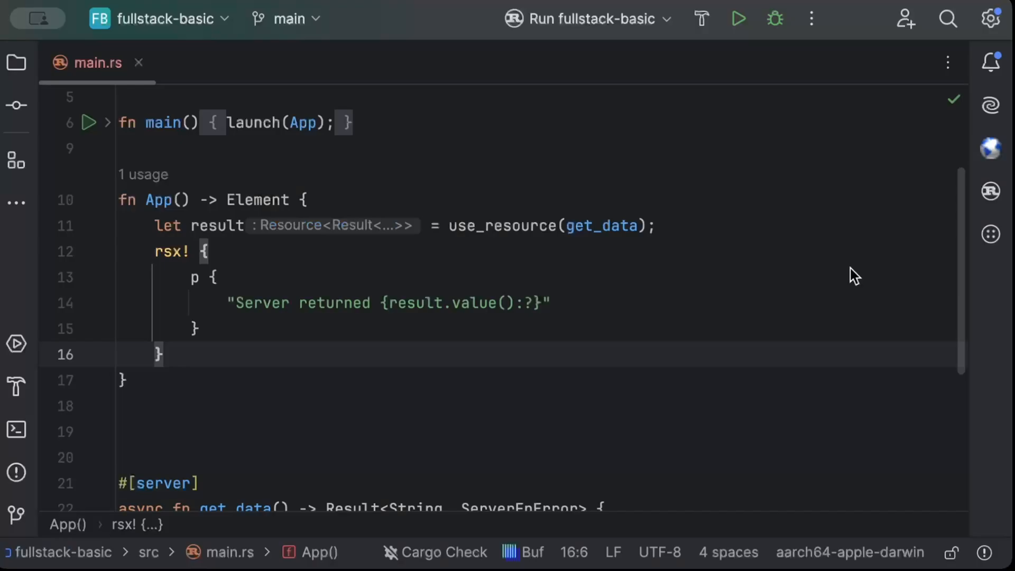
# - Review the App component's use_resource(get_data) call and result paragraph in main.rs
pyautogui.click(547, 225)
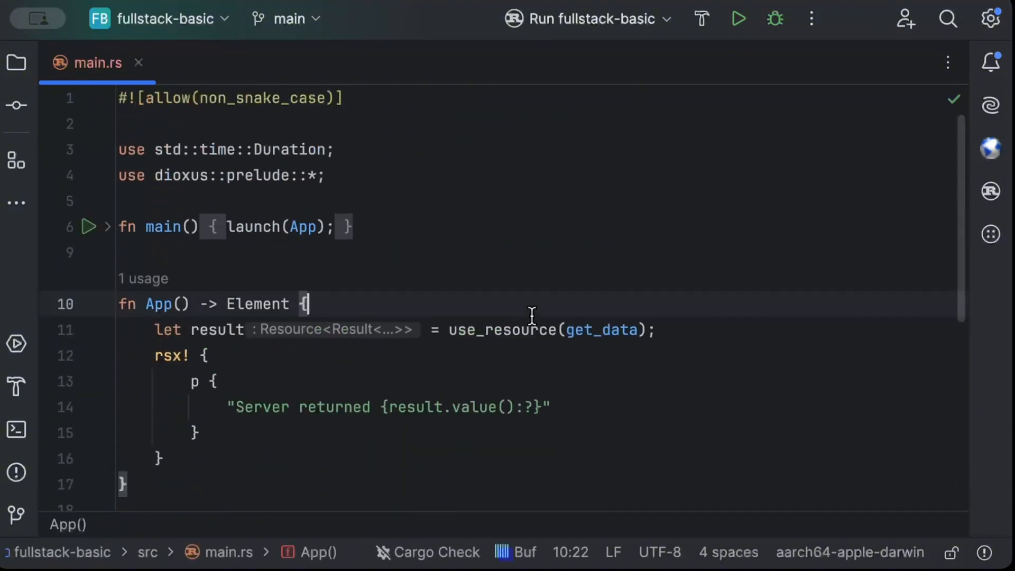
pyautogui.moveTo(461, 322)
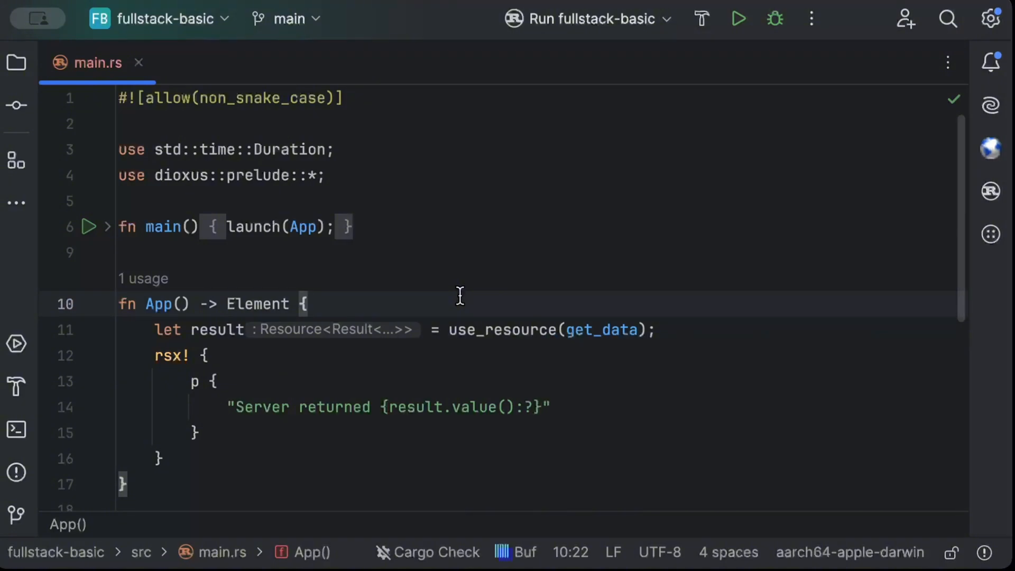
pyautogui.click(453, 330)
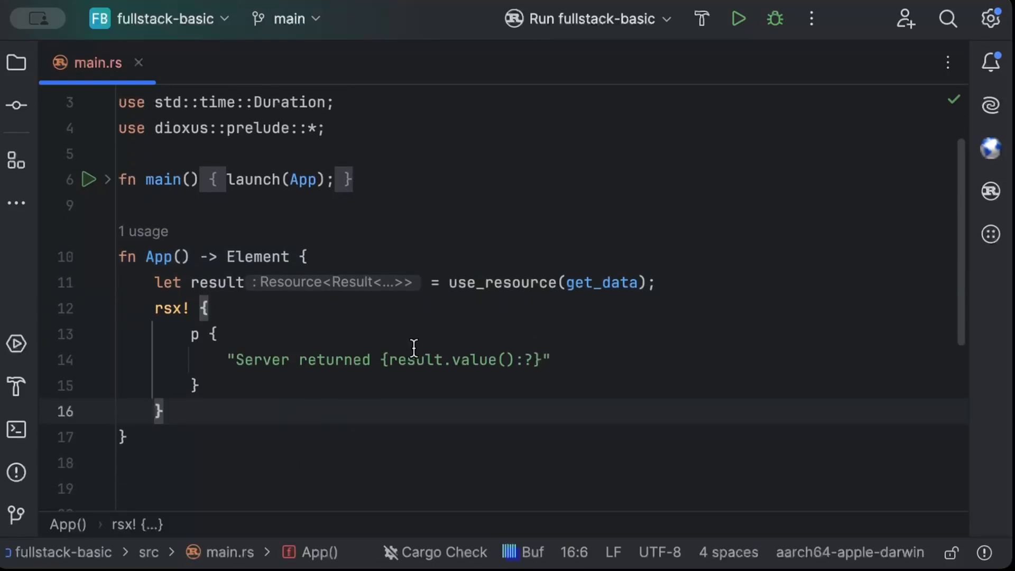
pyautogui.click(477, 282)
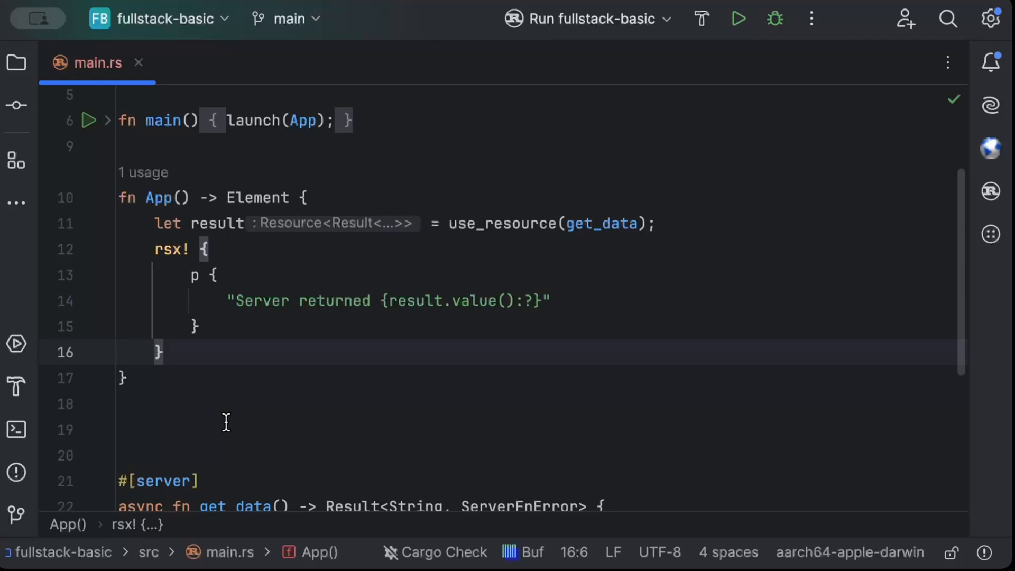
pyautogui.moveTo(250, 411)
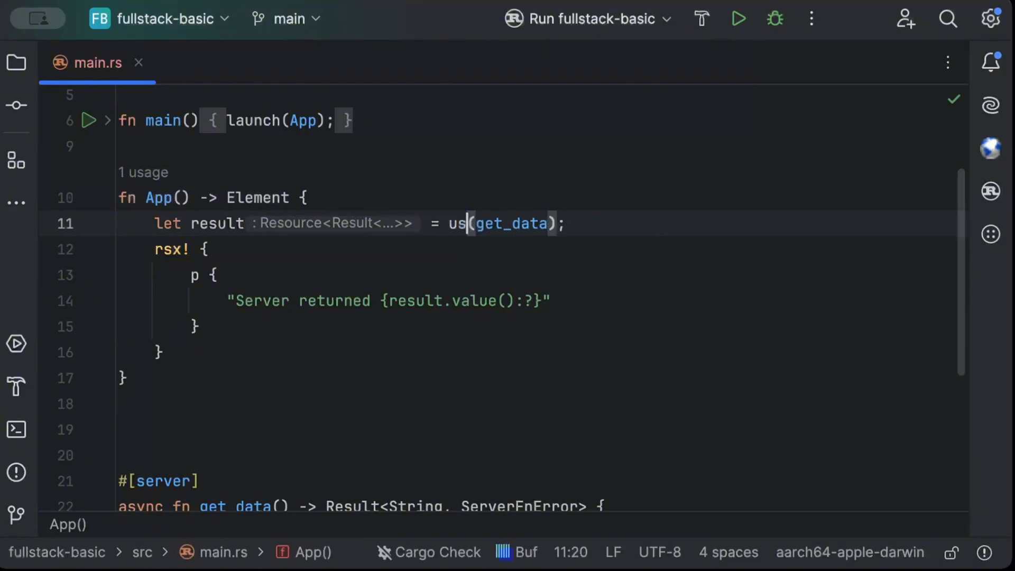
# - Load get_data with use_server_future(get_data)? instead of use_resource
pyautogui.write('ese')
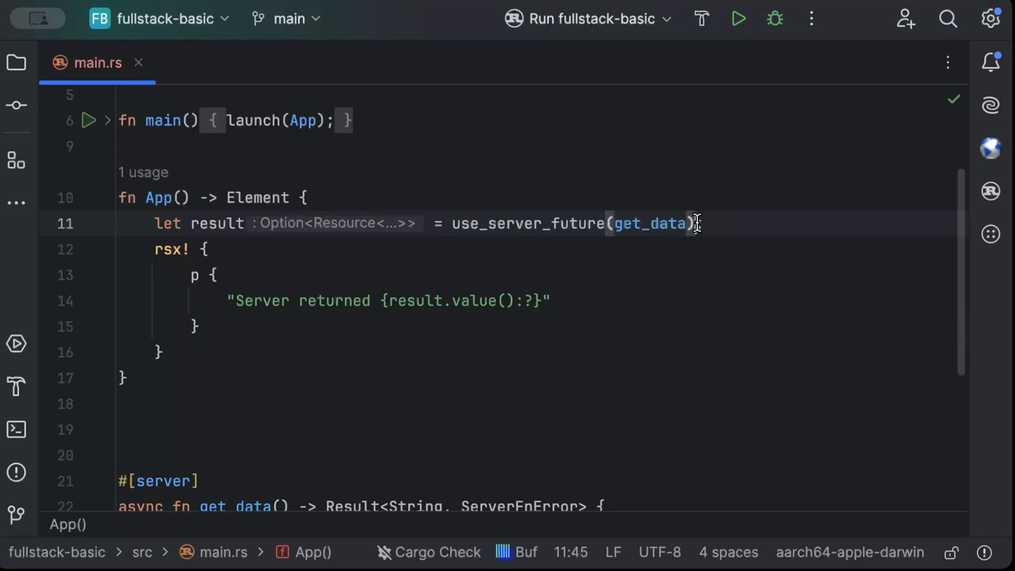
pyautogui.write('?')
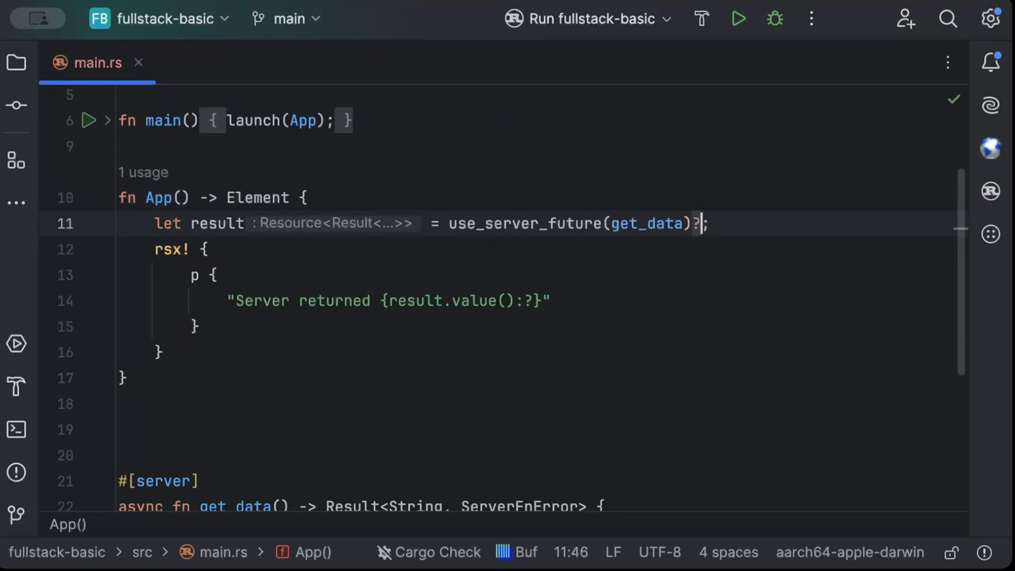
pyautogui.click(213, 275)
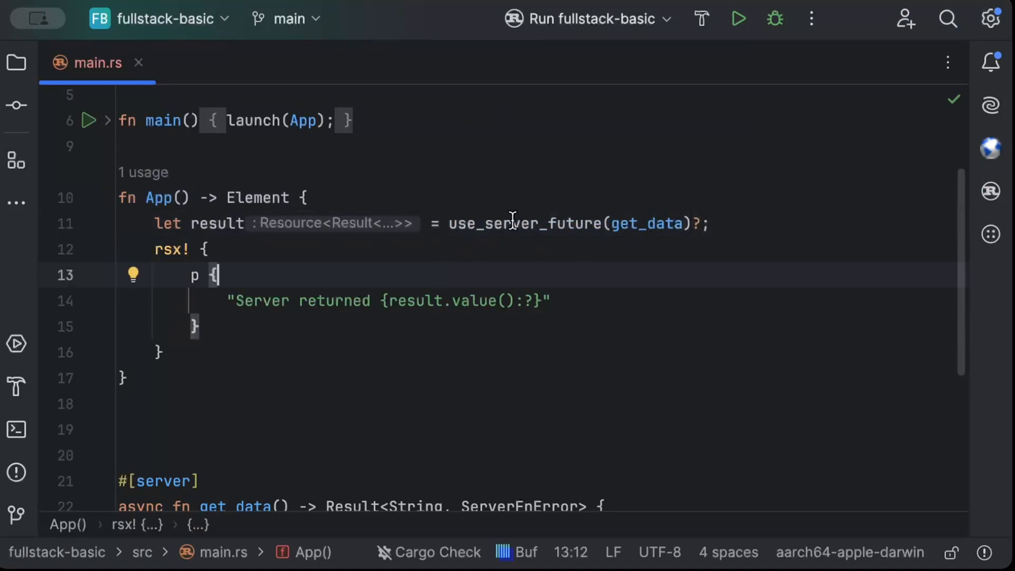
pyautogui.moveTo(452, 223); pyautogui.dragTo(700, 223)
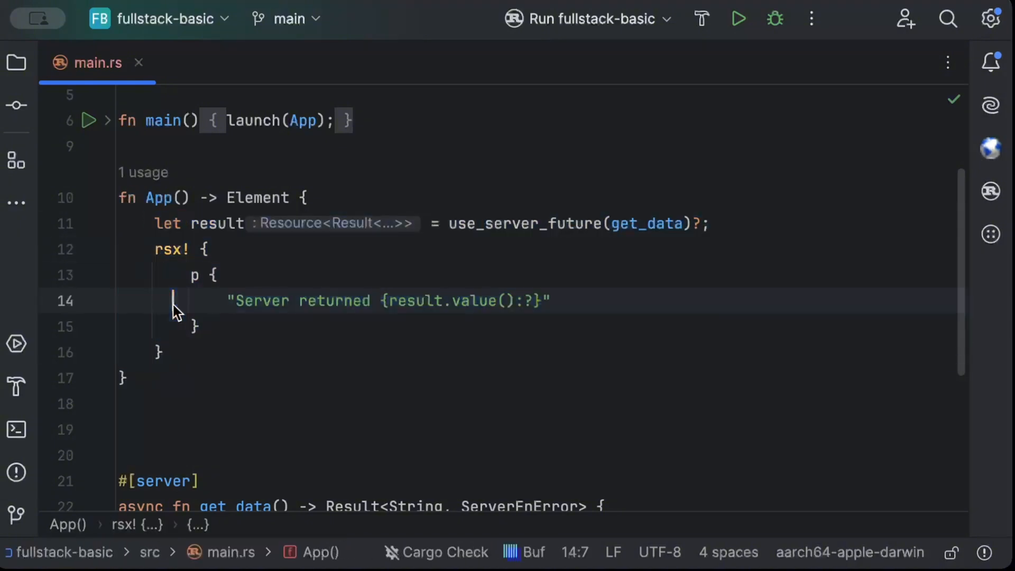
pyautogui.scroll(-3)
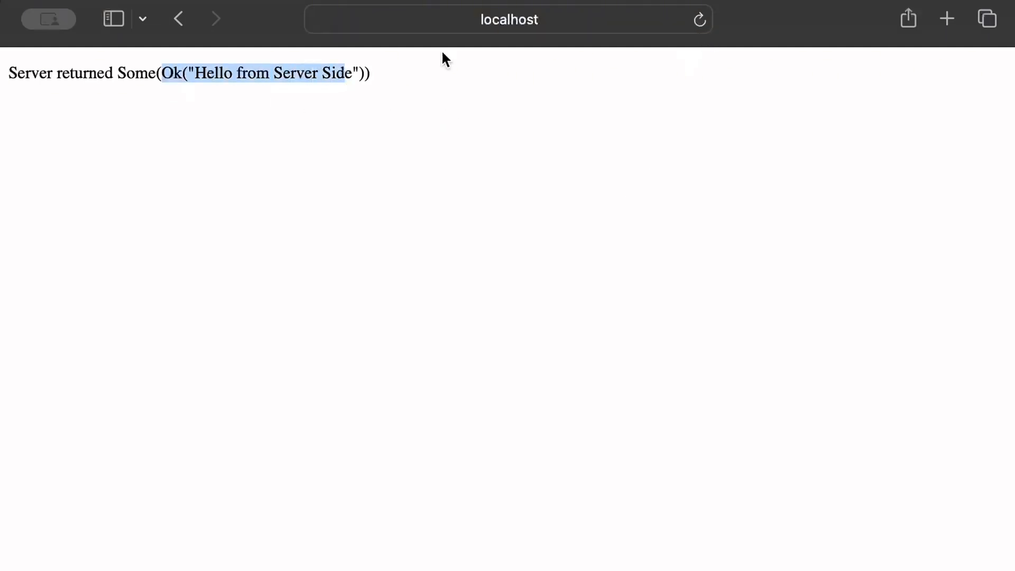
# - Reload localhost in Safari and select the 'Server returned Some(Ok(...))' result line
pyautogui.click(508, 20)
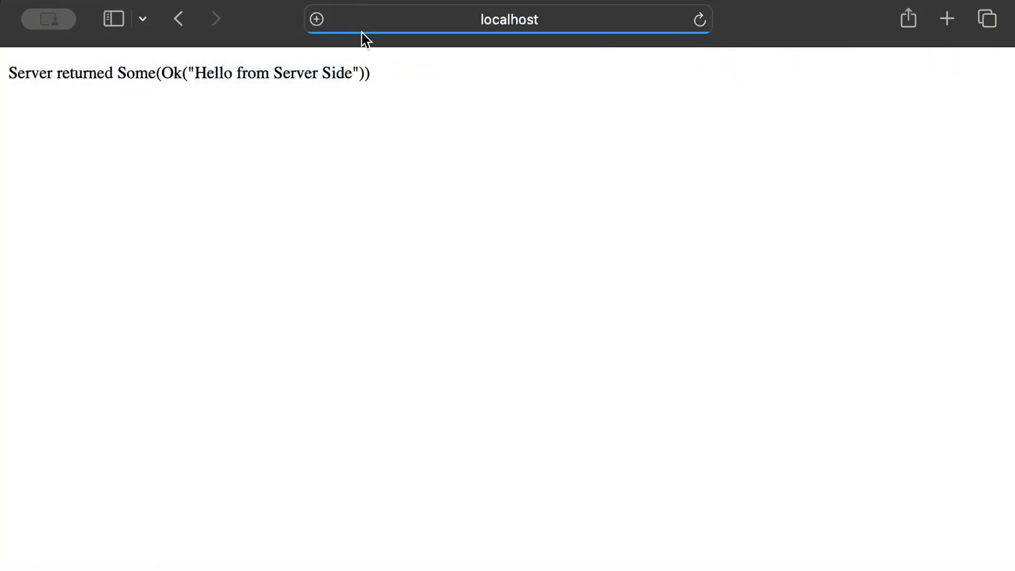
pyautogui.tripleClick(159, 74)
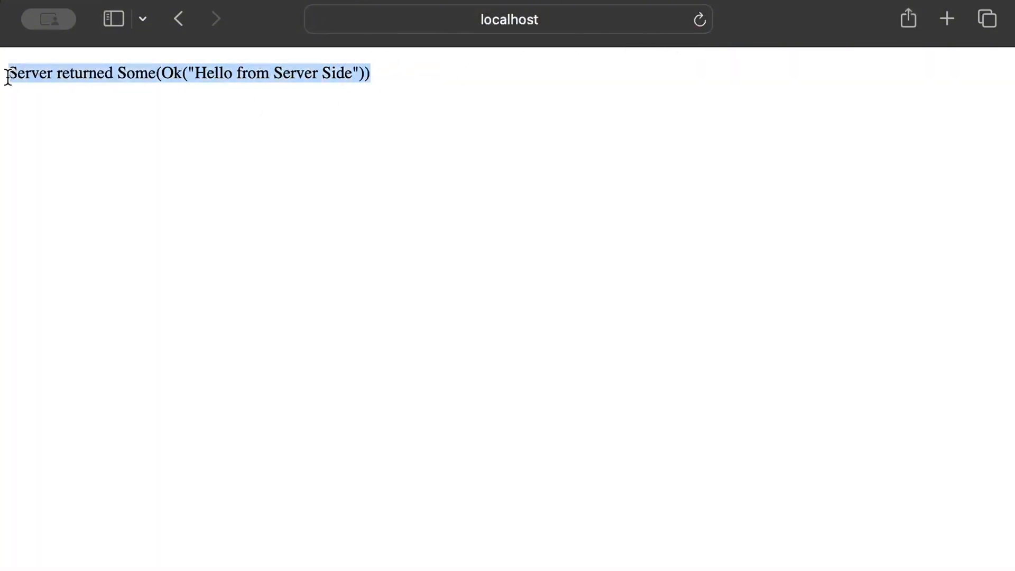
pyautogui.click(434, 154)
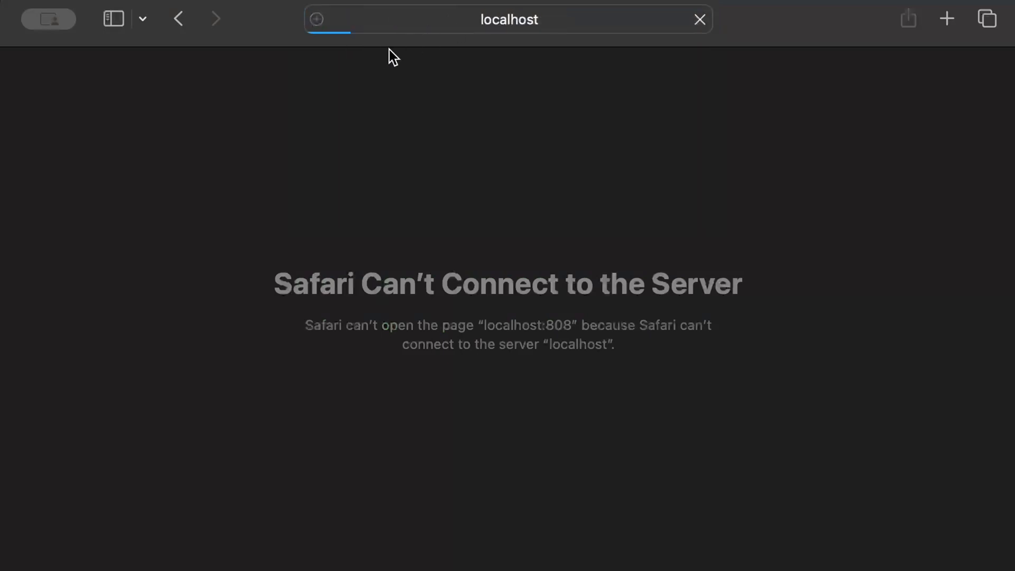
pyautogui.moveTo(370, 85)
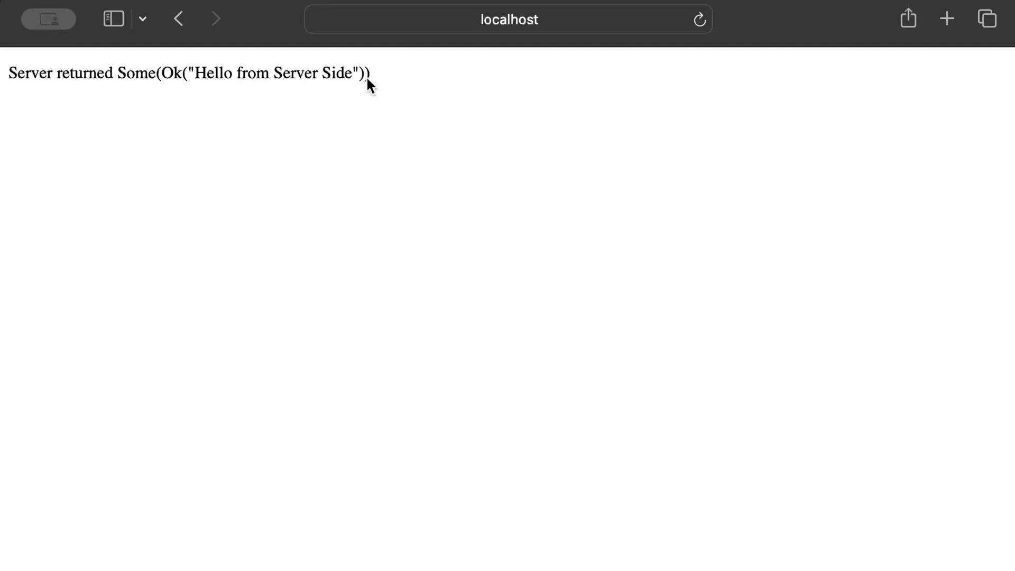
pyautogui.moveTo(429, 73)
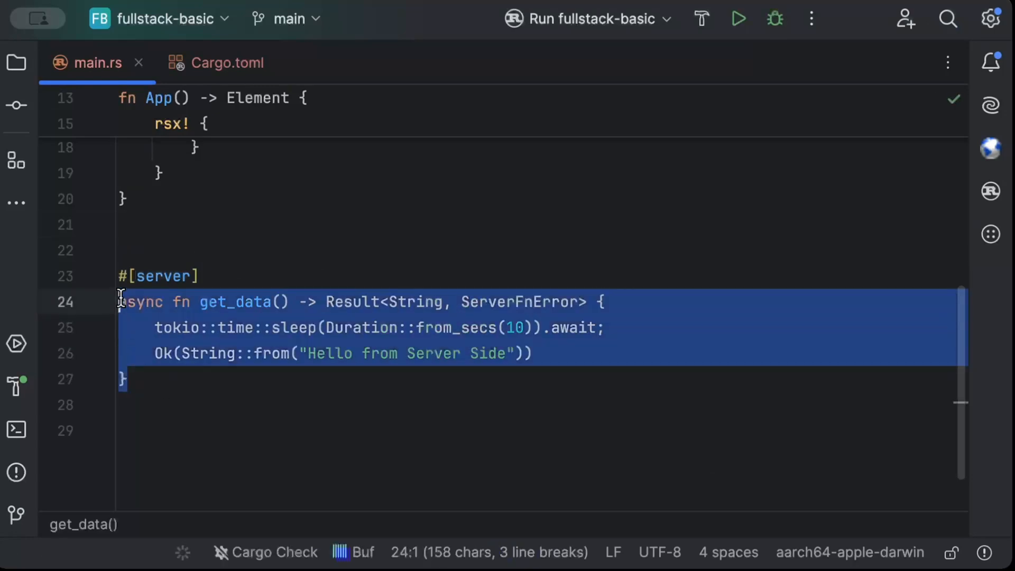
# - Add the http dependency to Cargo.toml and return to main.rs
pyautogui.click(226, 62)
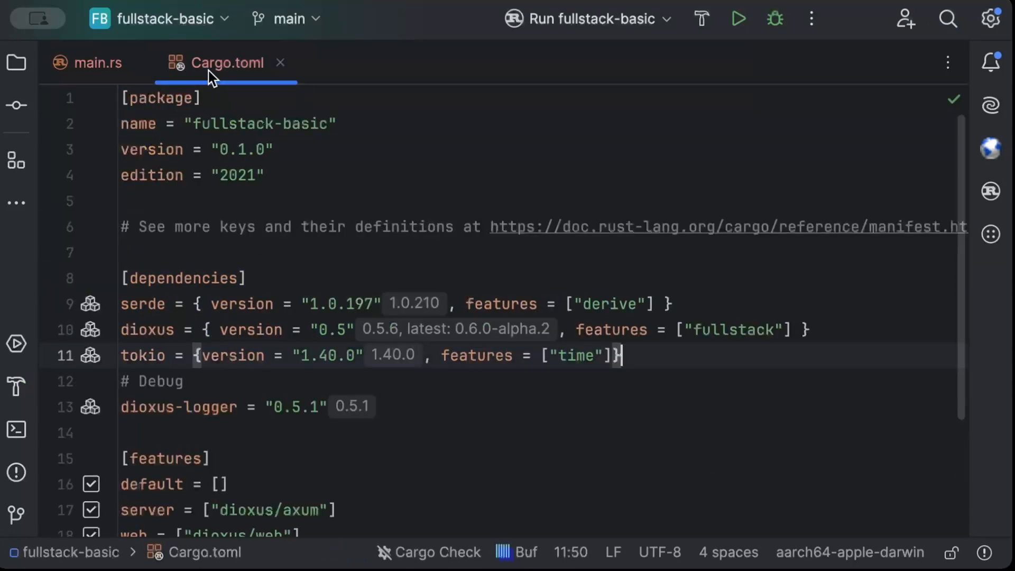
pyautogui.write('http = "1.1.0')
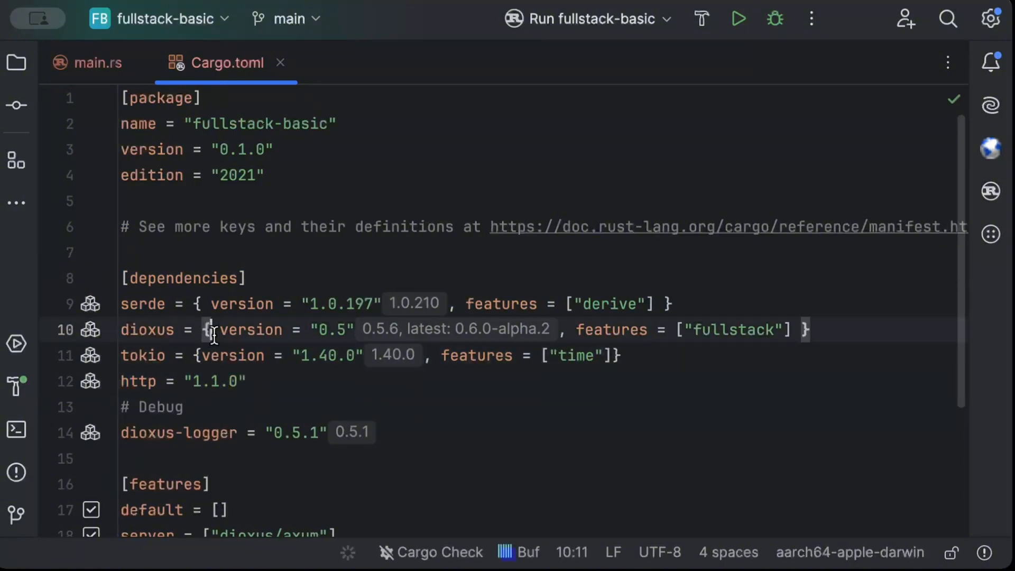
pyautogui.click(97, 63)
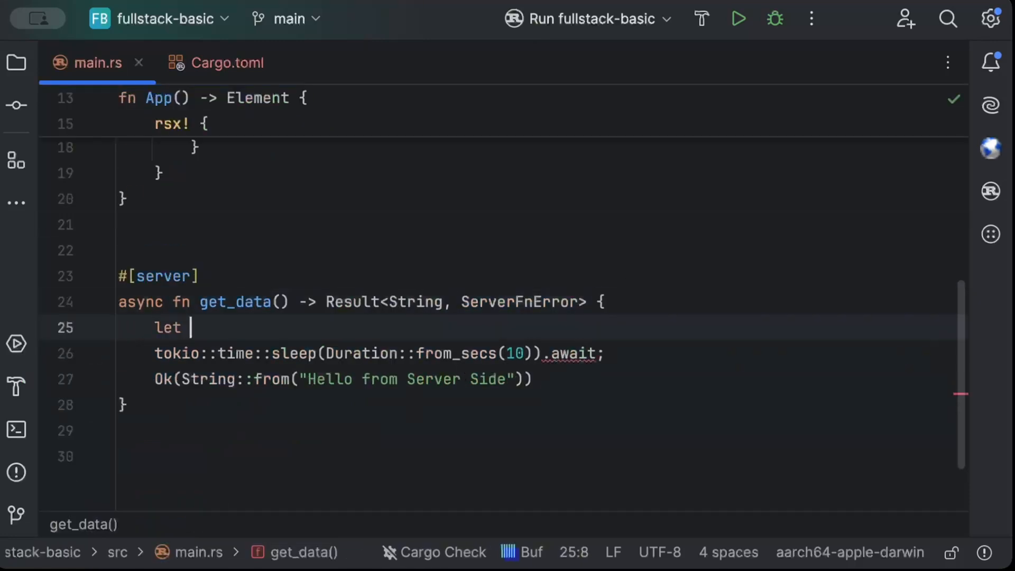
# - Begin get_data with 'let headers: http::HeaderMap = extract().await?;'
pyautogui.write('headers: htt')
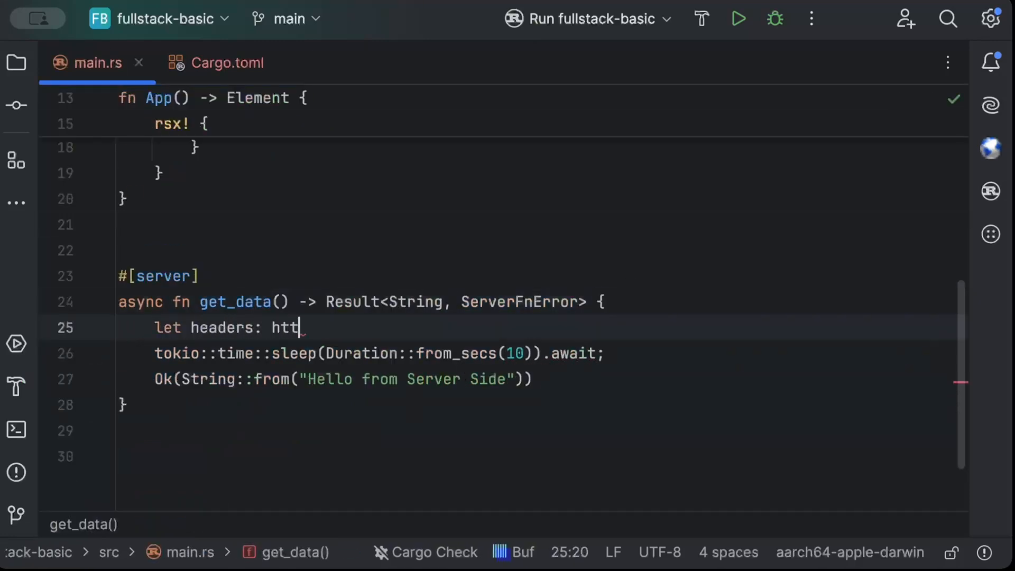
pyautogui.write('p::Heade')
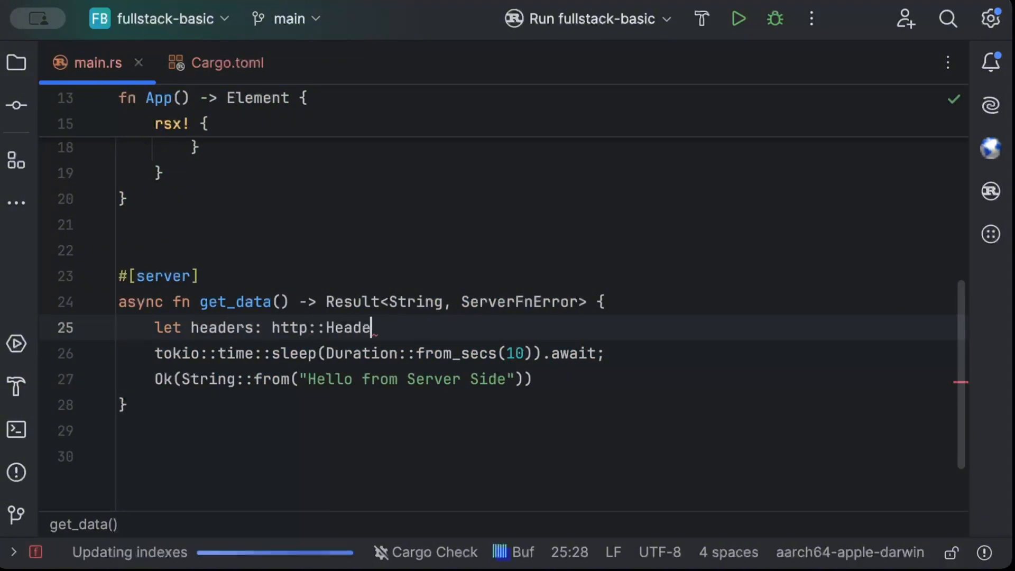
pyautogui.write('rMap = ext')
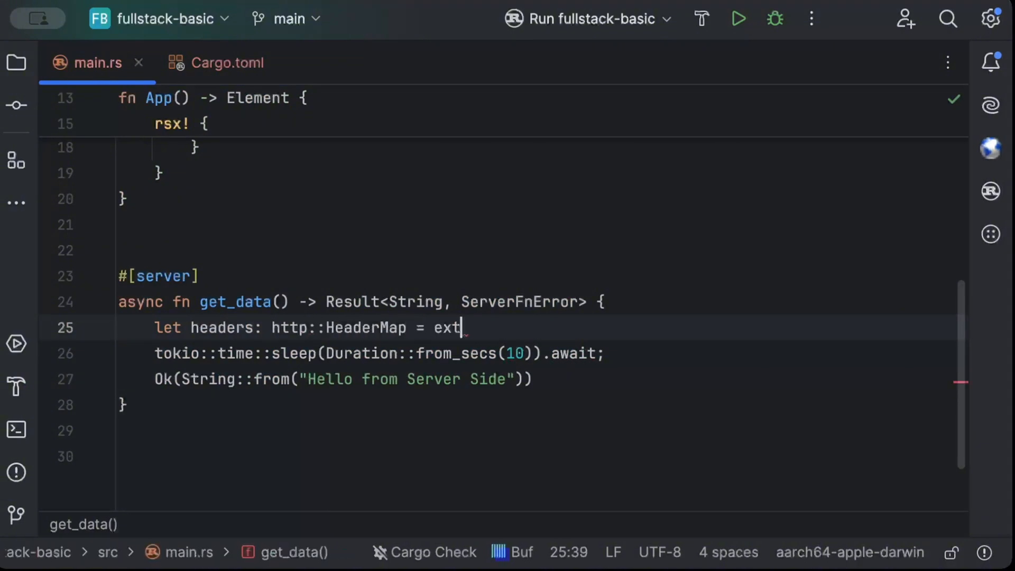
pyautogui.write('ract().awa')
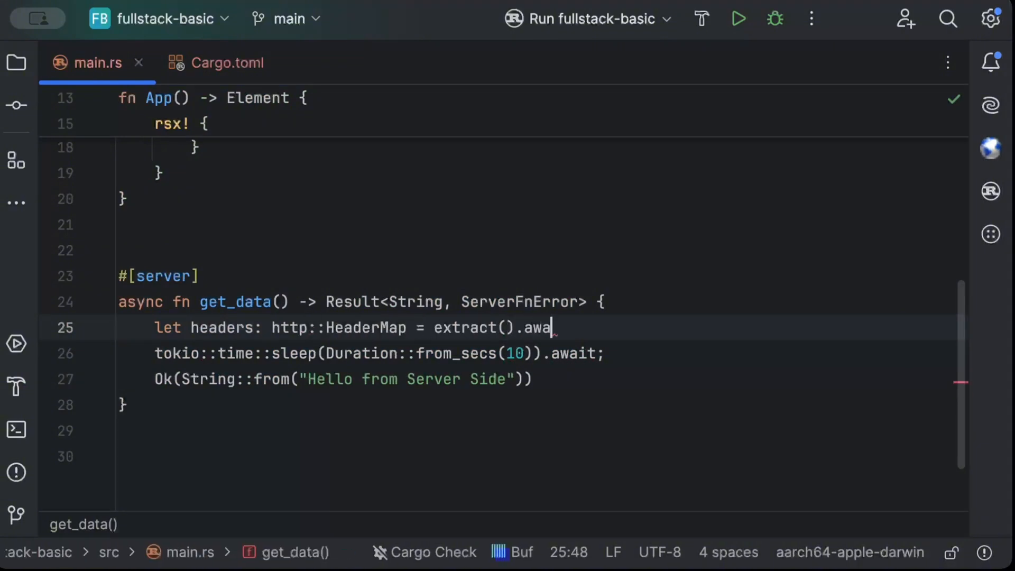
pyautogui.write('it?;')
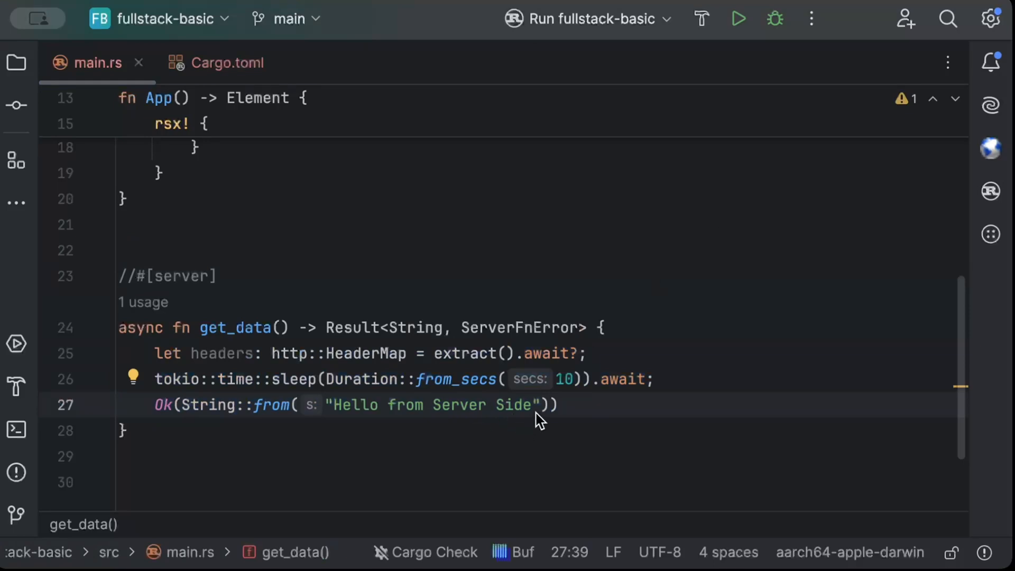
# - Declare 'let response = format!("Hello from Server! ...")' in get_data
pyautogui.write('let')
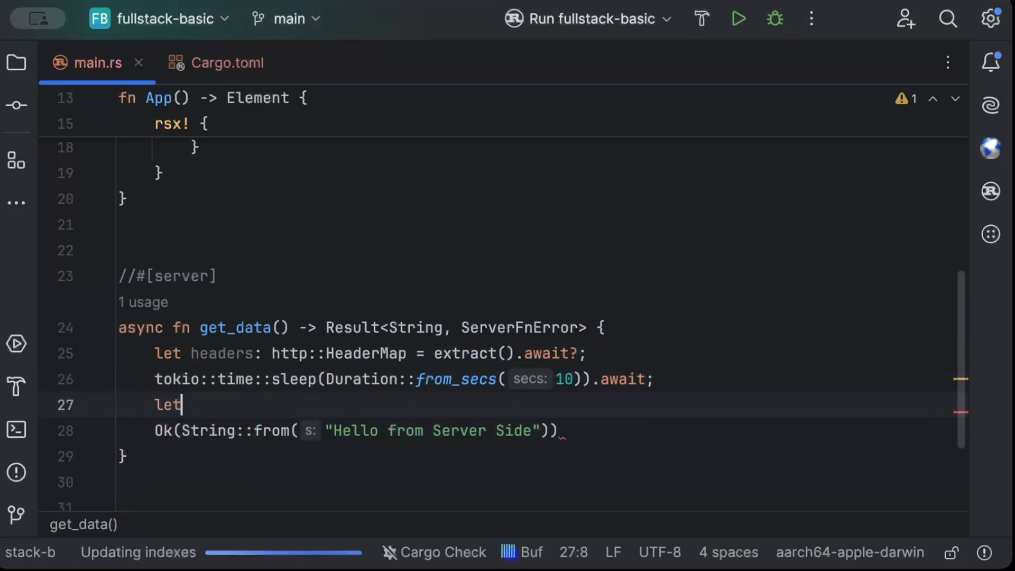
pyautogui.write('response =')
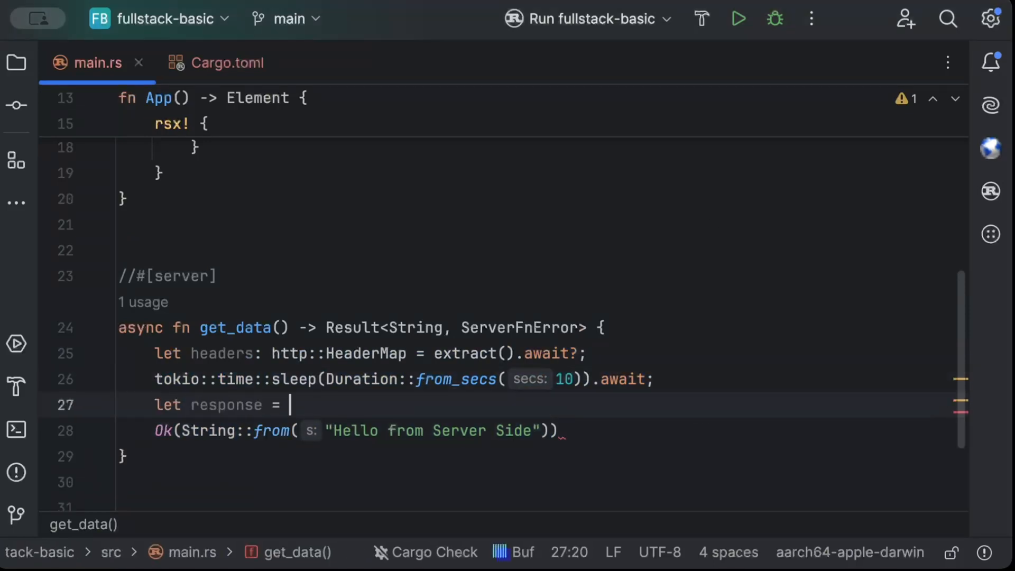
pyautogui.write('format!()')
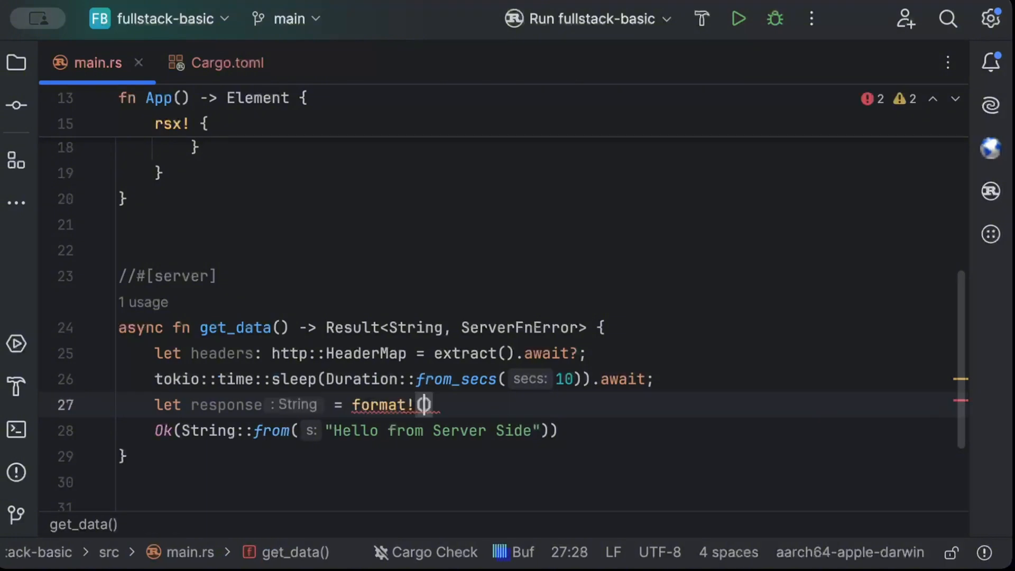
pyautogui.write('"')
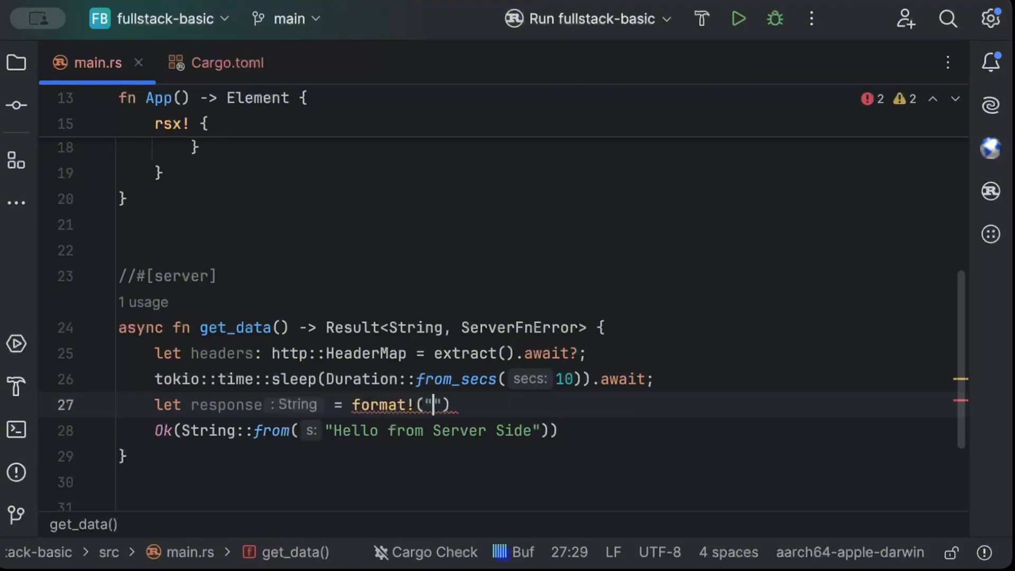
pyautogui.write('Hello')
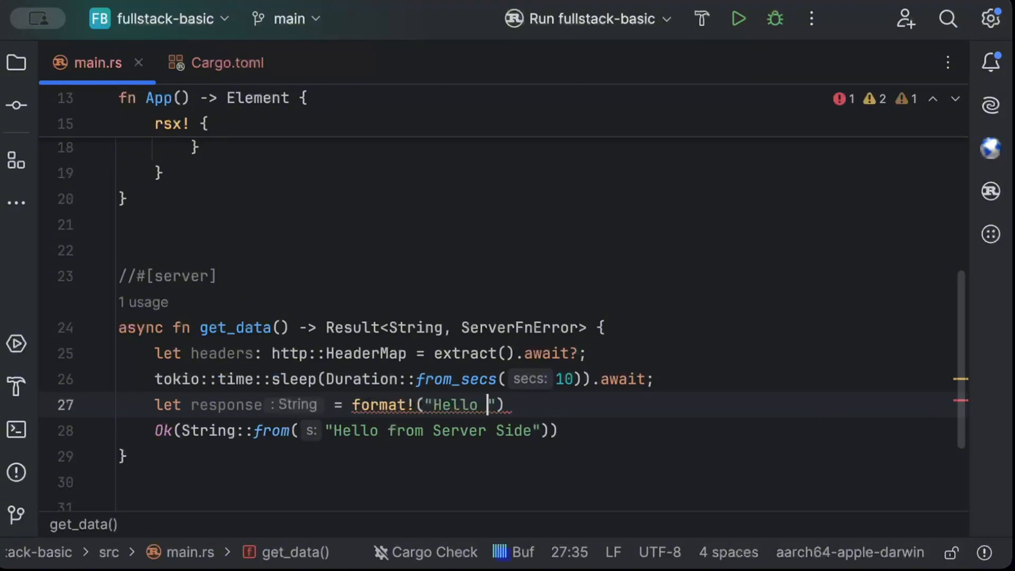
pyautogui.write('from Server! {')
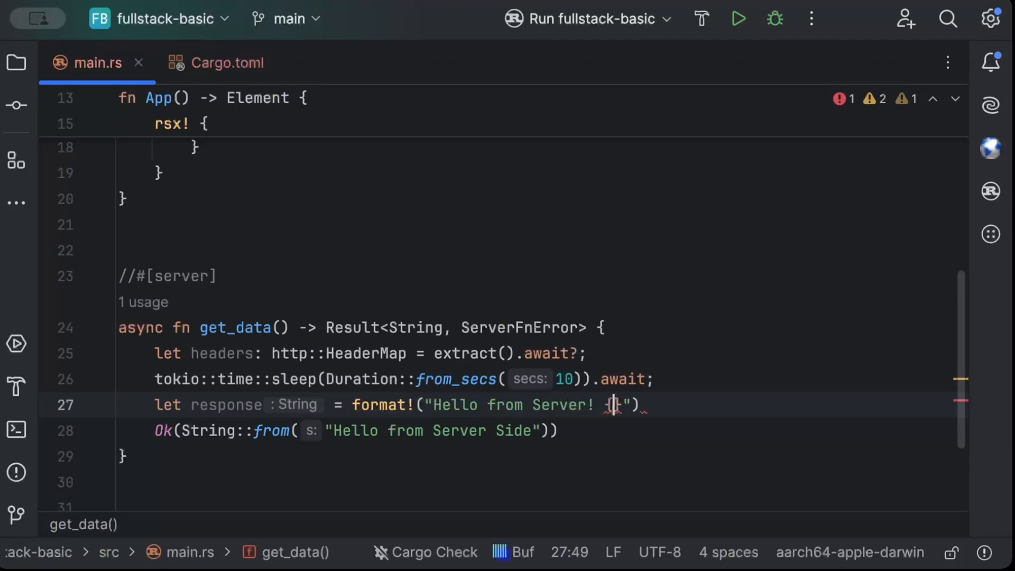
# - Interpolate headers[http::header::USER_AGENT] into the response with {:?}
pyautogui.write(':?')
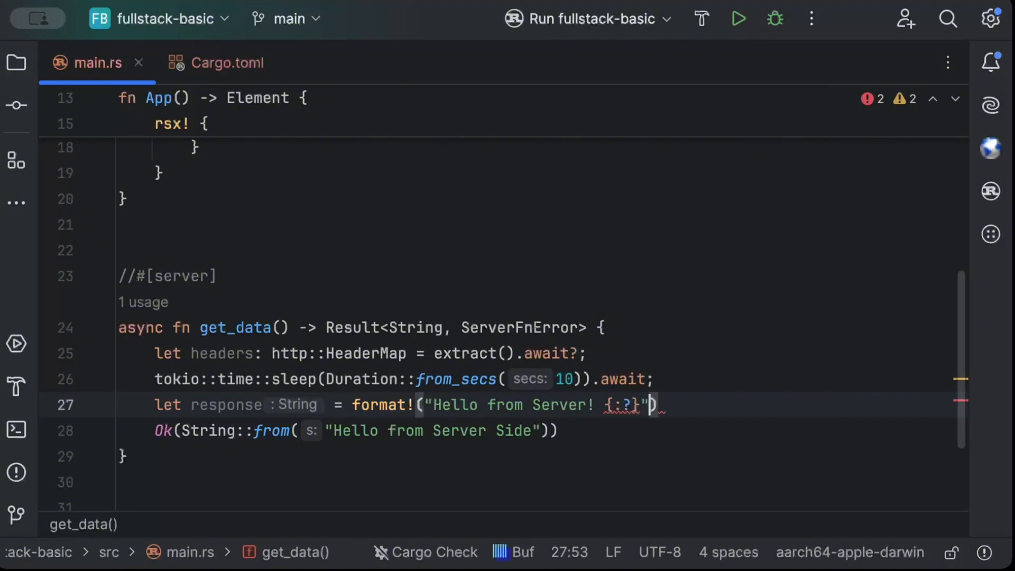
pyautogui.write(', headers[')
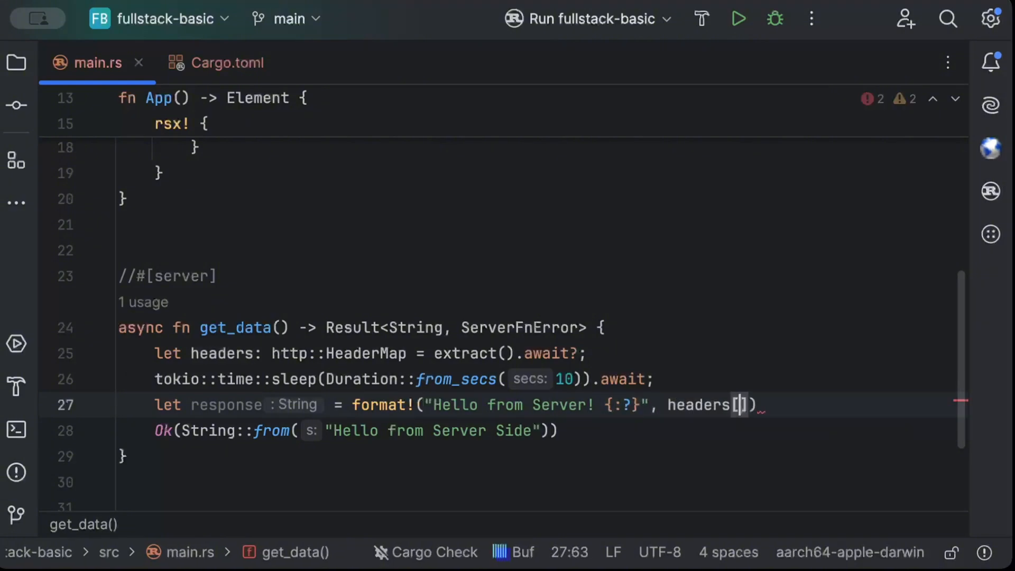
pyautogui.write('http')
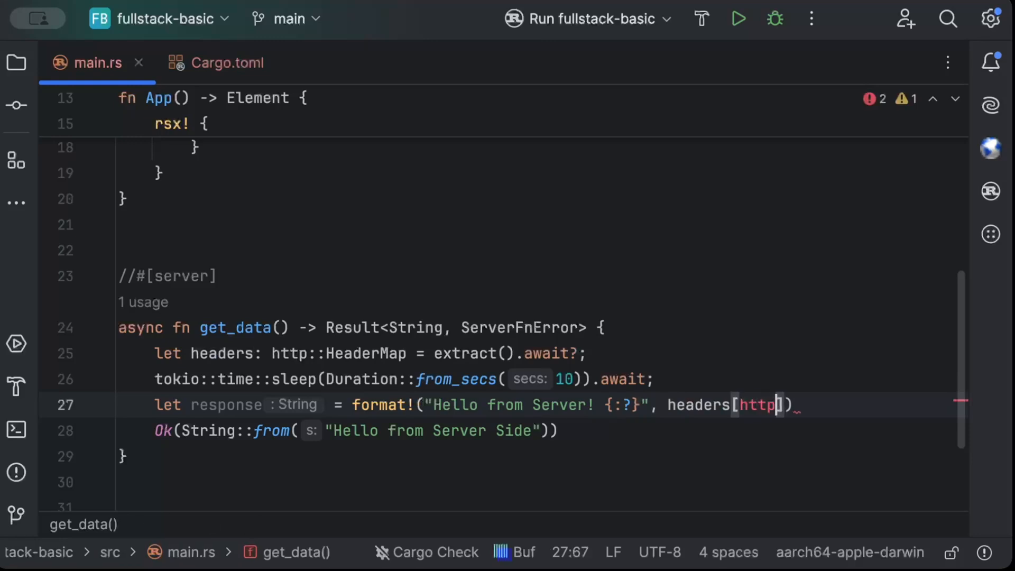
pyautogui.write('::header')
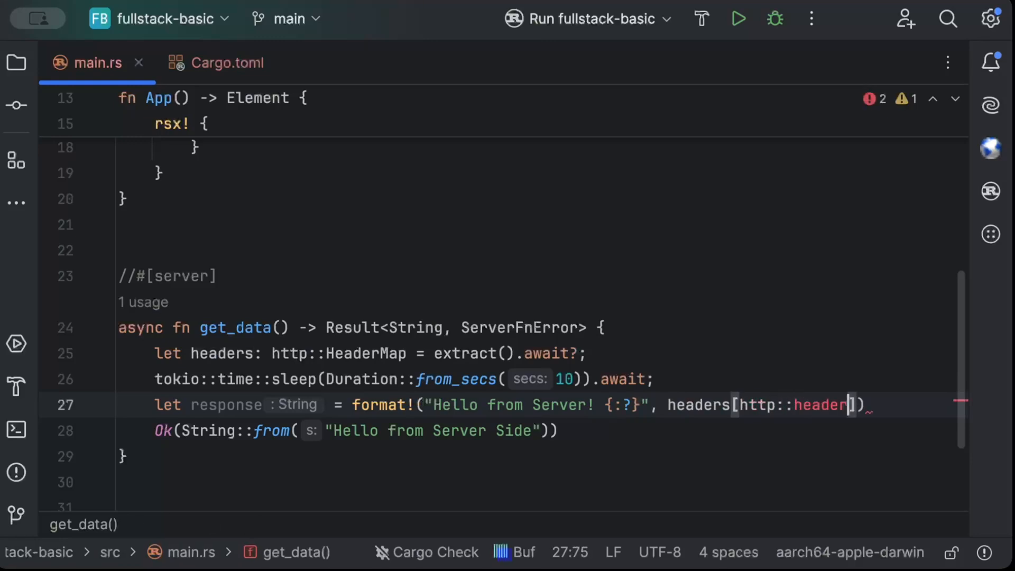
pyautogui.write('::U')
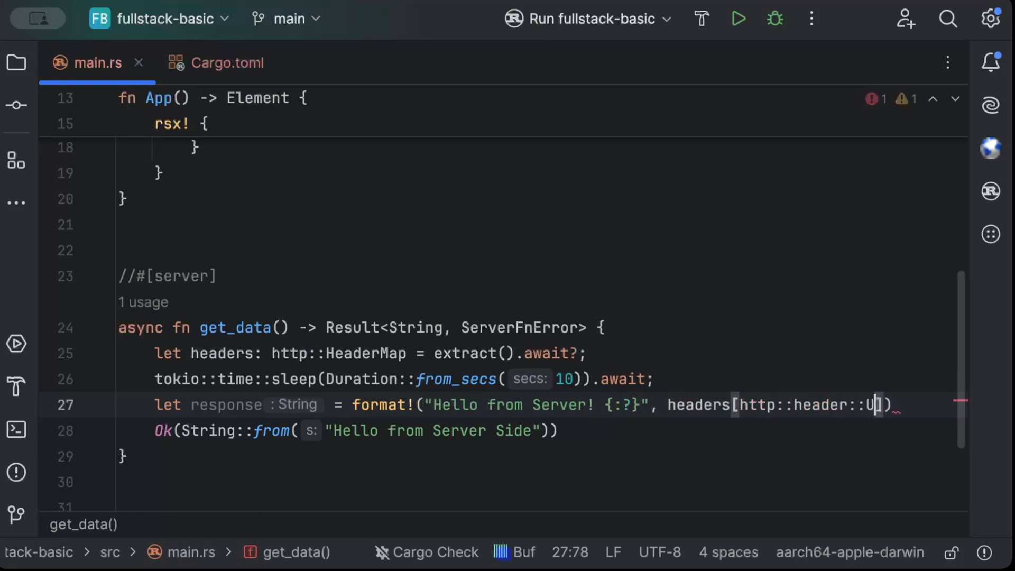
pyautogui.write('SER_AGENT')
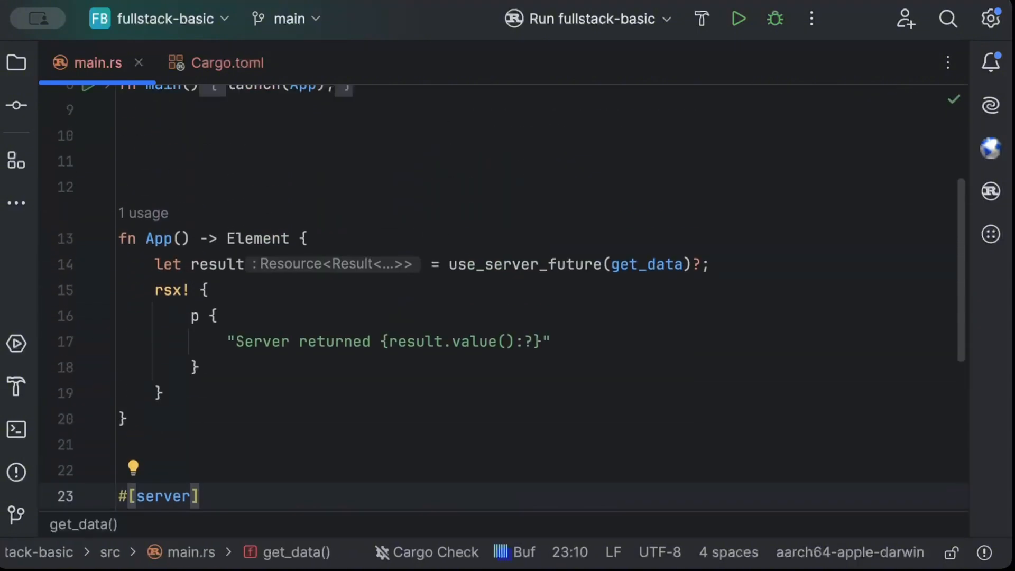
# - Give the result paragraph the attribute style: "color: white;"
pyautogui.write('s')
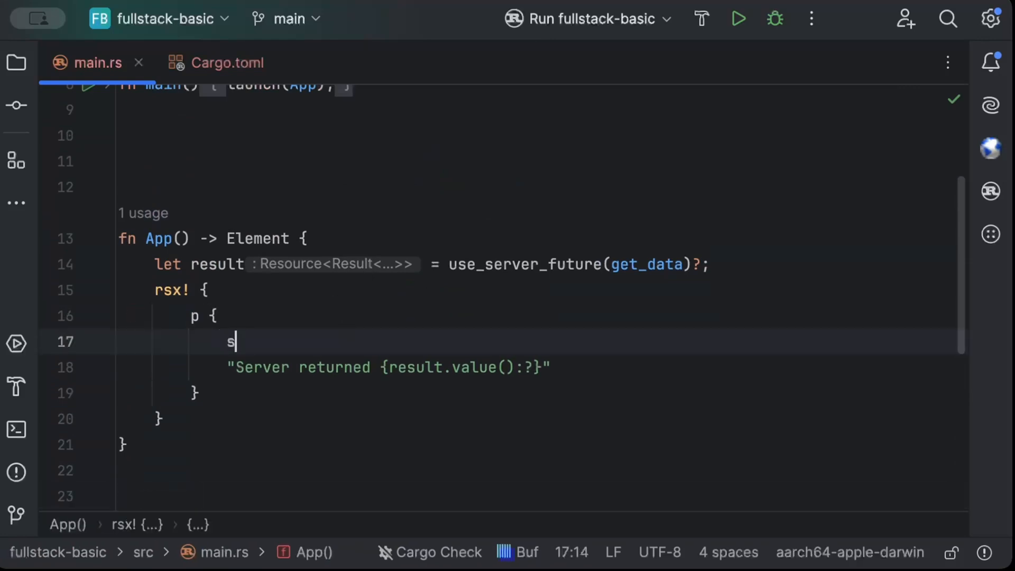
pyautogui.write('tyle:')
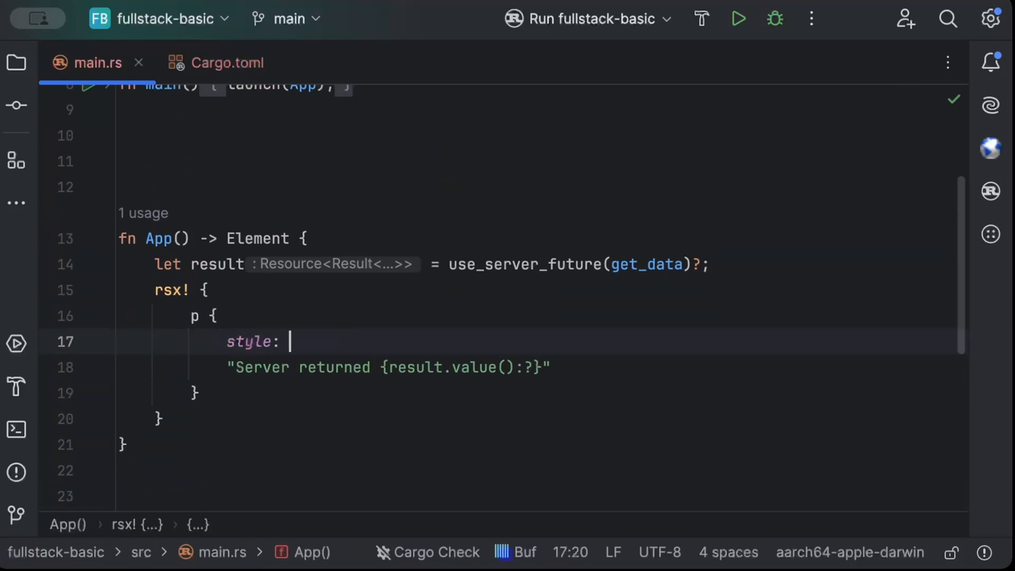
pyautogui.write('"color: w"')
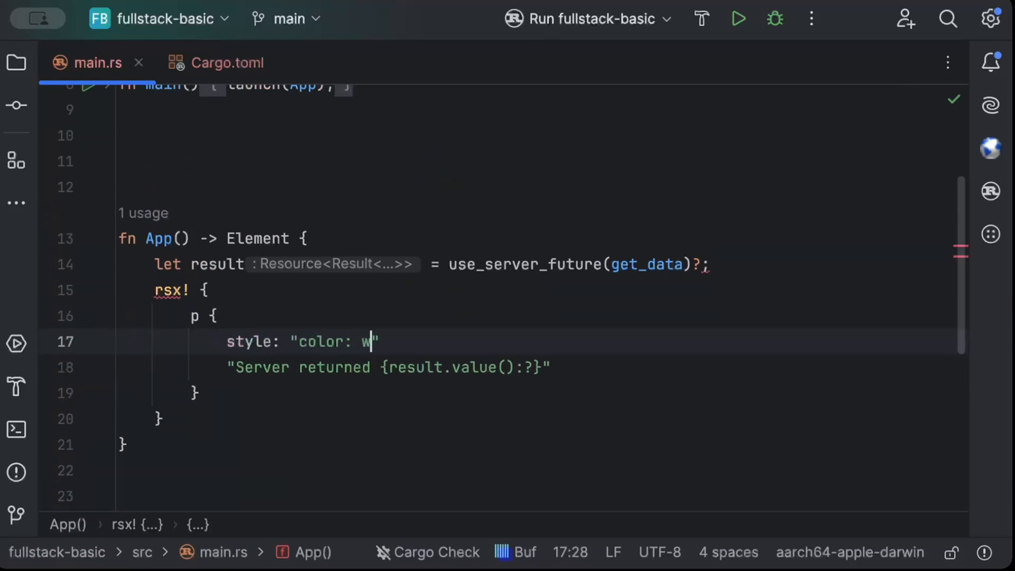
pyautogui.write('hite;",')
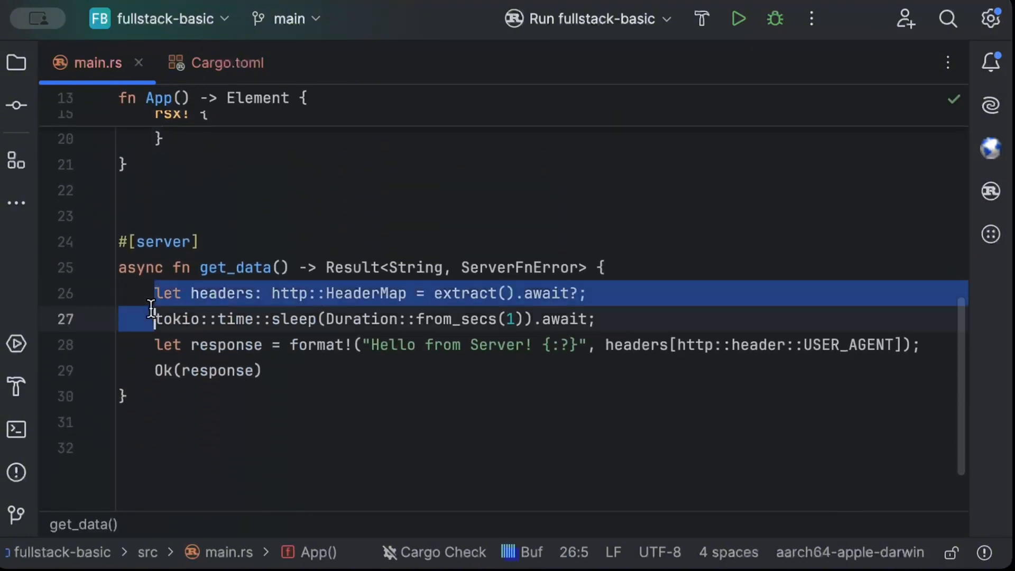
pyautogui.scroll(3)
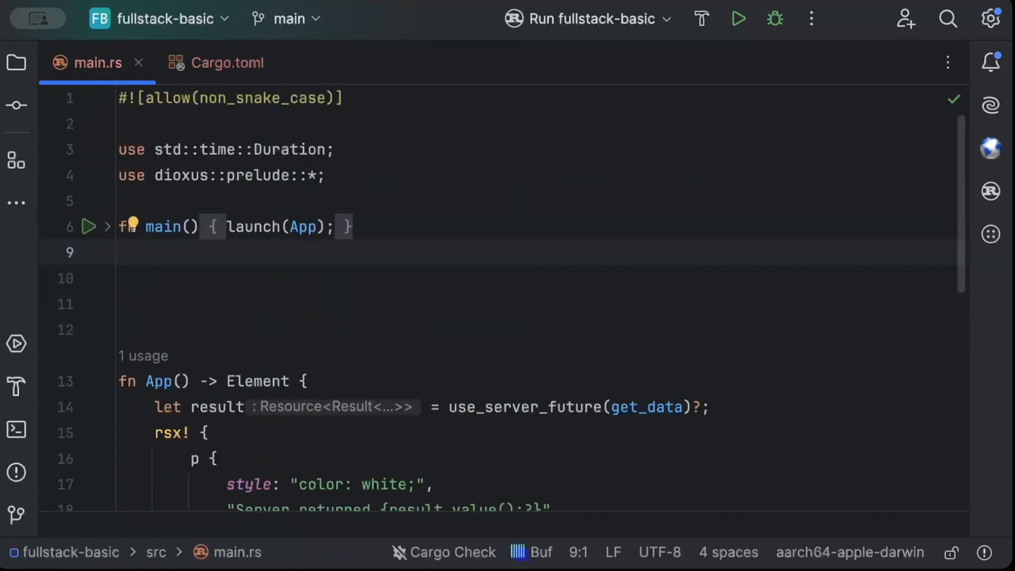
pyautogui.click(990, 234)
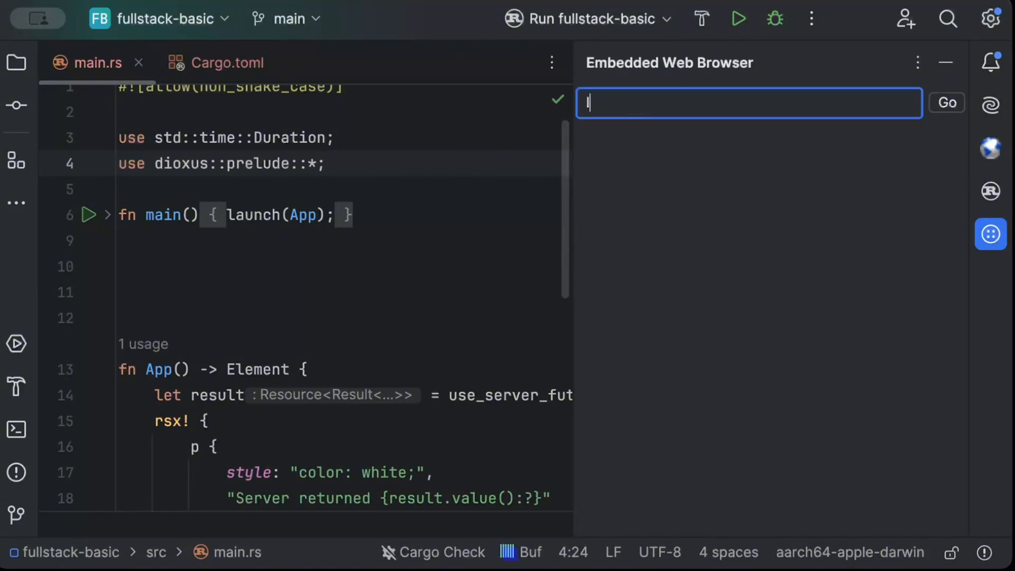
pyautogui.write('localhost:')
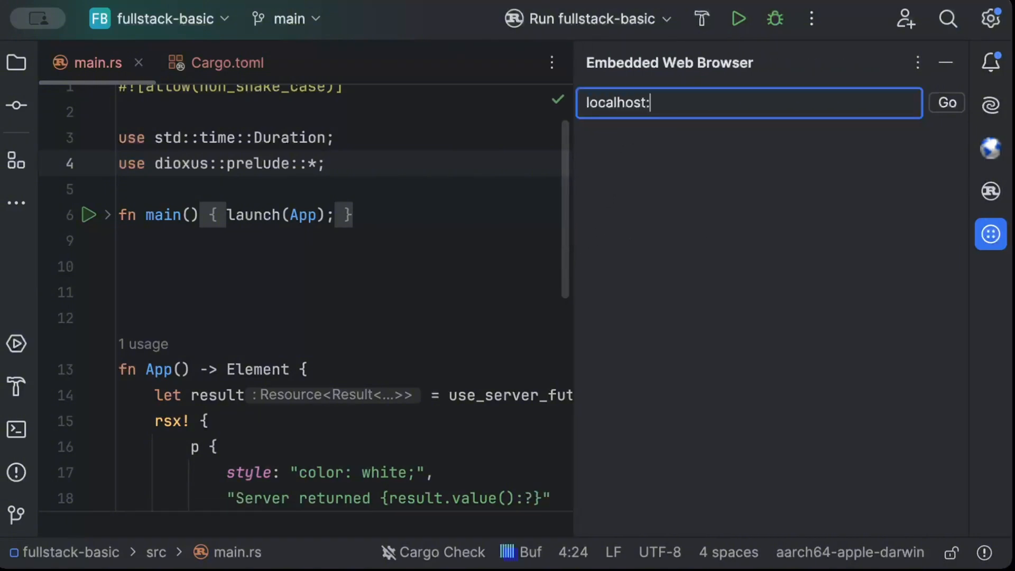
pyautogui.write('http://localhost:8080/')
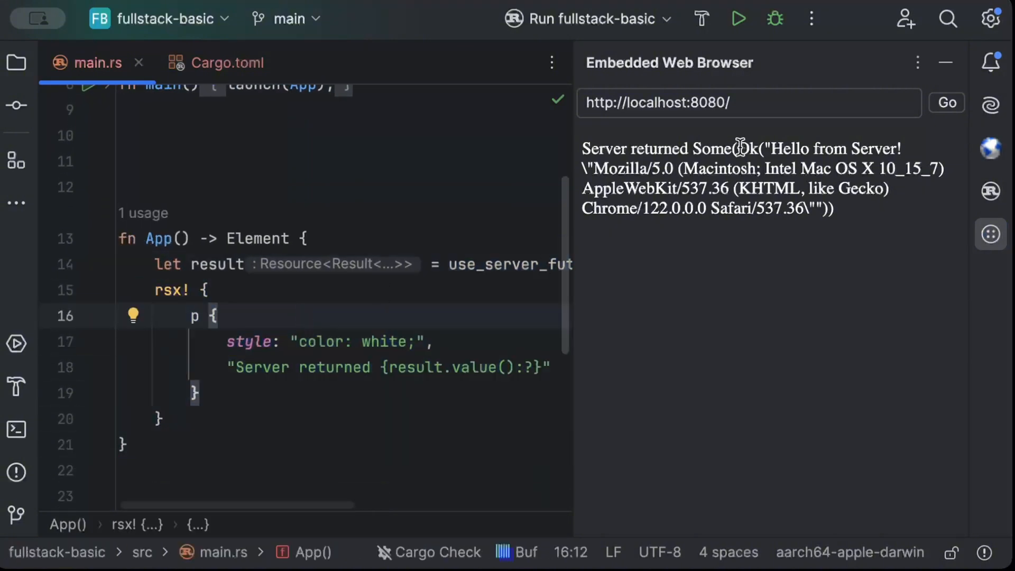
pyautogui.moveTo(732, 148); pyautogui.dragTo(834, 209)
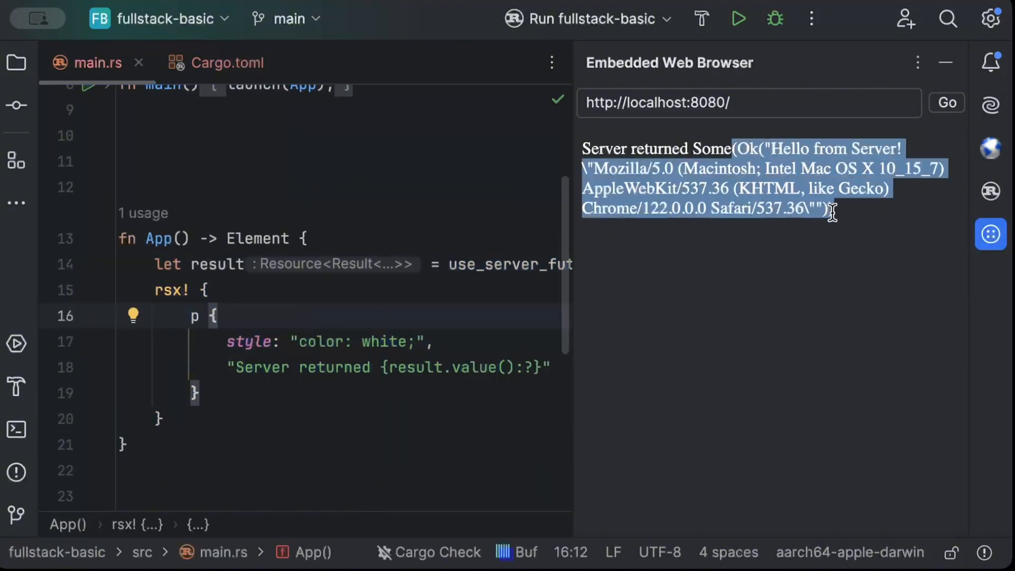
pyautogui.click(869, 233)
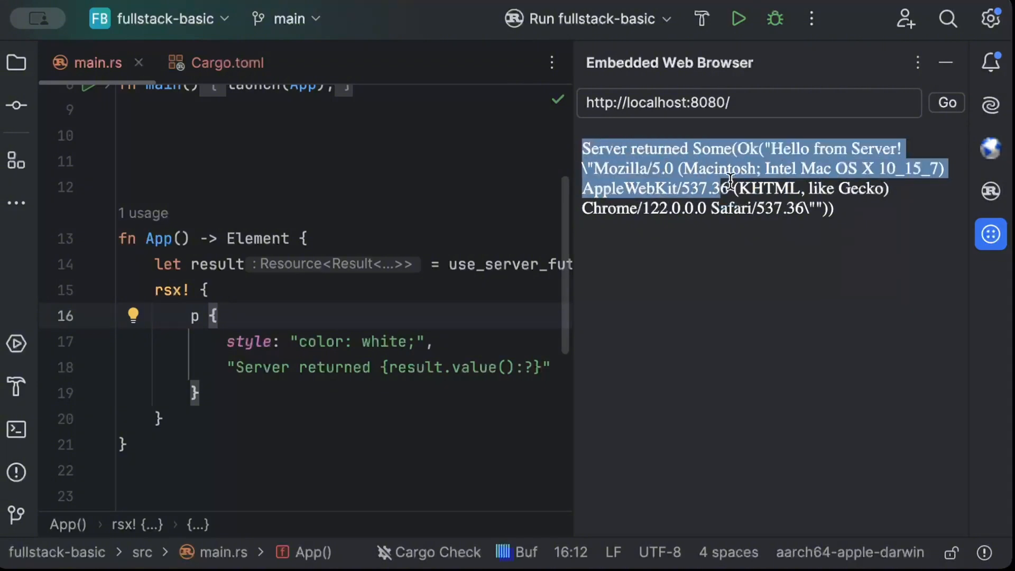
pyautogui.scroll(-3)
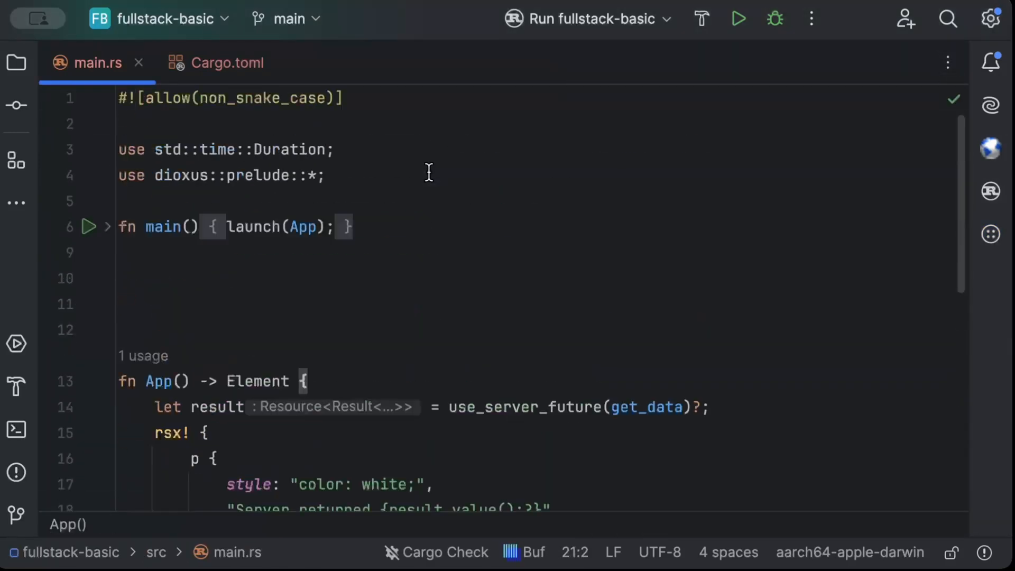
# - Define struct Request with a name: String field
pyautogui.write('struct')
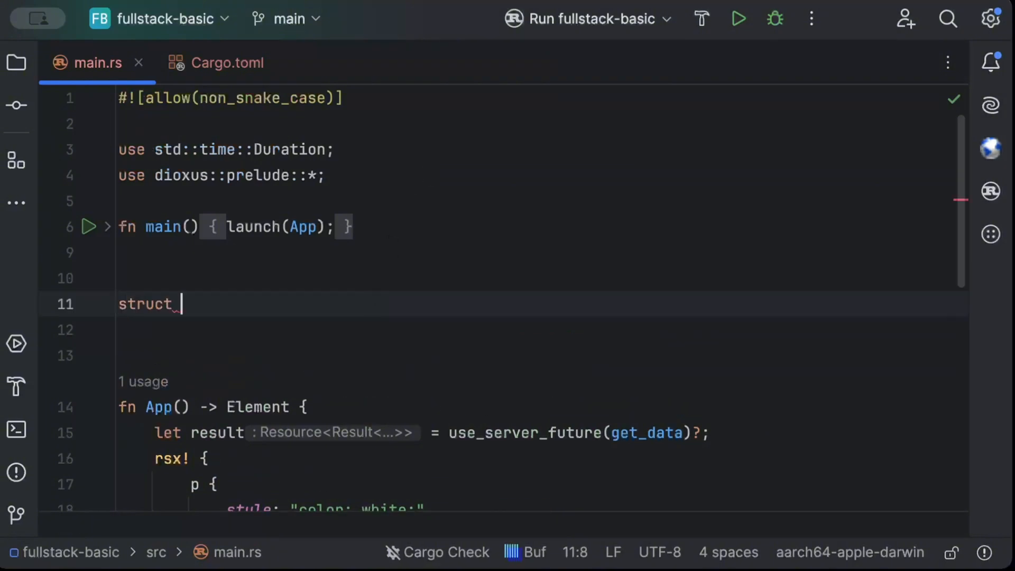
pyautogui.write('Re')
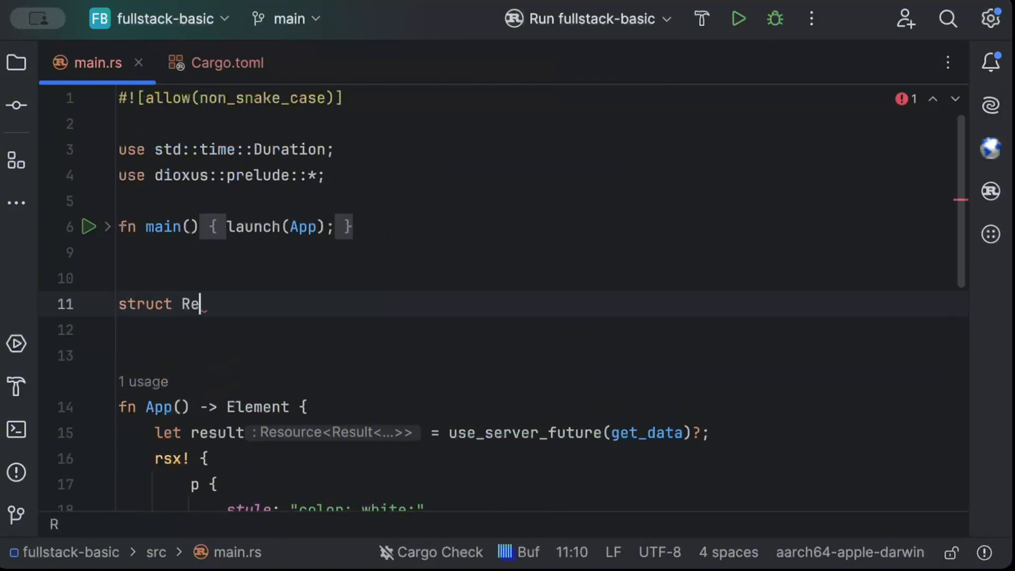
pyautogui.write('quest {')
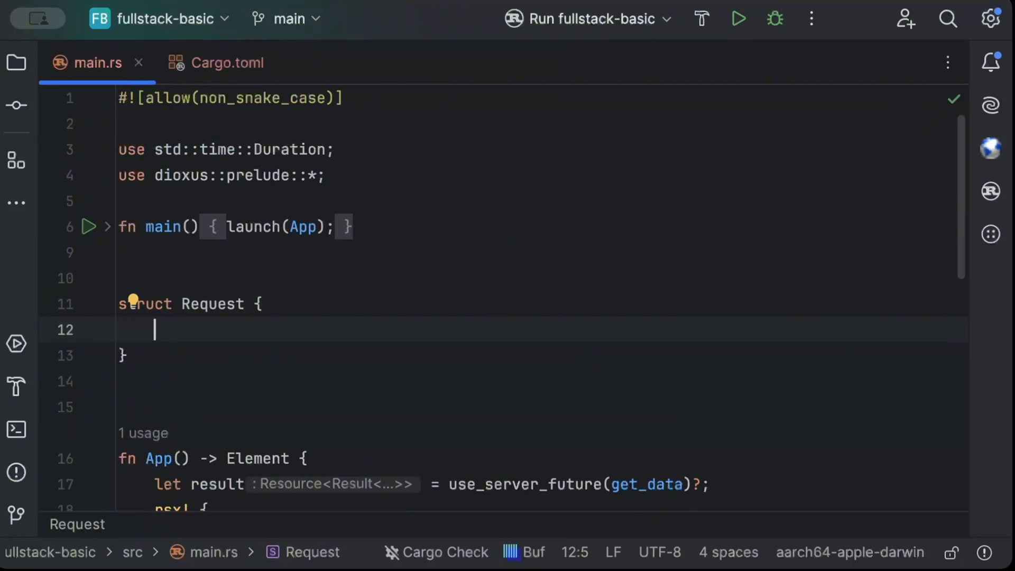
pyautogui.write('n')
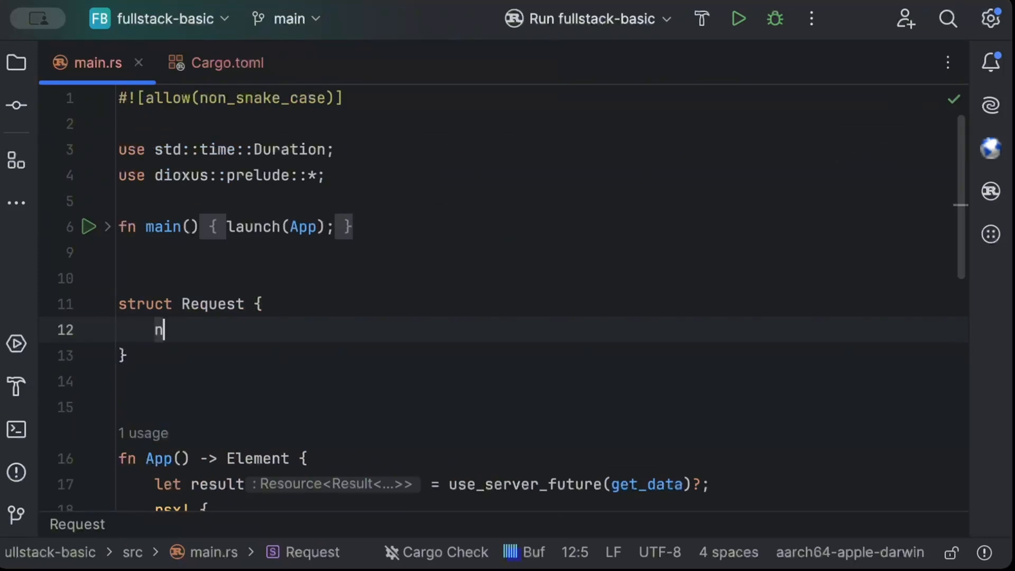
pyautogui.write('ame: String')
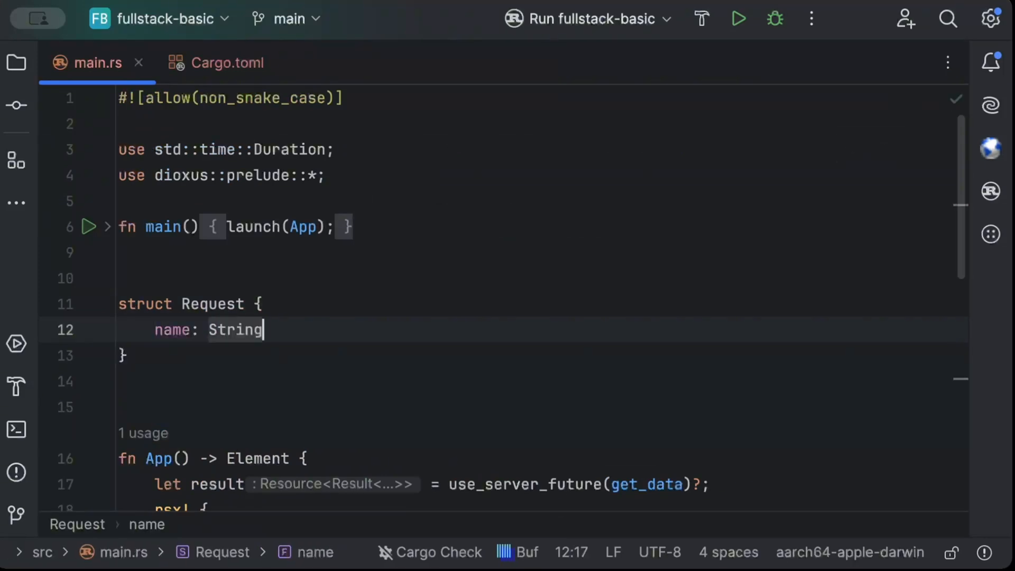
# - Derive Serialize, Deserialize, Clone and Debug on Request, importing serde
pyautogui.write('#[derive(Serialize, D')
pyautogui.write('use serde::{Serialize, Deserialize};')
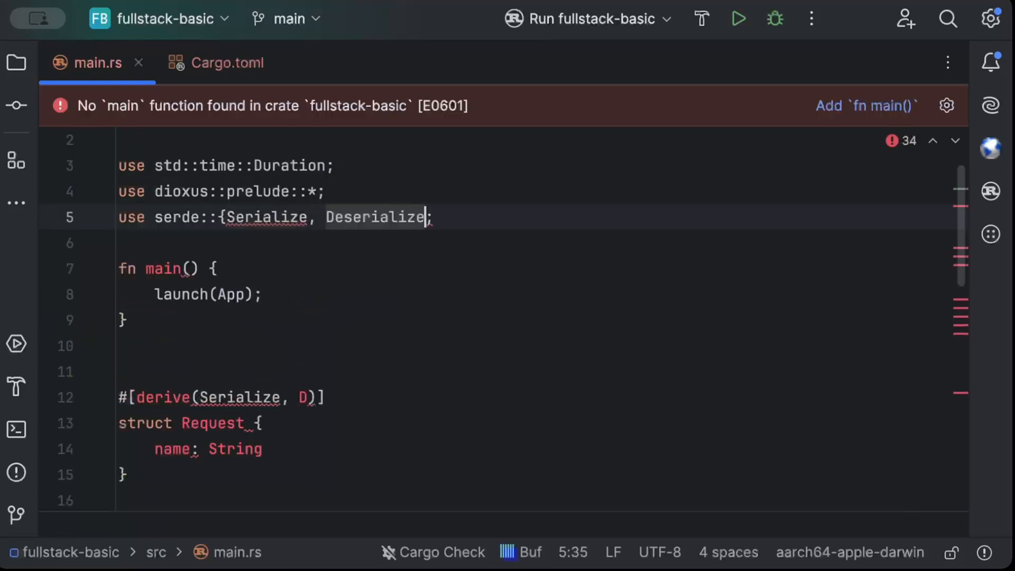
pyautogui.write('s')
pyautogui.write('}')
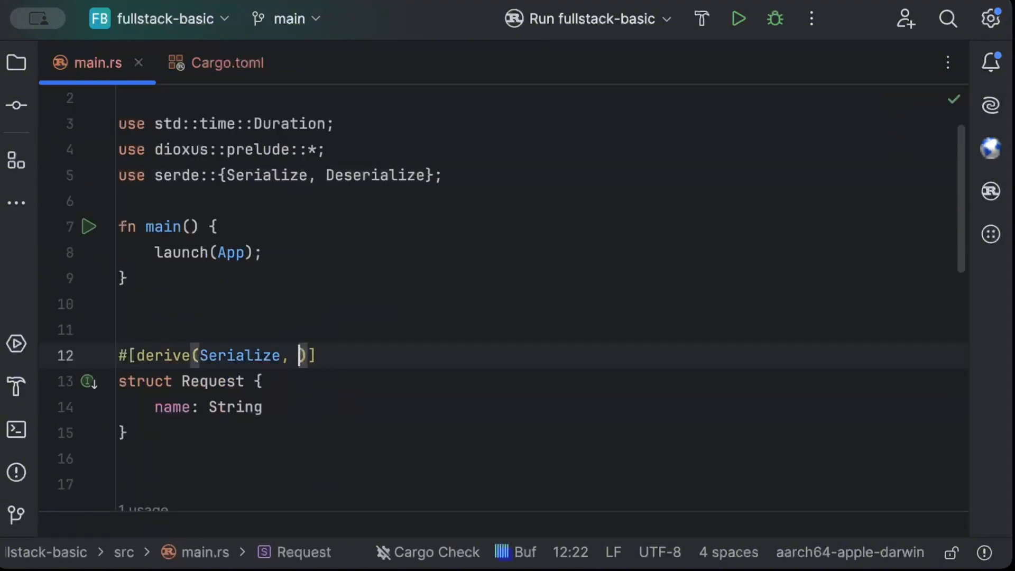
pyautogui.write('Deserialize')
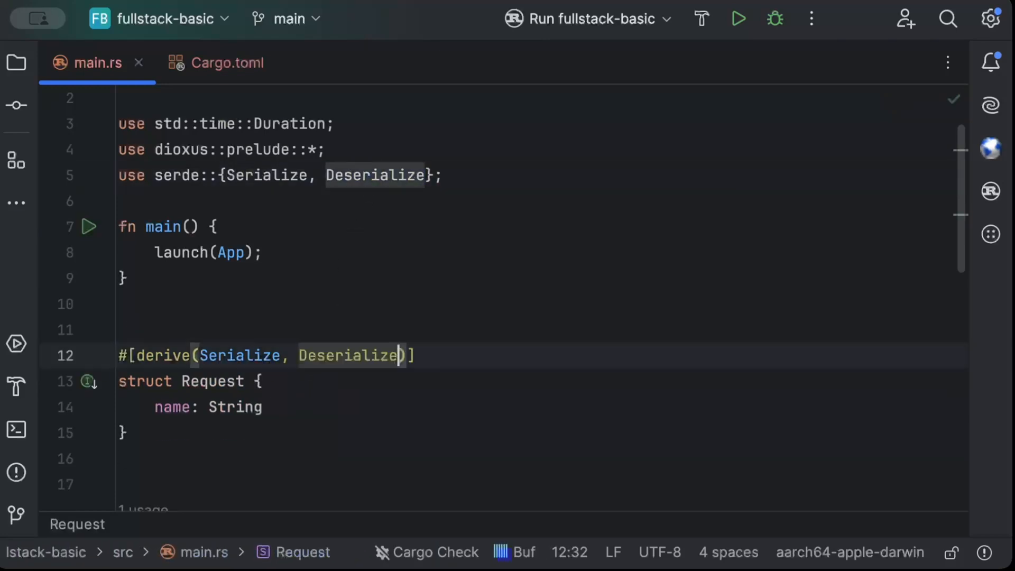
pyautogui.write(',')
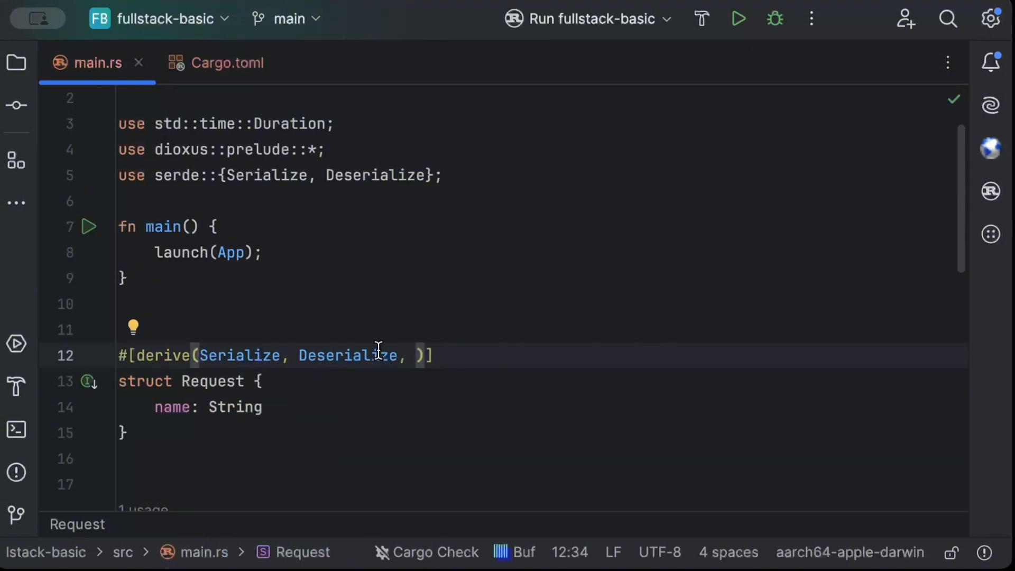
pyautogui.write('Clone,')
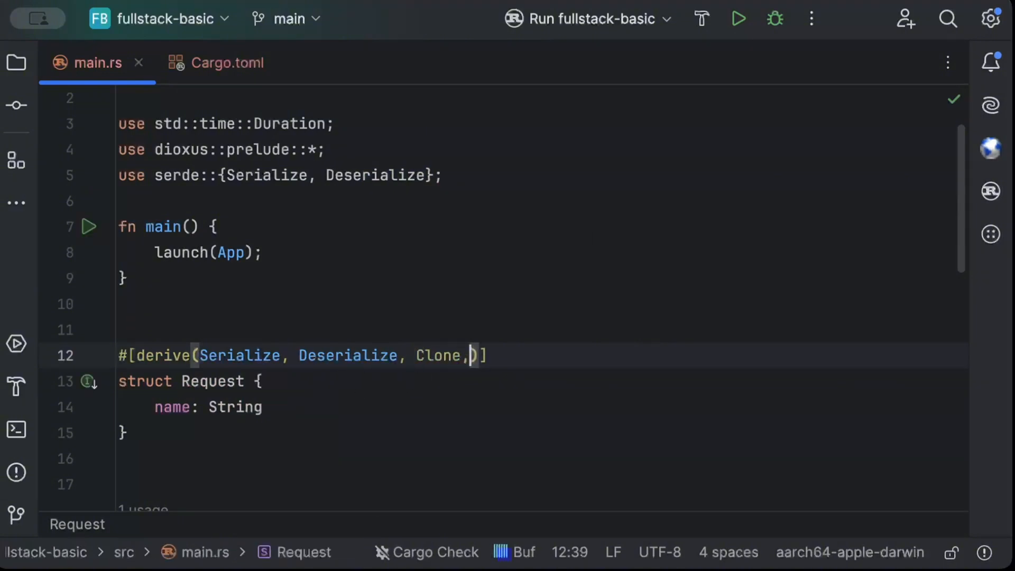
pyautogui.write('Debug')
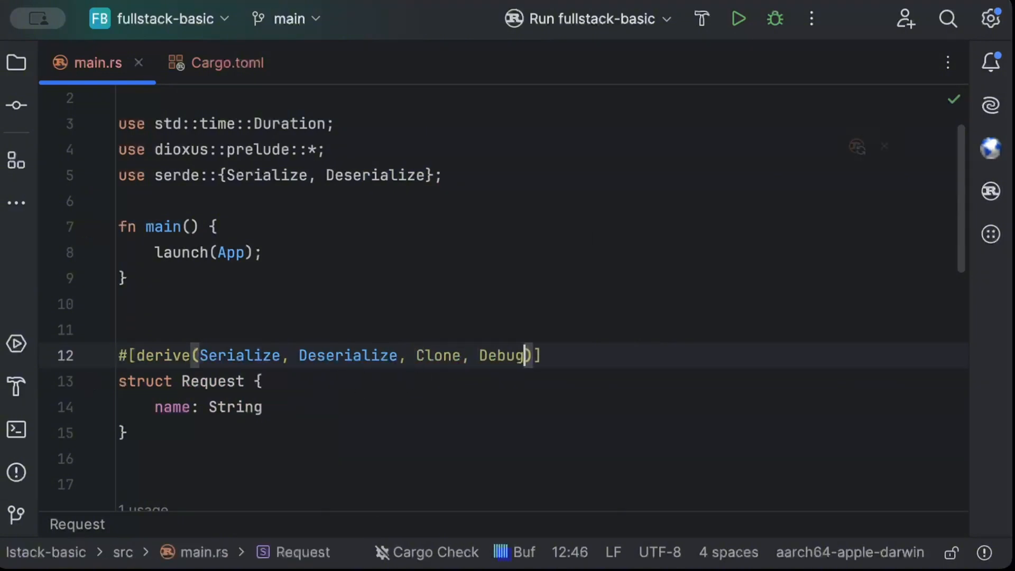
pyautogui.scroll(-3)
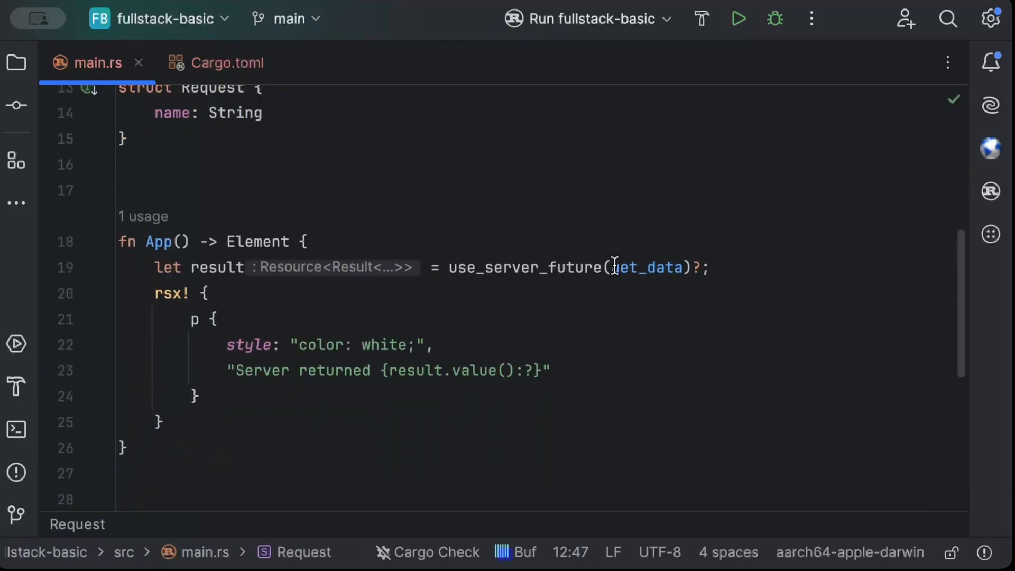
# - Wrap get_data in a closure for use_server_future and add req: Request to its signature
pyautogui.scroll(-3)
pyautogui.write('||')
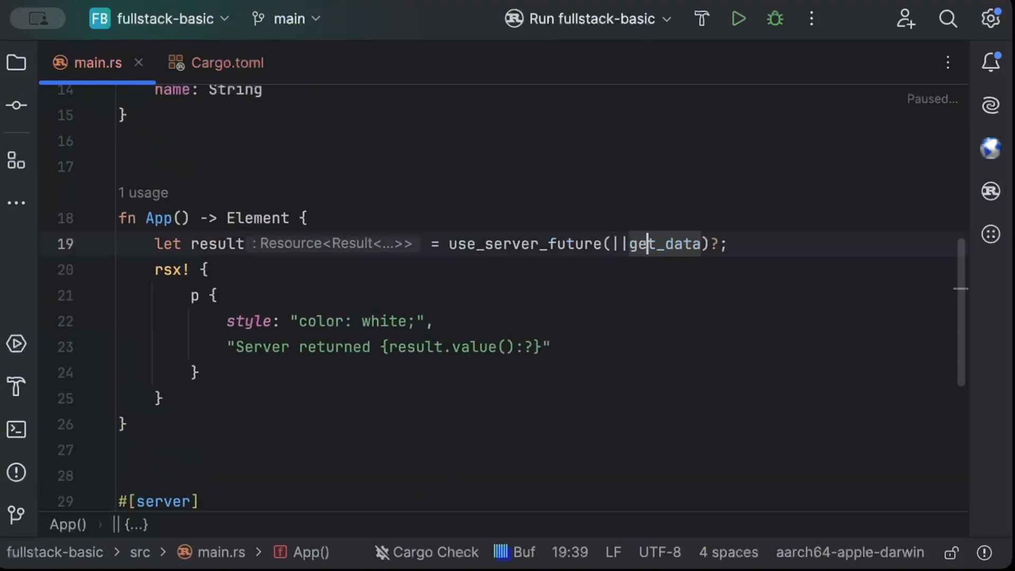
pyautogui.write('()')
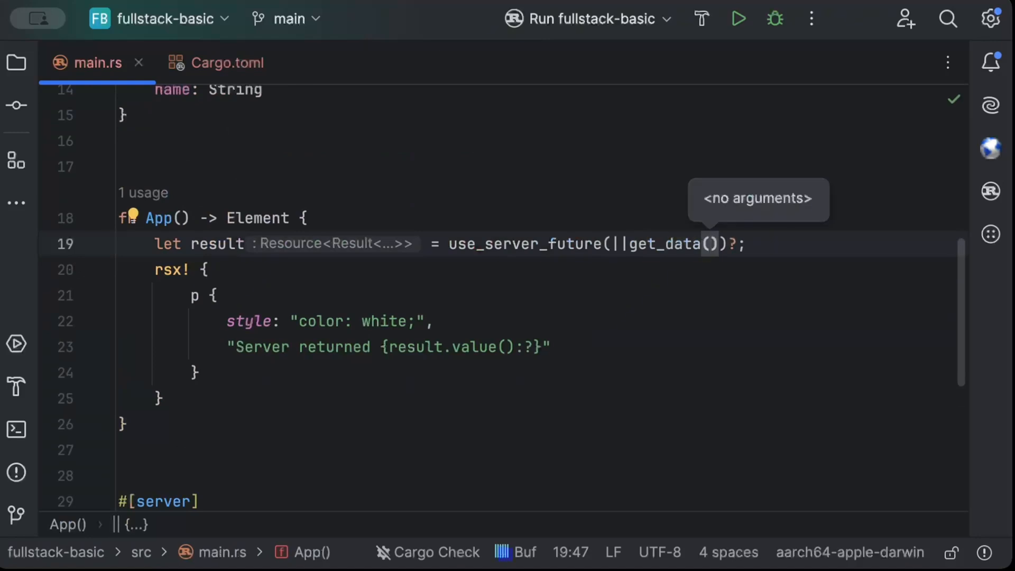
pyautogui.scroll(-3)
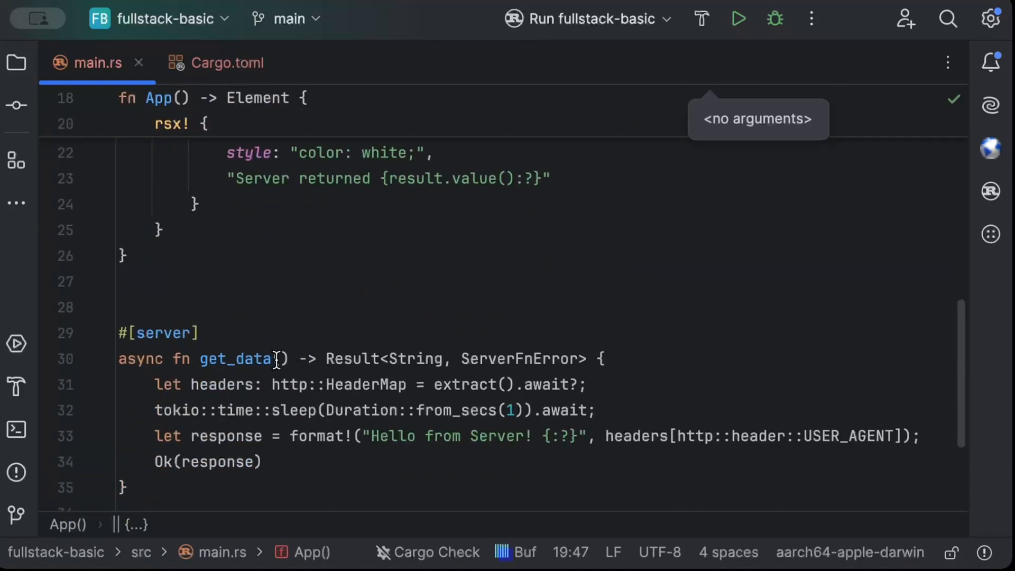
pyautogui.write('req:')
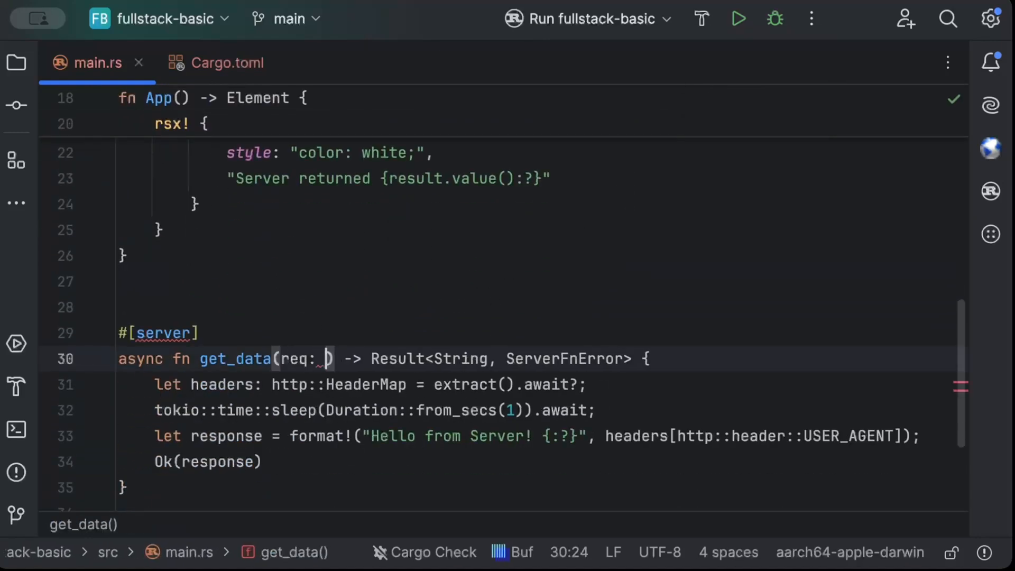
pyautogui.write('Request')
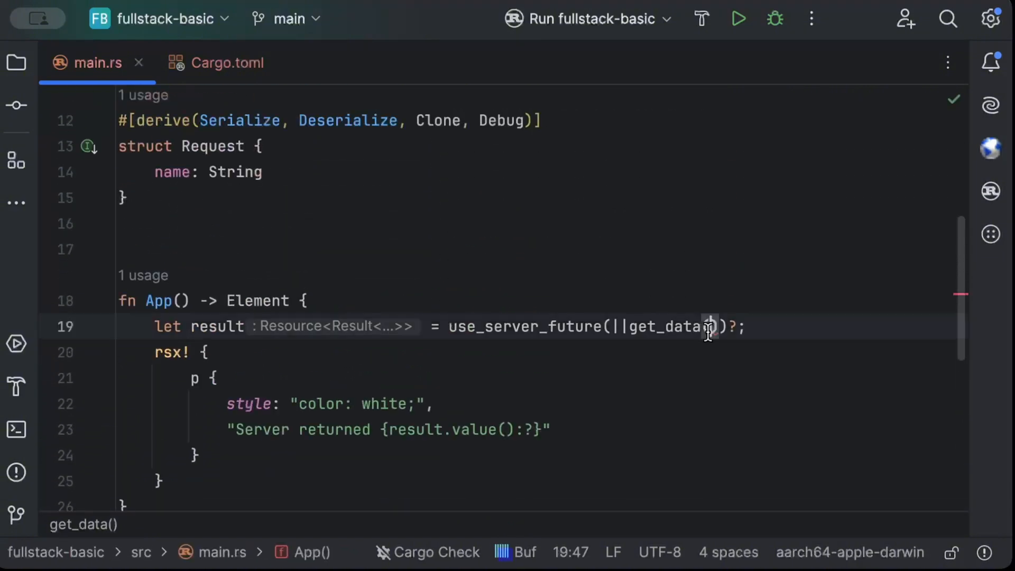
# - Pass Request { name: String::from("Client Here") } to get_data in App
pyautogui.write('Re')
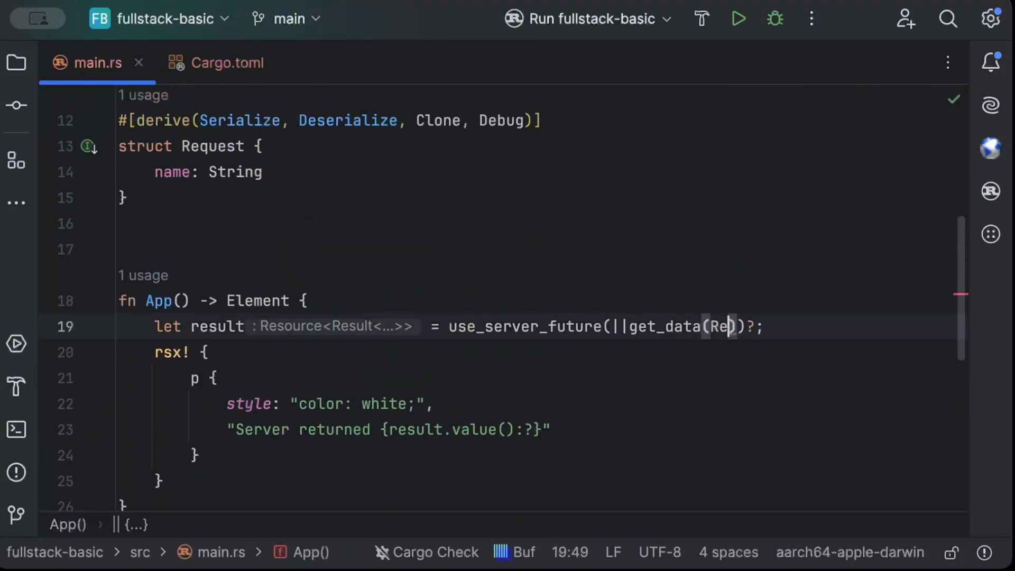
pyautogui.write('req: Request {')
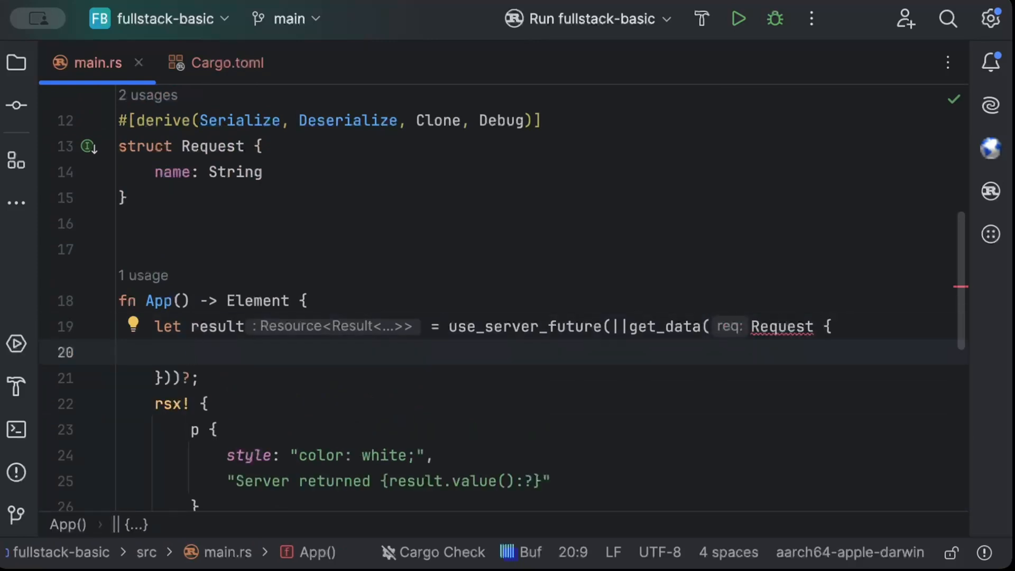
pyautogui.write('name: Str')
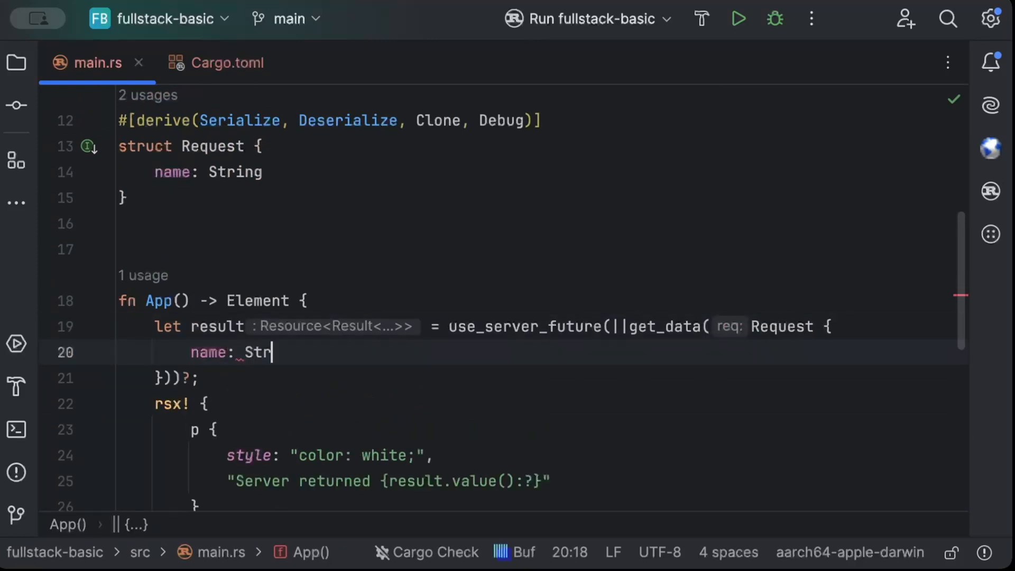
pyautogui.write('ing::f')
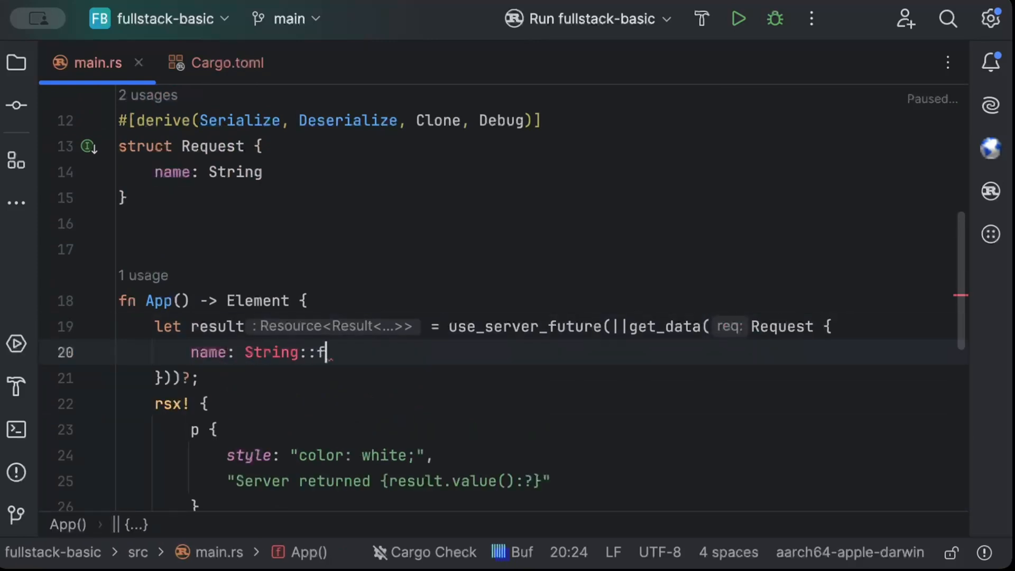
pyautogui.write('rom("H"')
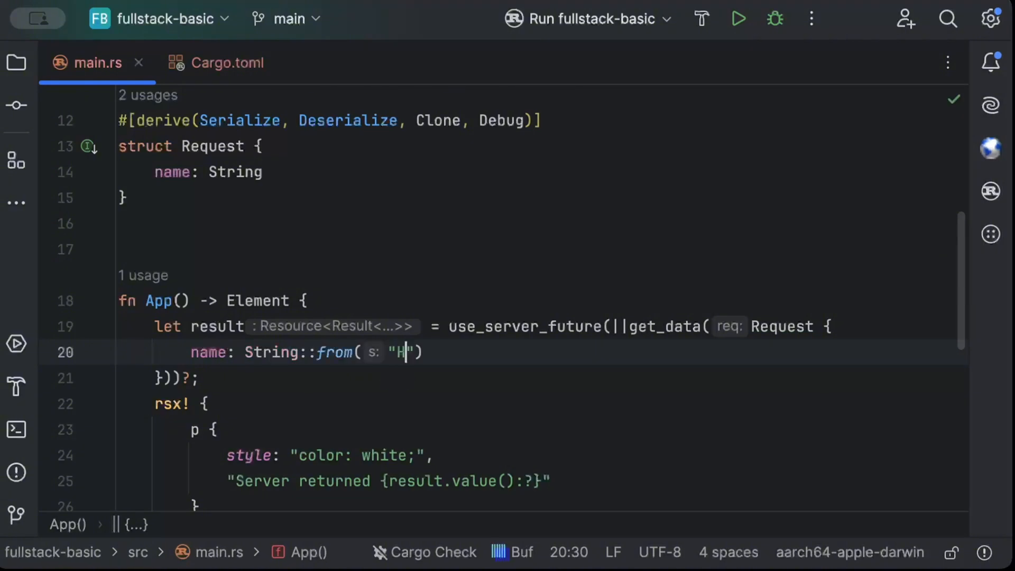
pyautogui.write('Client')
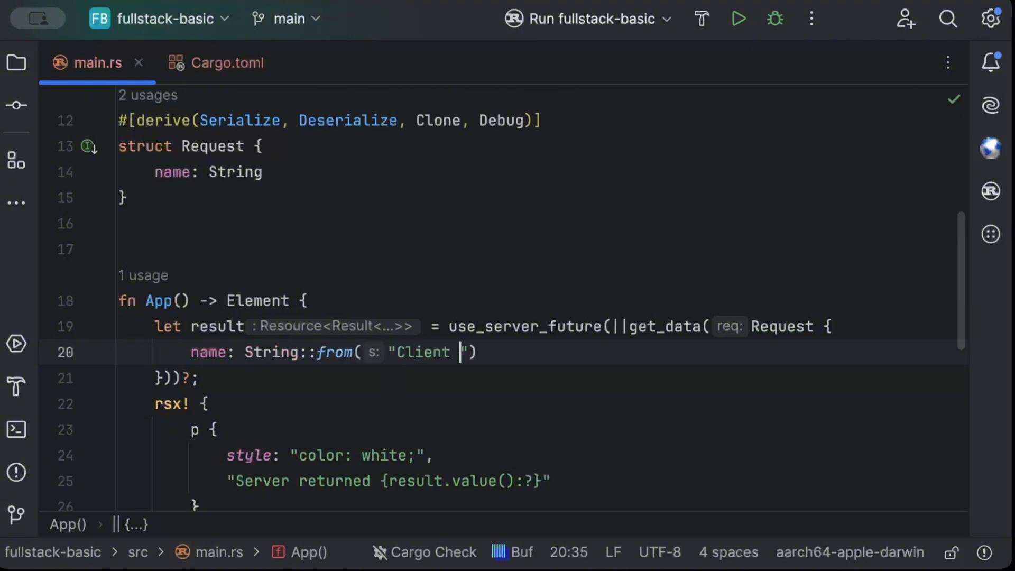
pyautogui.write('Here')
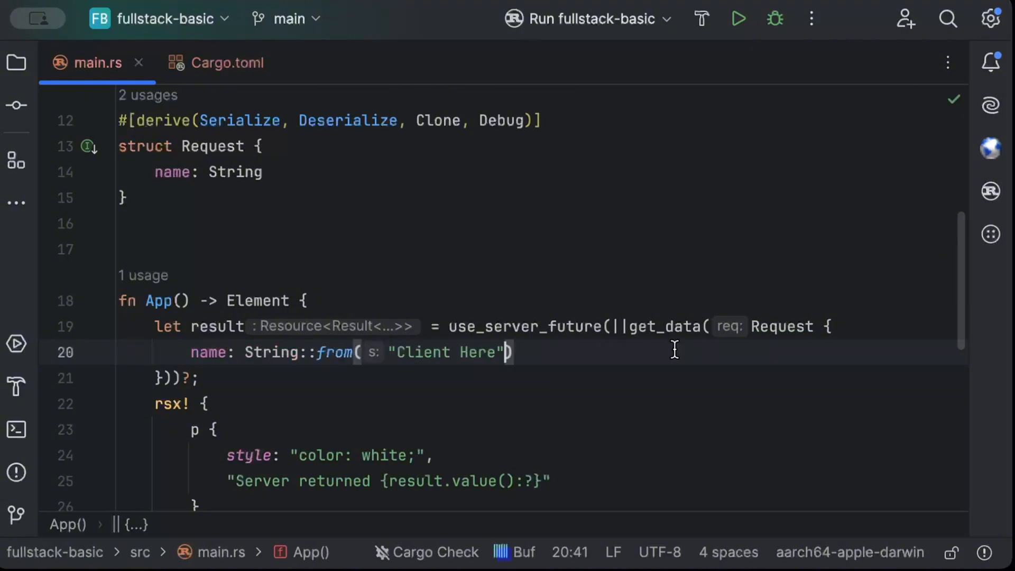
pyautogui.scroll(-3)
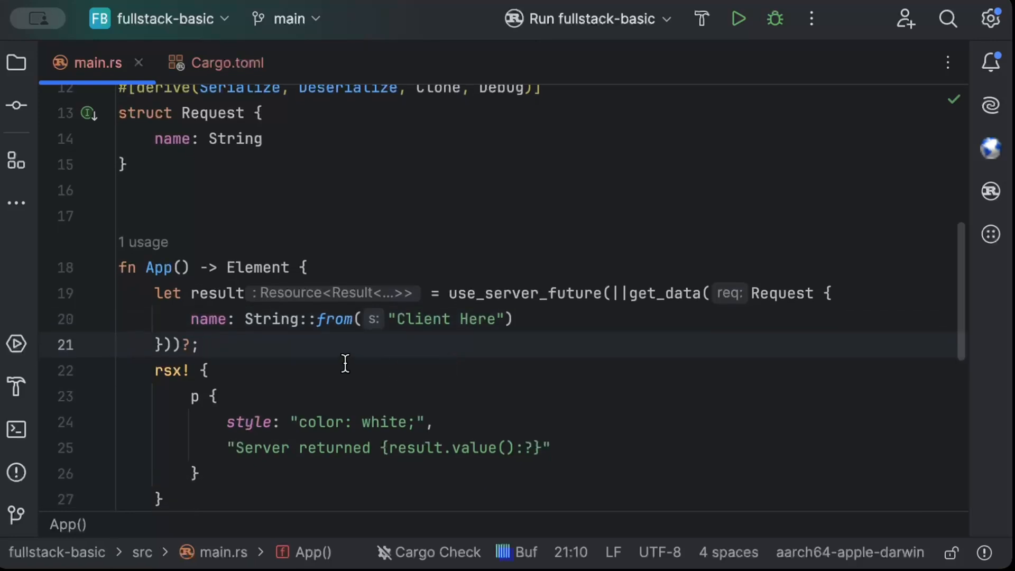
pyautogui.moveTo(155, 293); pyautogui.dragTo(201, 345)
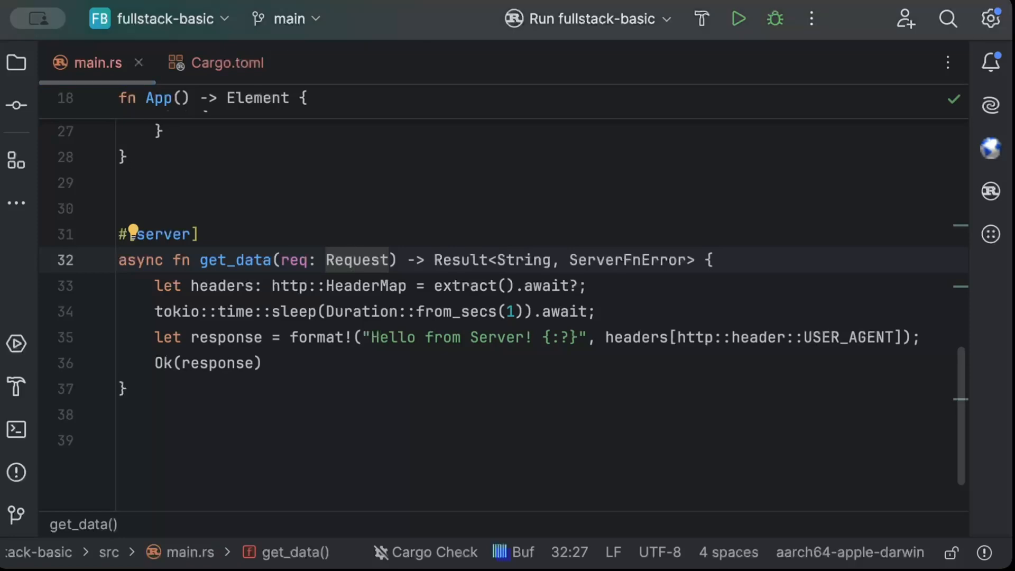
# - Append ' data: {:?}' with req.name to the format! response string
pyautogui.click(122, 389)
pyautogui.write(' data: ')
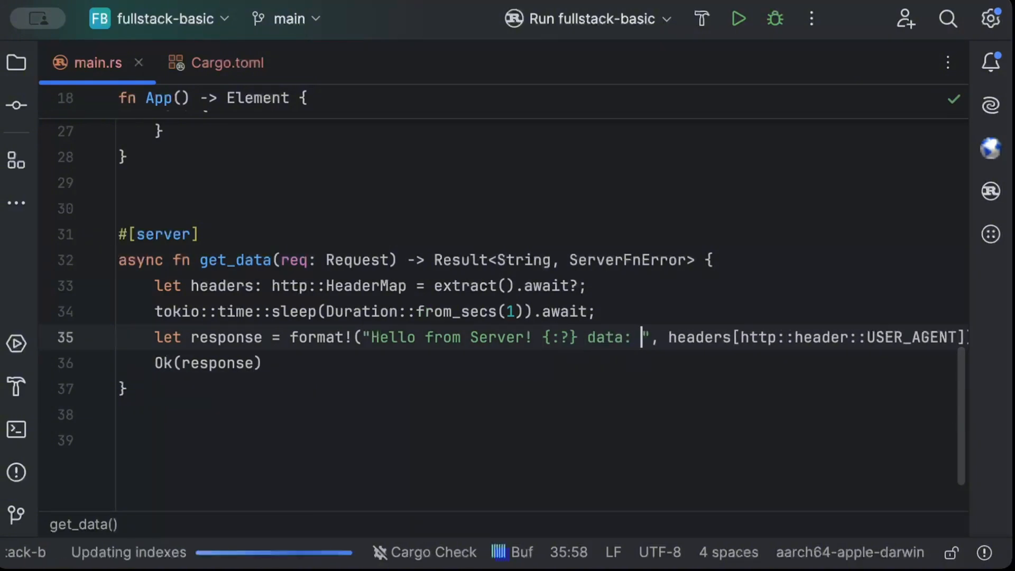
pyautogui.write('{}')
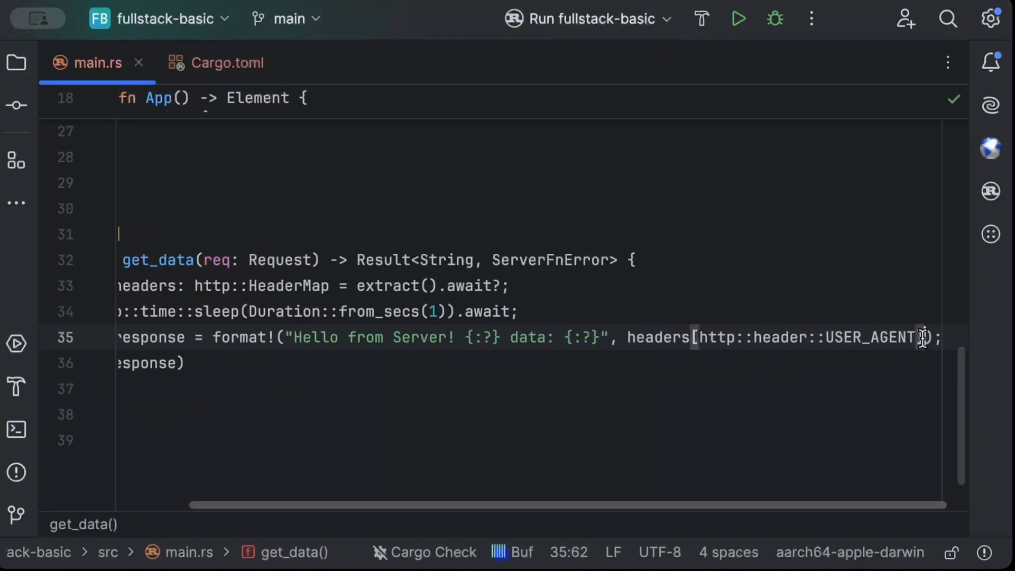
pyautogui.write(', req')
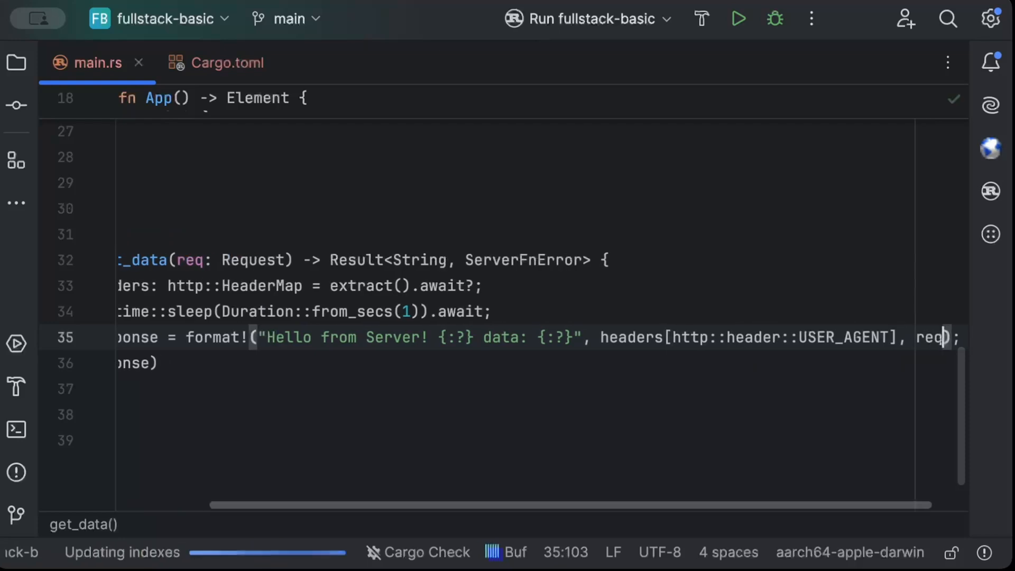
pyautogui.write('.name')
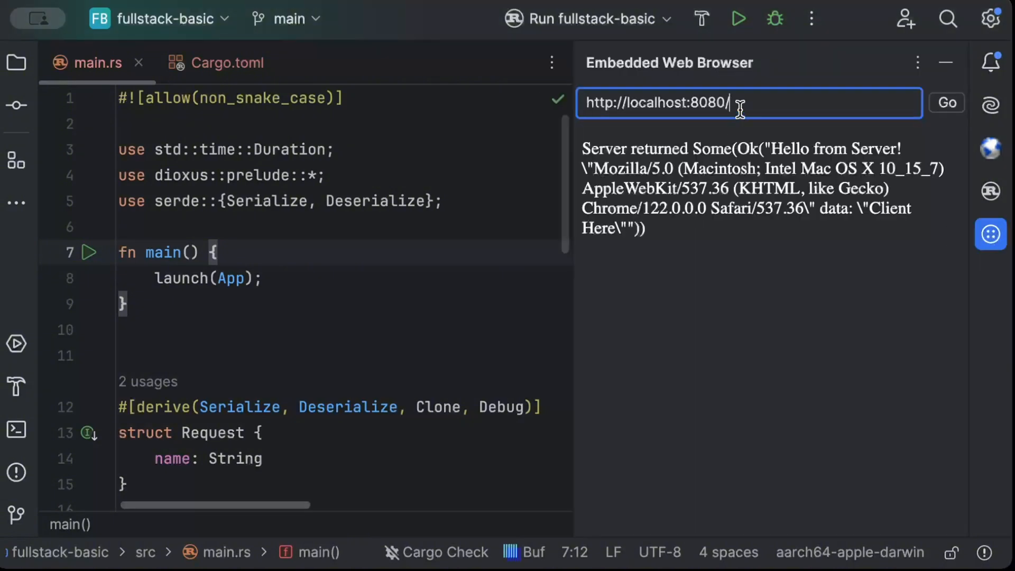
pyautogui.moveTo(816, 278)
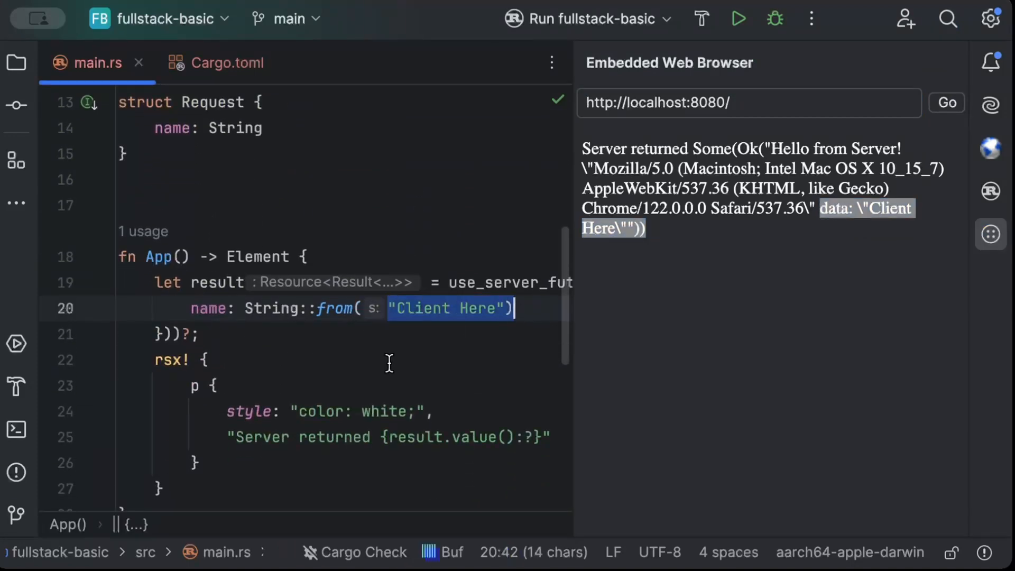
# - Change the passed request name to 'Jack here' and confirm it in the embedded browser
pyautogui.scroll(-3)
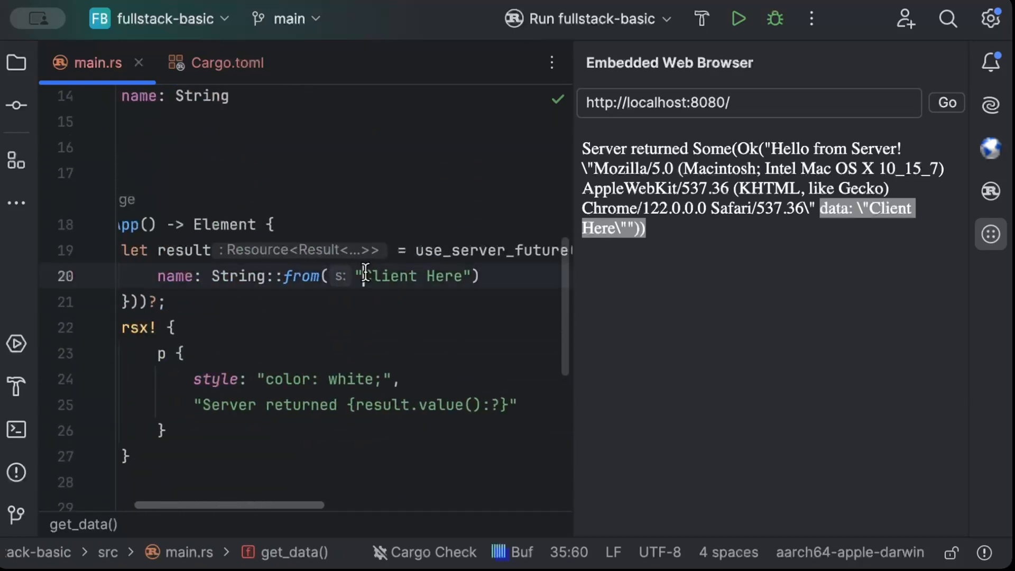
pyautogui.write('Ja')
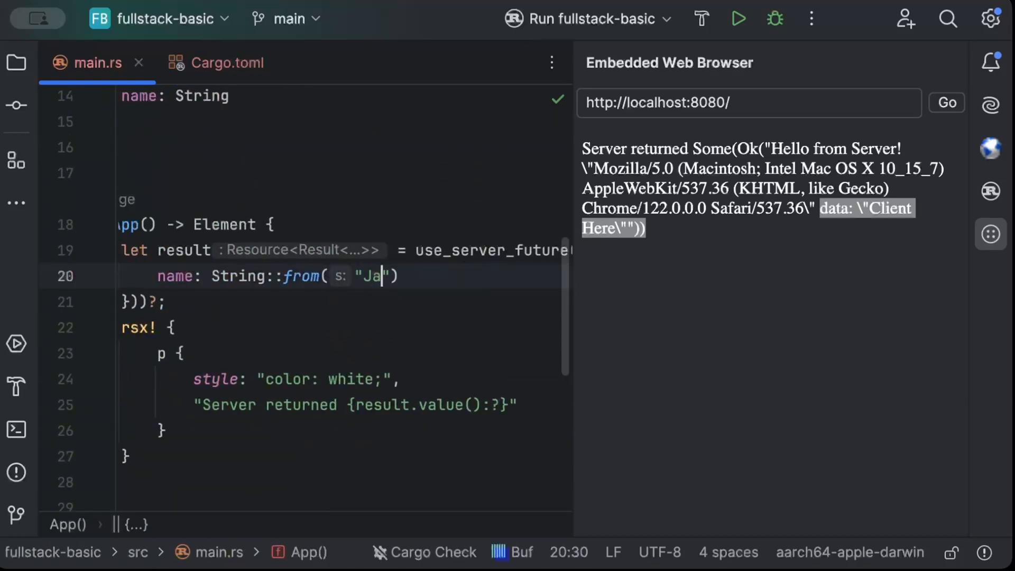
pyautogui.write('ck here')
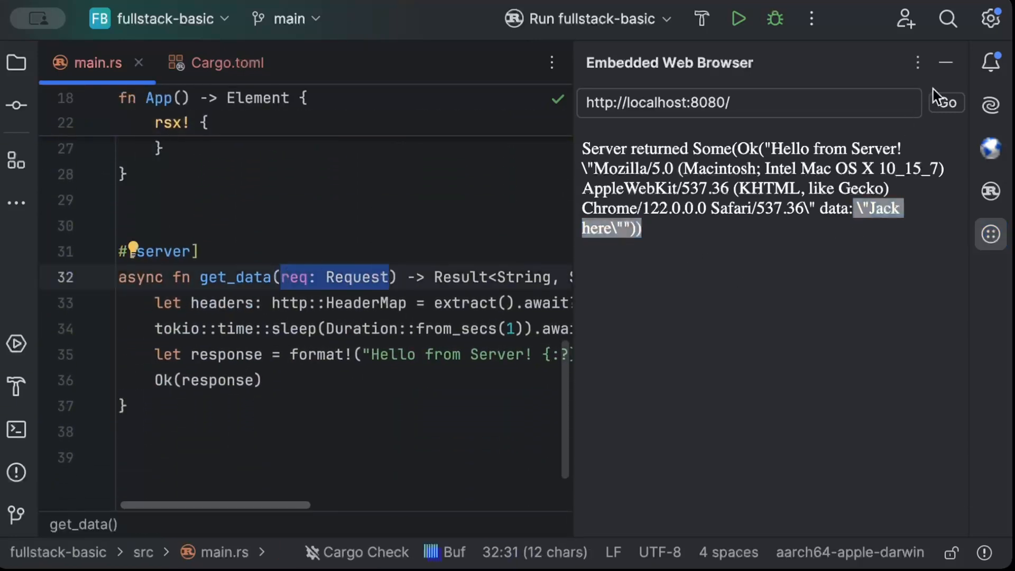
pyautogui.click(945, 63)
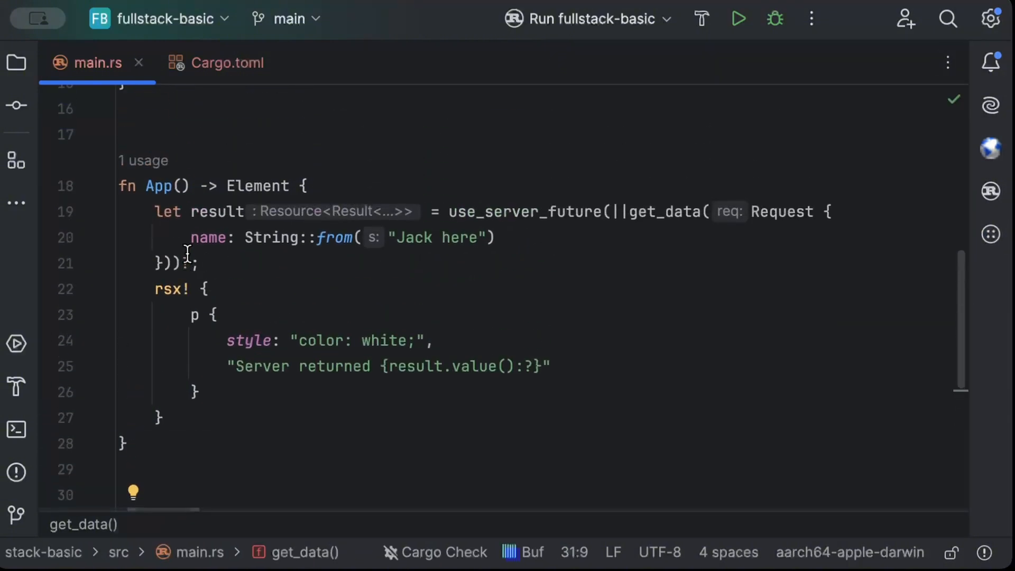
# - Replace use_server_future with use_resource for get_data and remove the trailing question mark
pyautogui.doubleClick(524, 212)
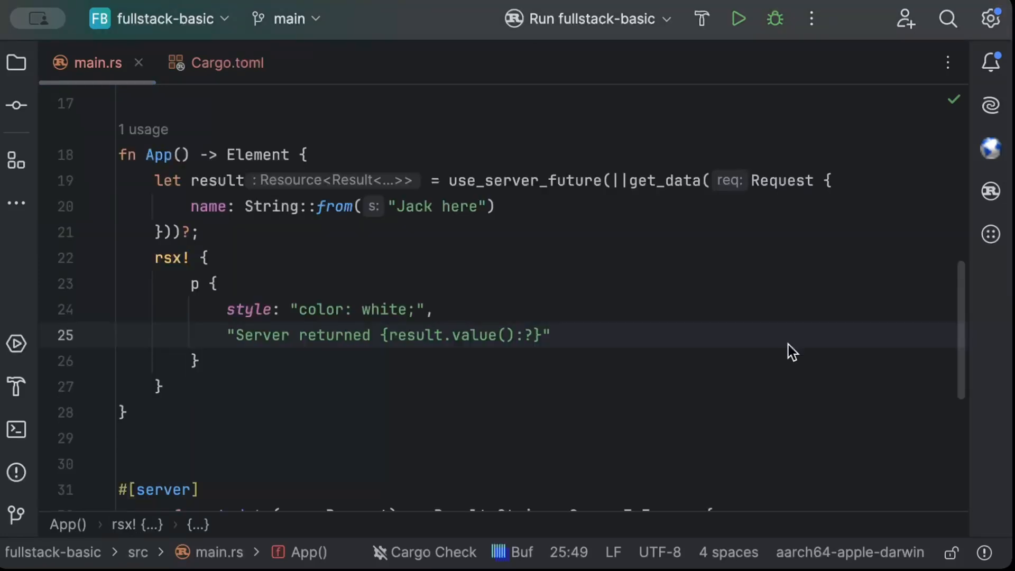
pyautogui.doubleClick(524, 180)
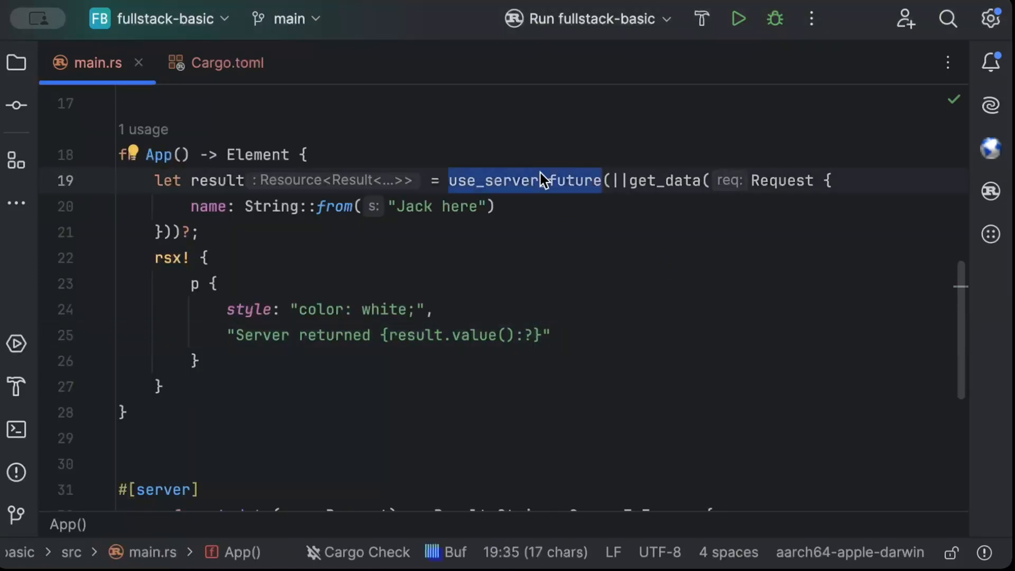
pyautogui.write('use_resource')
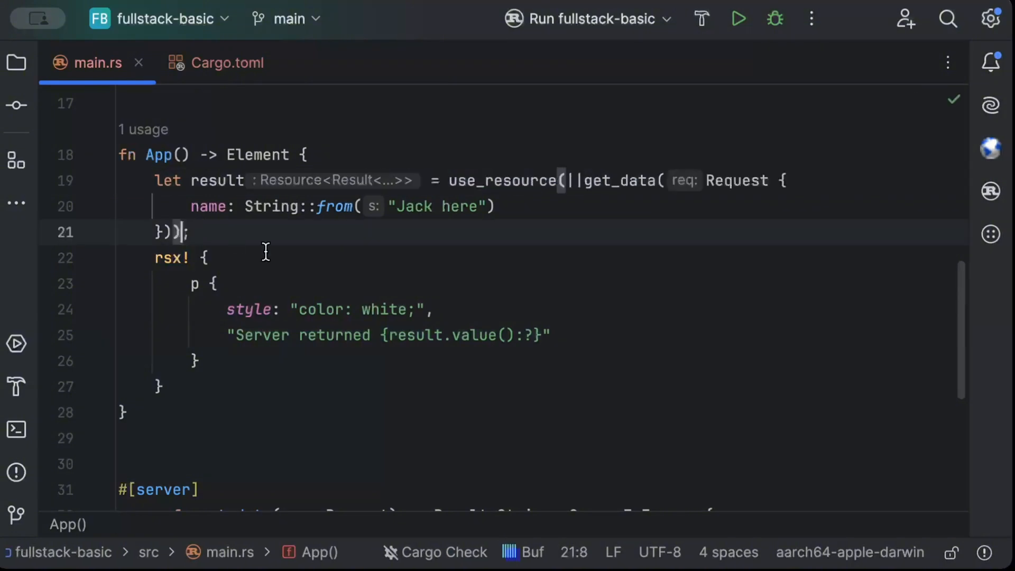
pyautogui.click(989, 234)
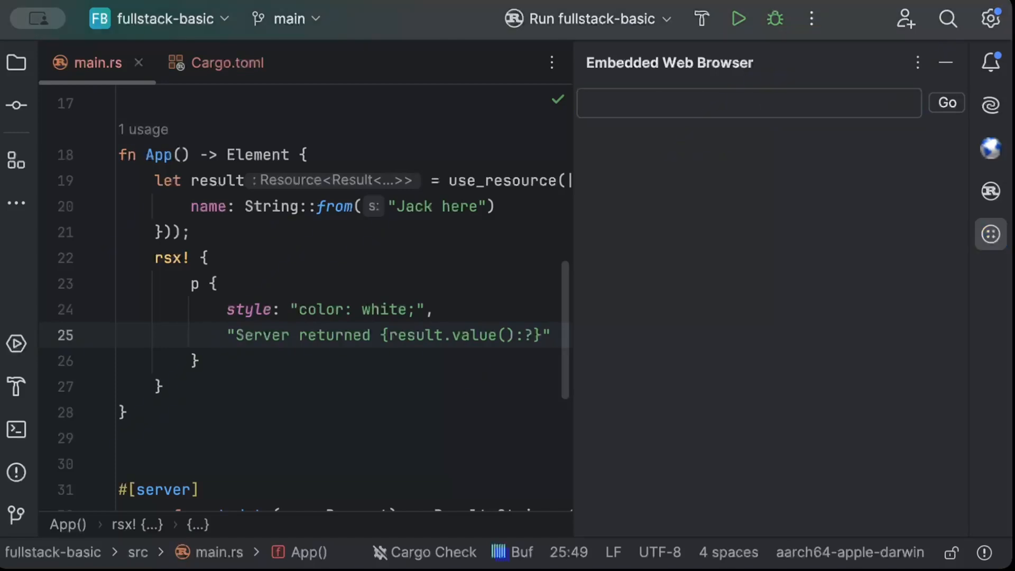
# - Load localhost:8080 in the Embedded Web Browser
pyautogui.write('localjo')
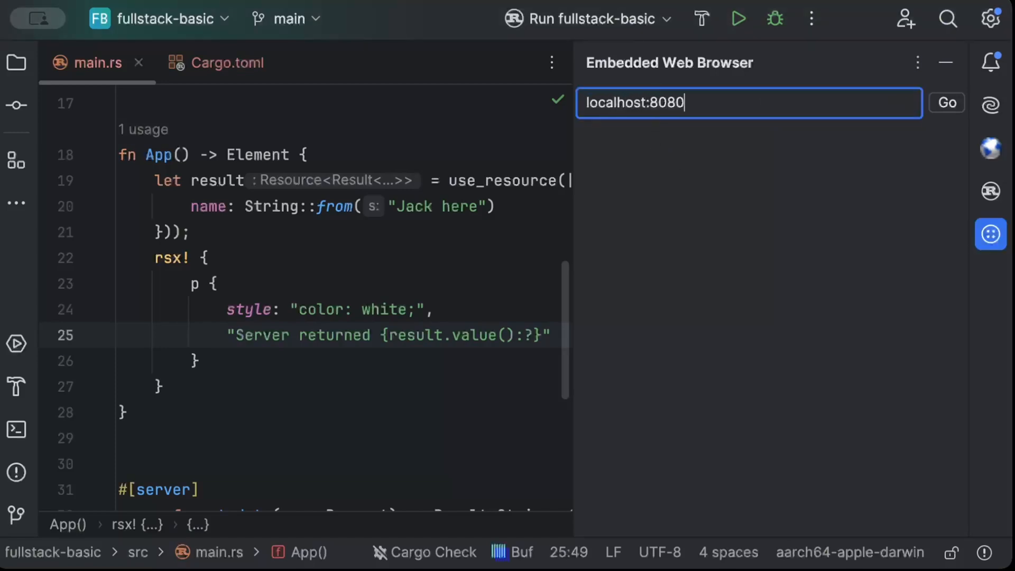
pyautogui.click(946, 104)
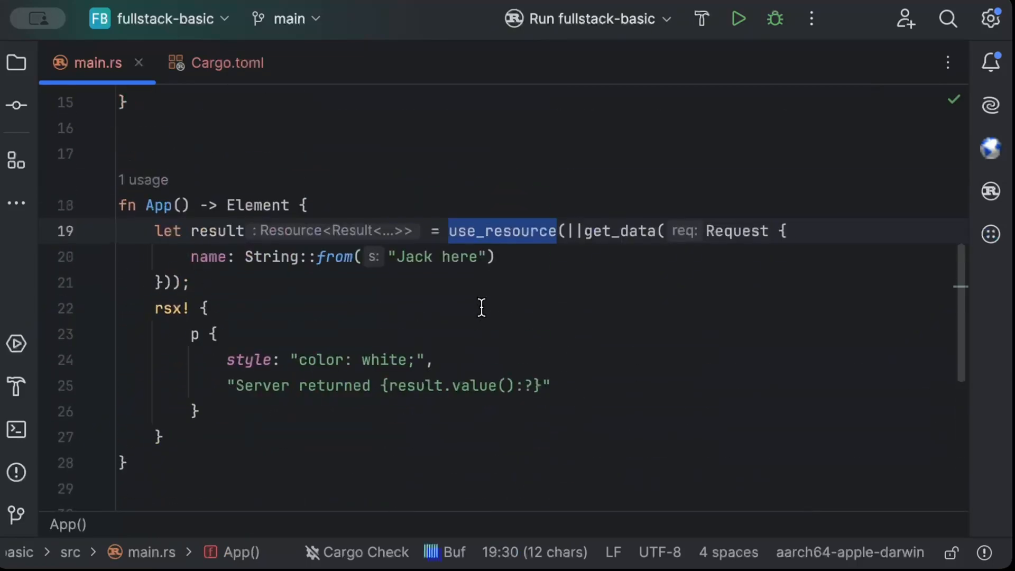
pyautogui.scroll(-3)
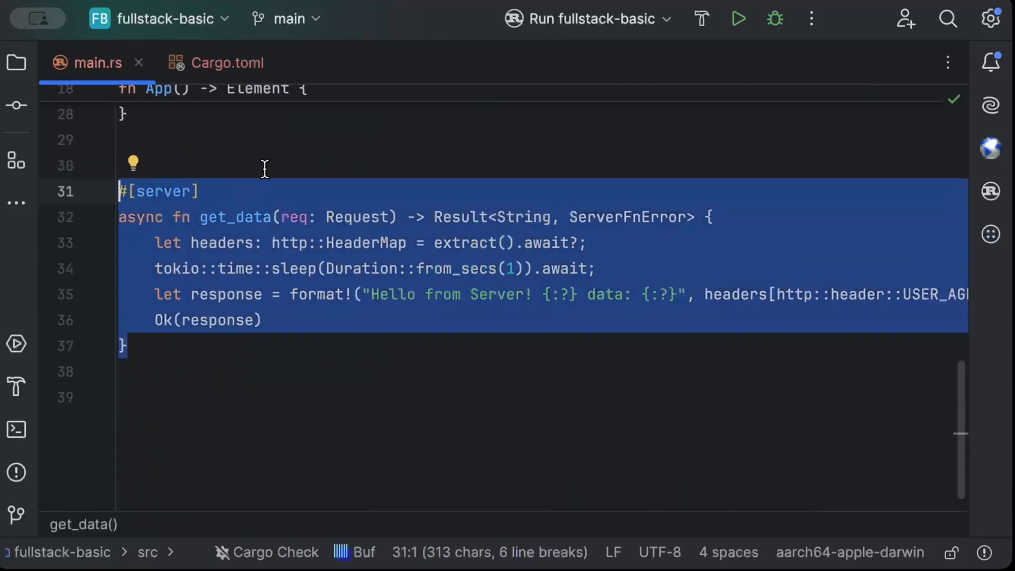
pyautogui.write('()')
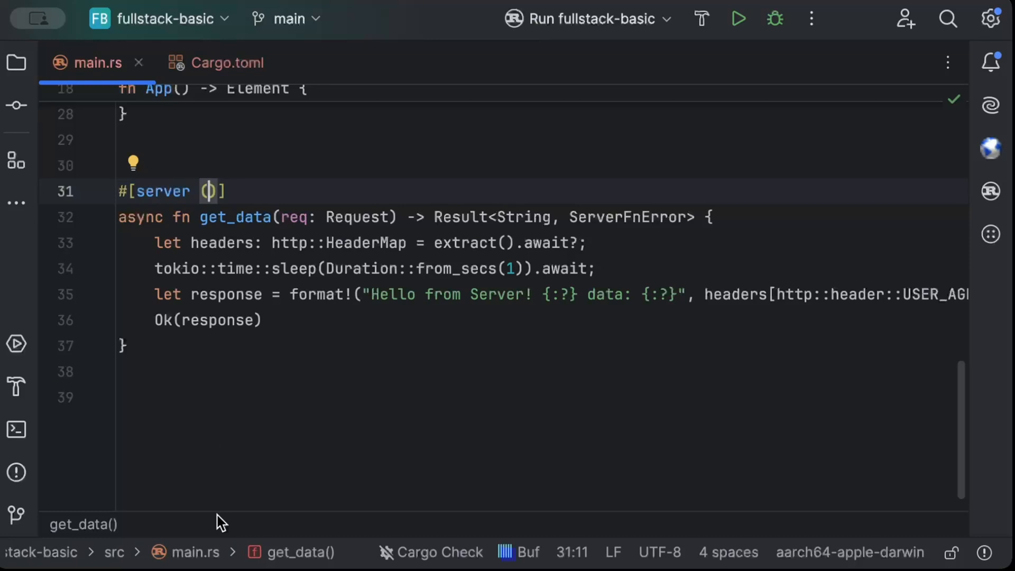
pyautogui.moveTo(212, 392)
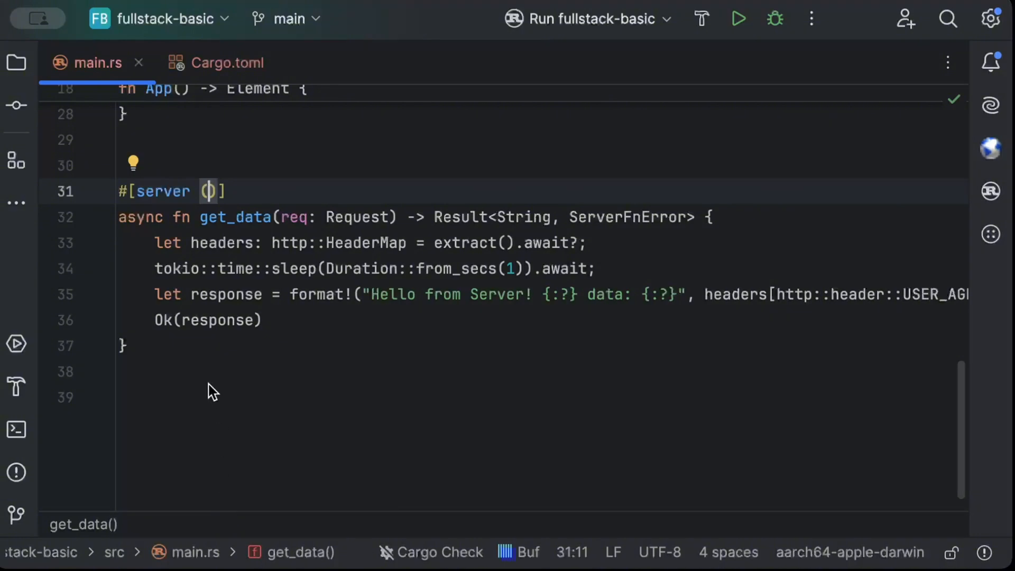
pyautogui.moveTo(235, 384)
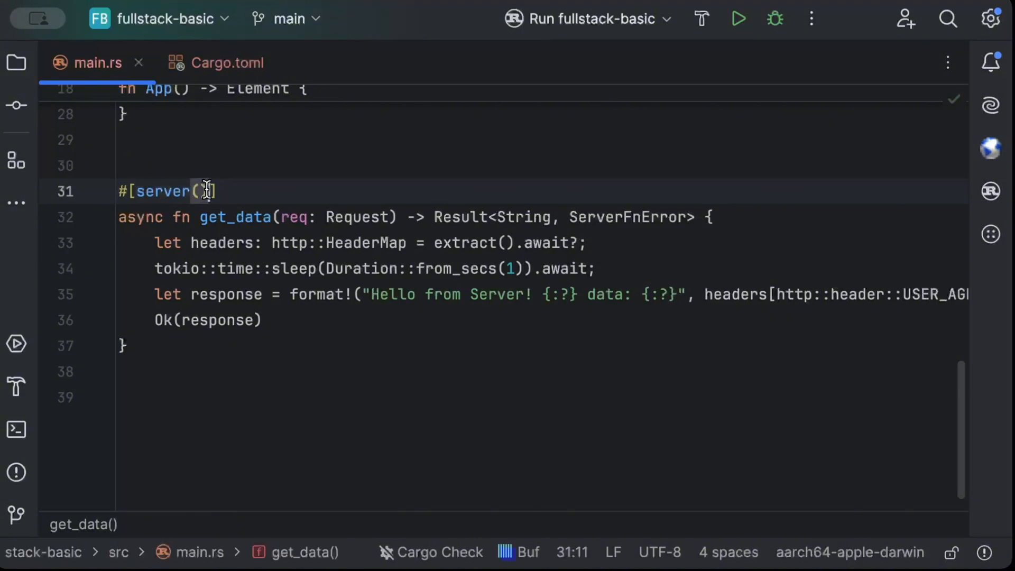
pyautogui.write('pefi')
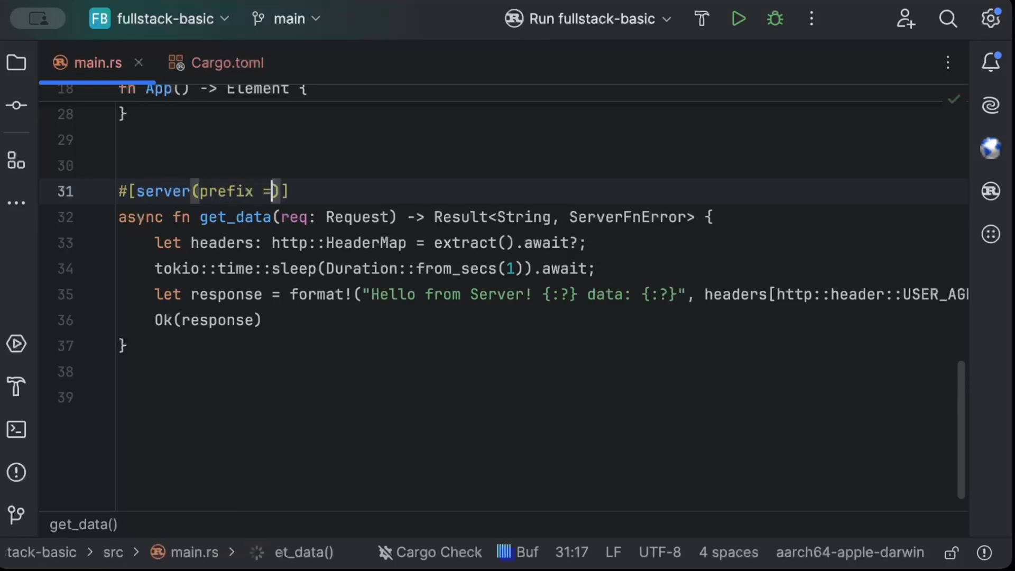
pyautogui.write('"/d')
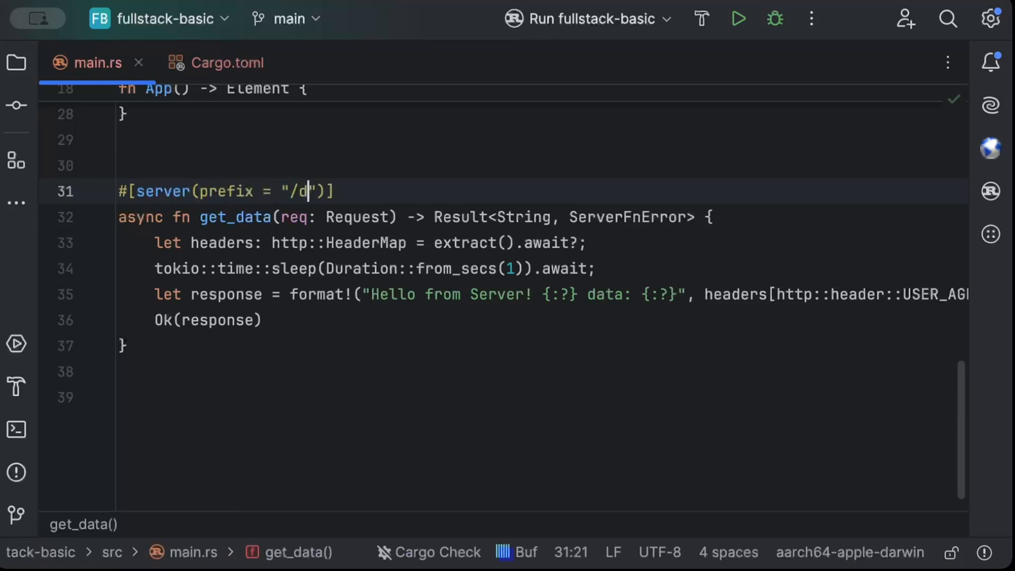
pyautogui.write('ata')
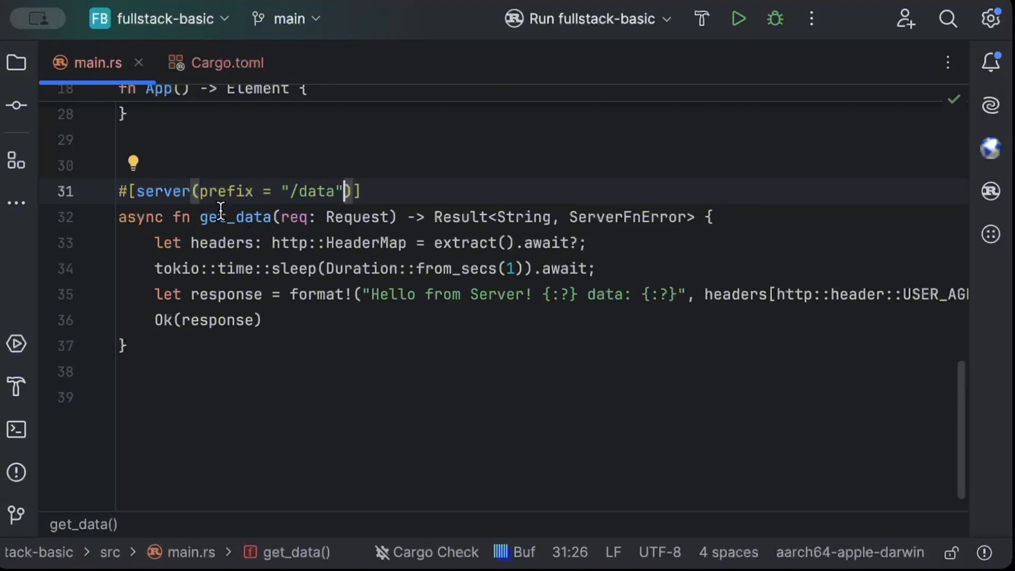
pyautogui.moveTo(171, 191)
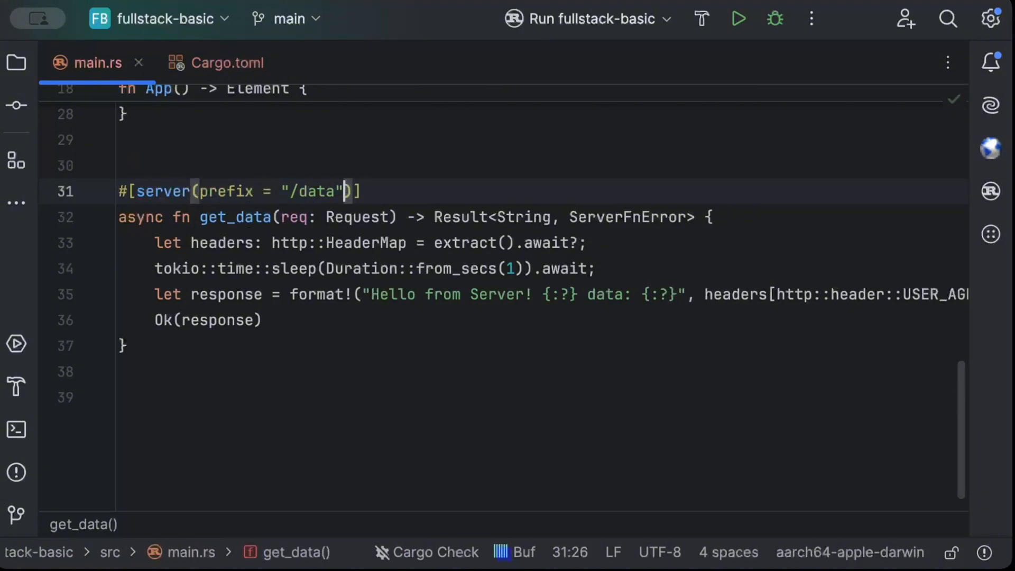
pyautogui.write(', name = ""')
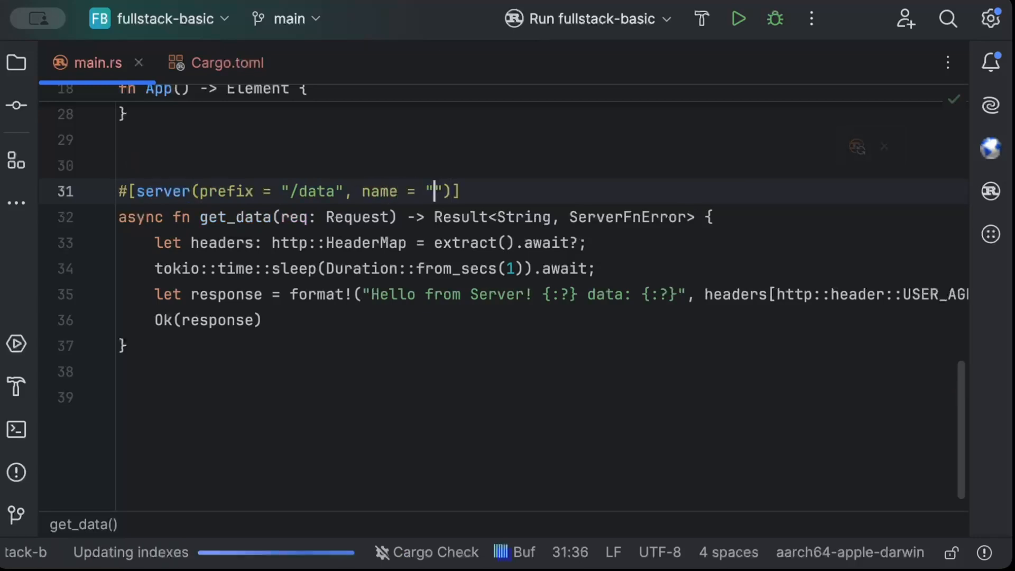
pyautogui.write('hell')
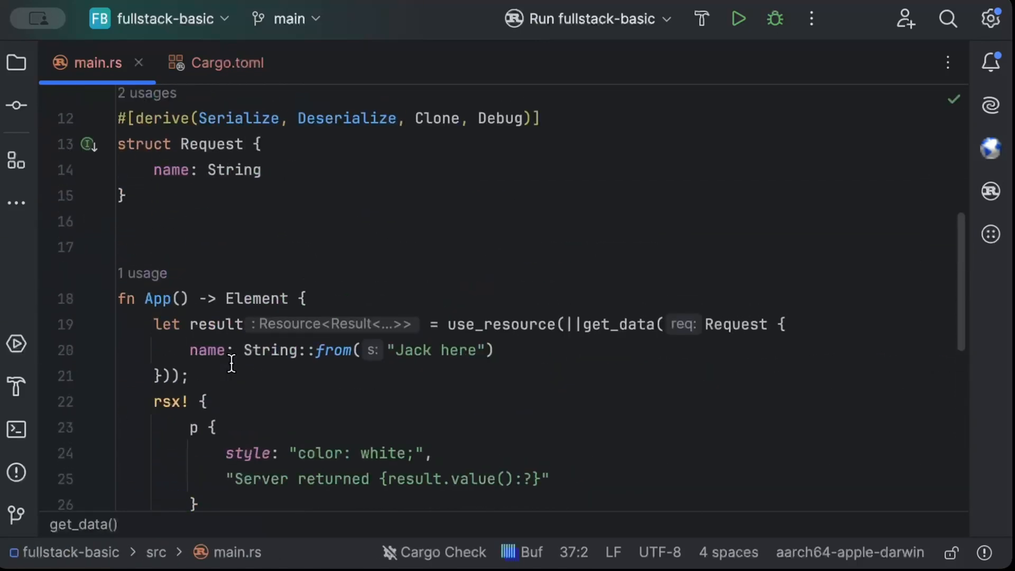
pyautogui.scroll(-3)
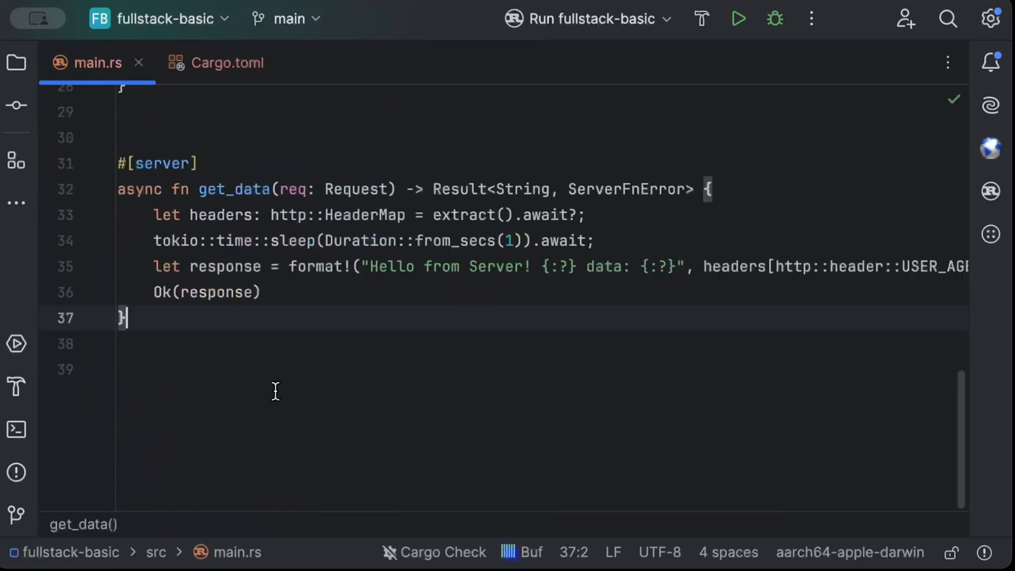
pyautogui.click(316, 215)
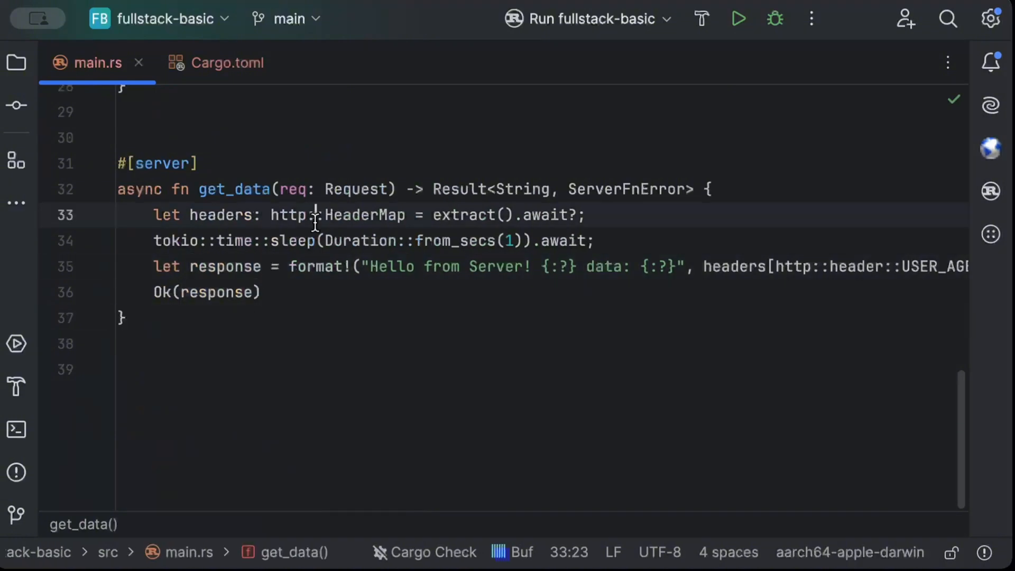